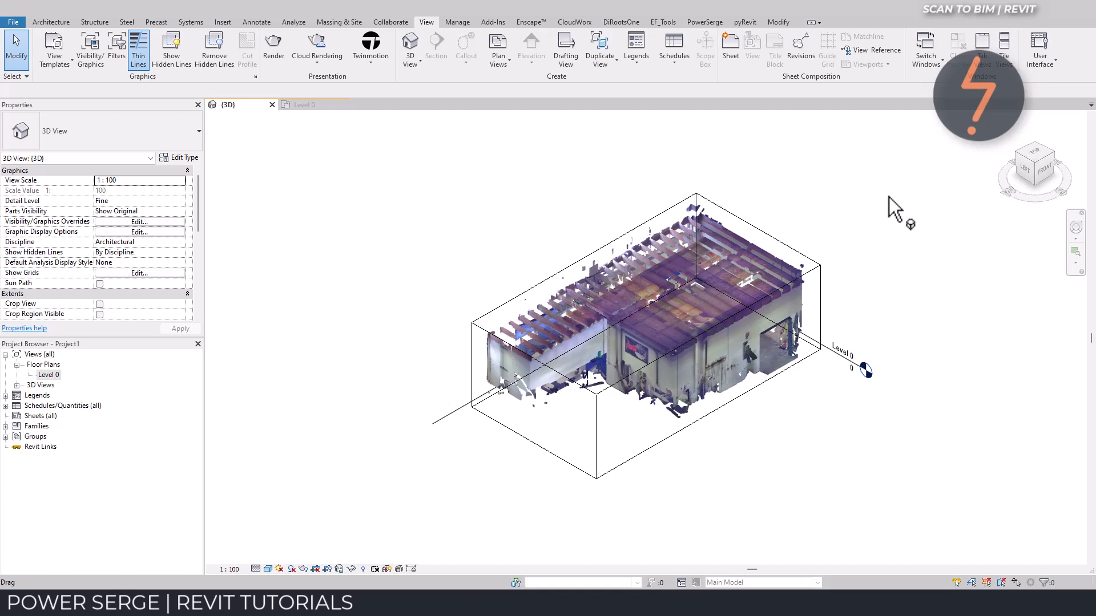
pyautogui.moveTo(236, 35)
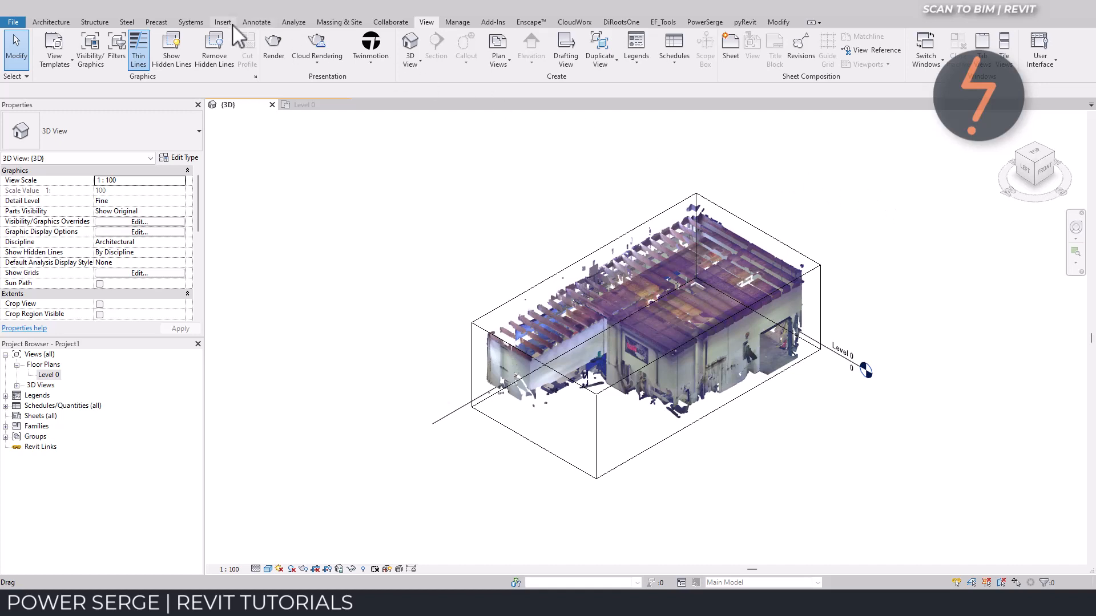
# Step: Show the Insert and CloudWorx tools and check the Connect RCP point-cloud options
pyautogui.click(223, 22)
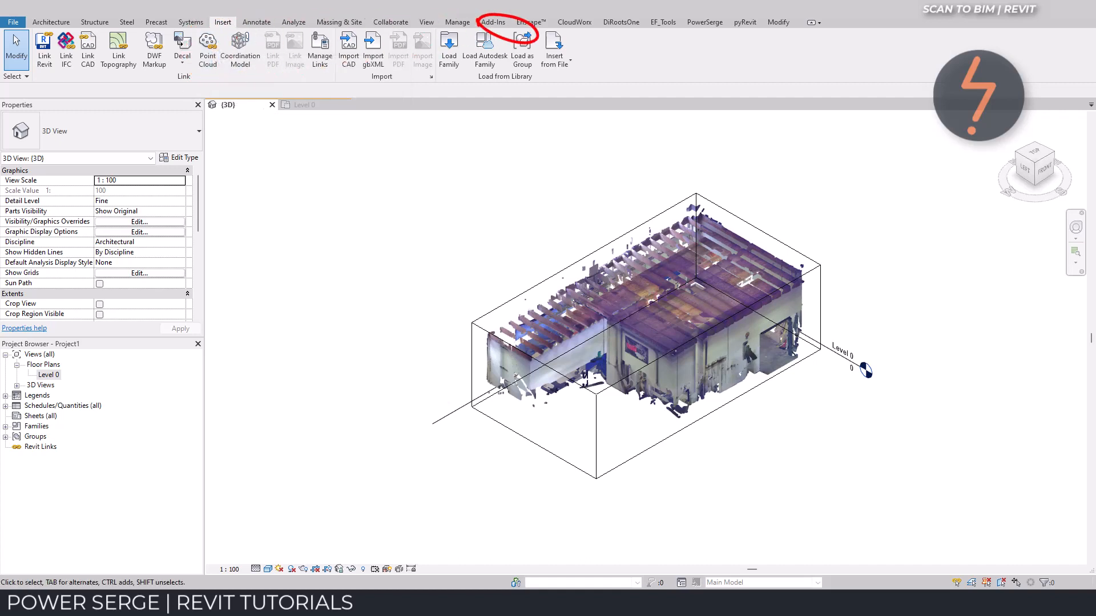
pyautogui.click(573, 22)
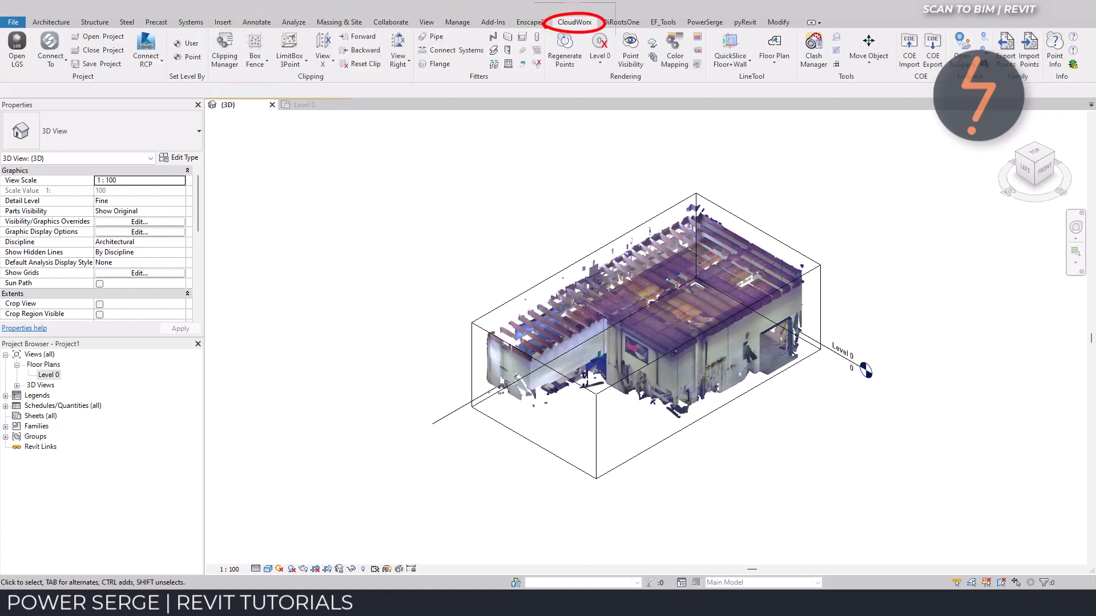
pyautogui.click(145, 49)
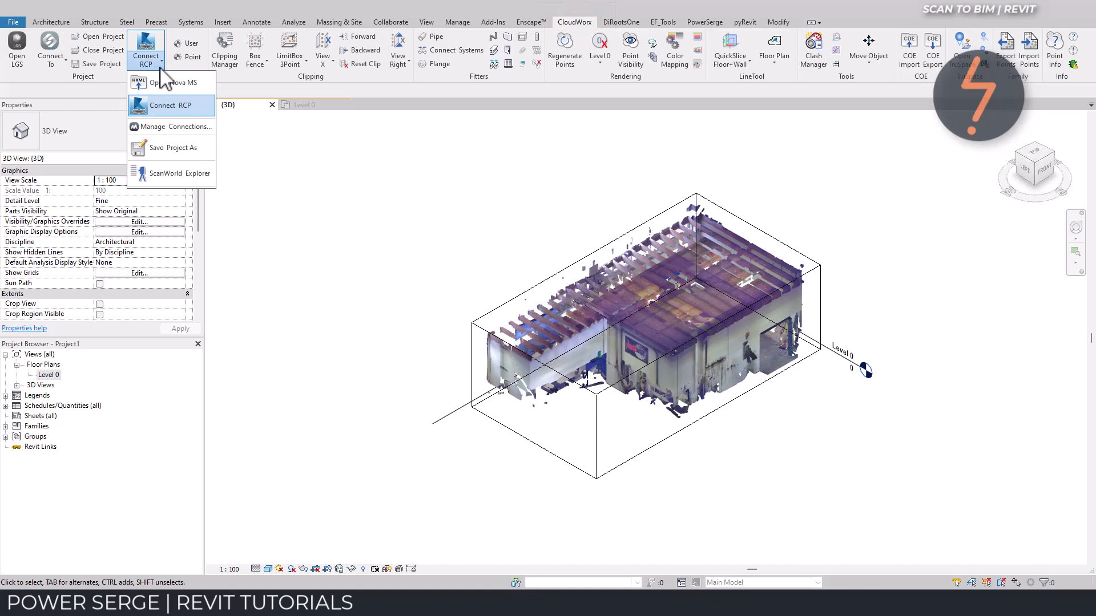
pyautogui.moveTo(184, 105)
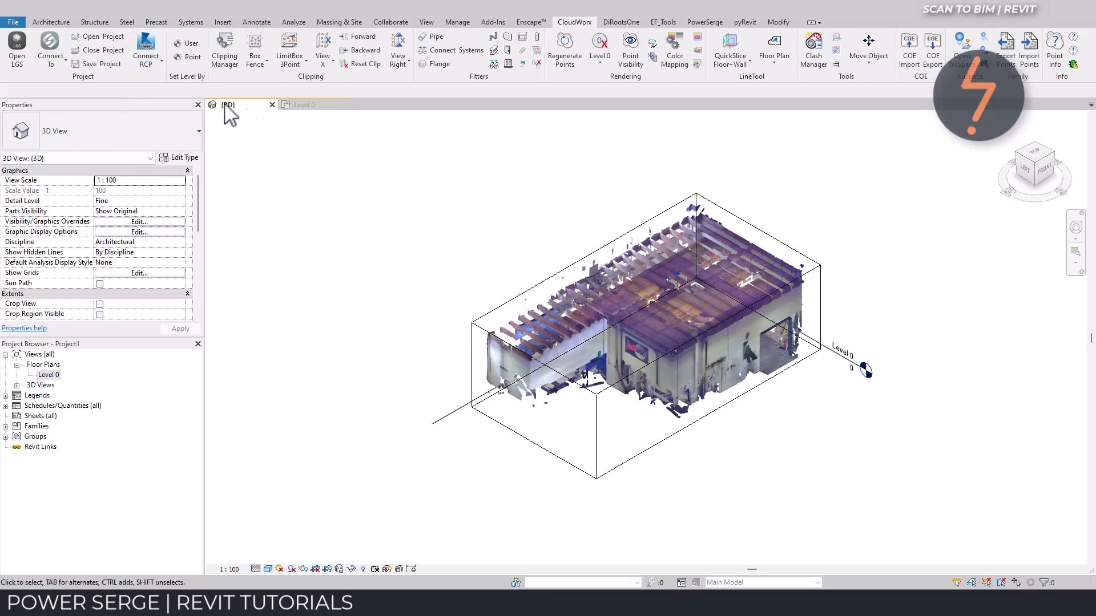
pyautogui.moveTo(1046, 177)
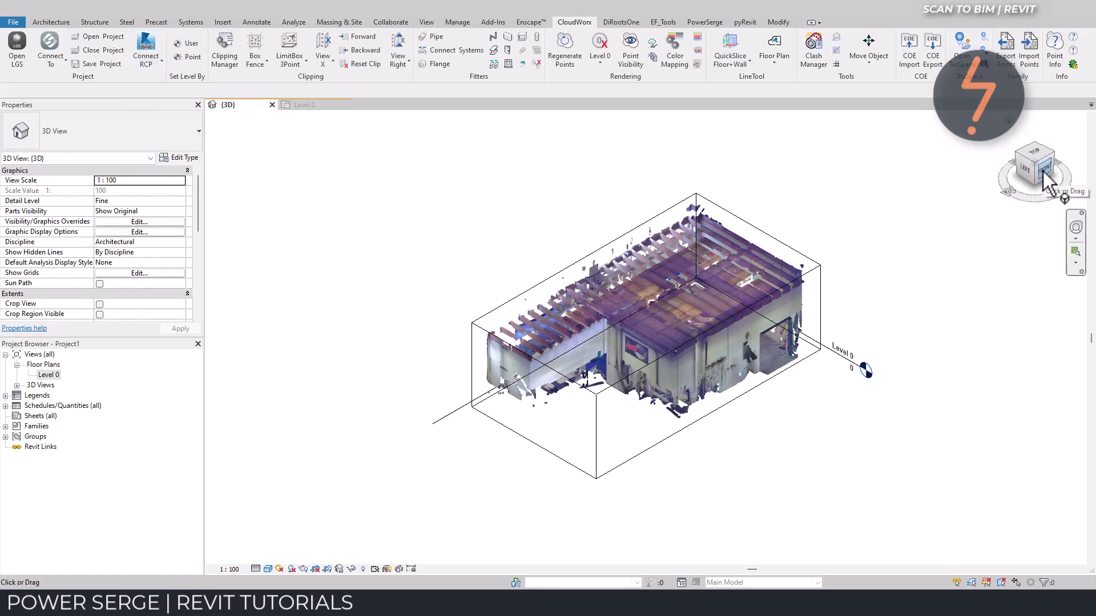
# Step: Orient the cloud to Front and cut a thin CloudWorx X-axis slice between two points
pyautogui.rightClick(636, 336)
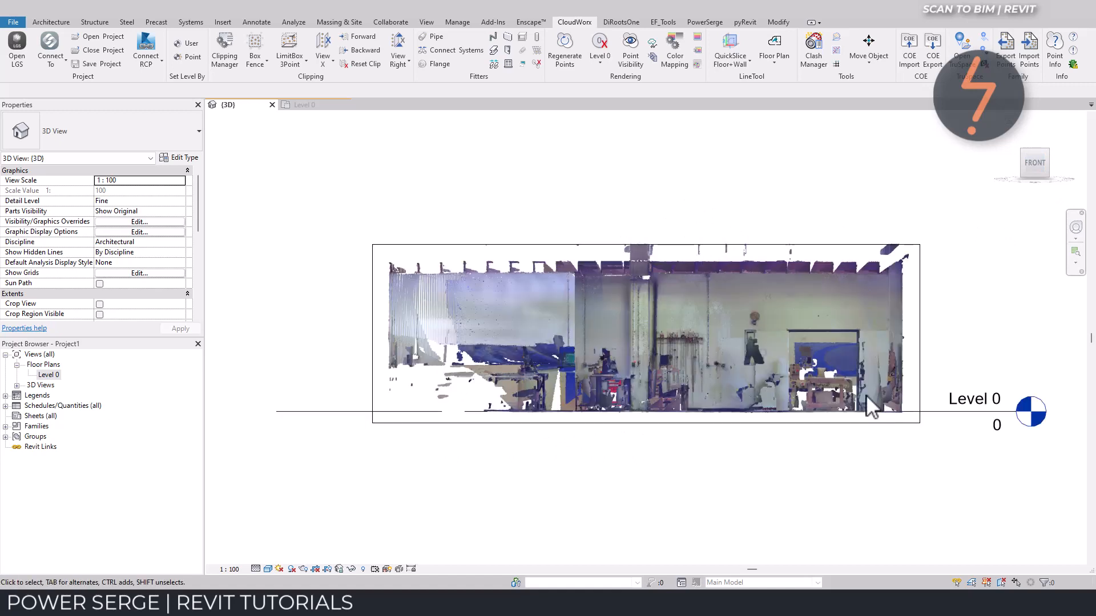
pyautogui.click(322, 55)
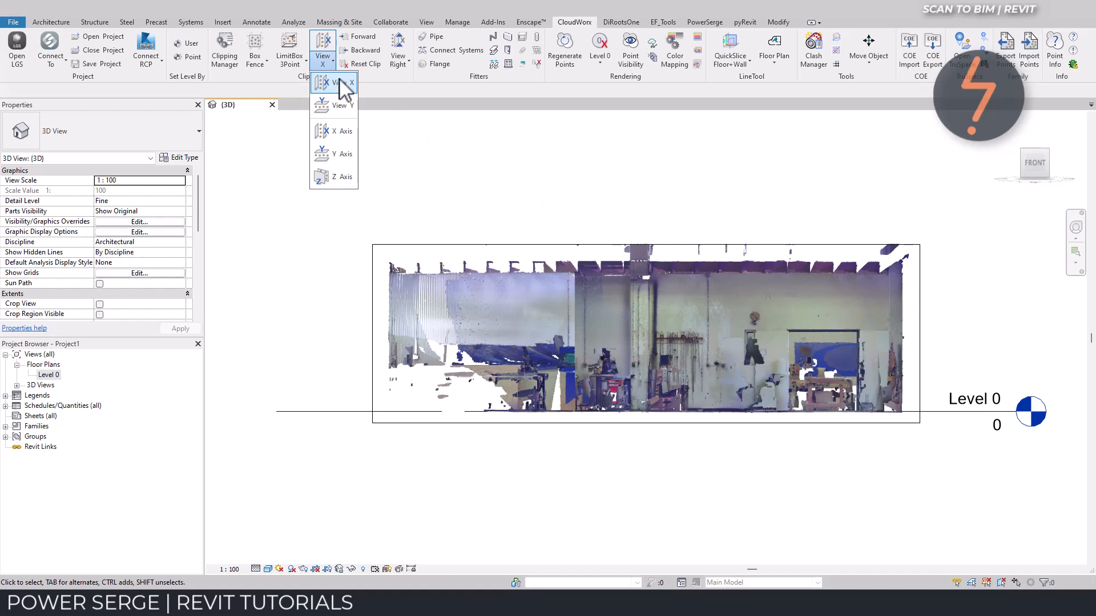
pyautogui.click(339, 83)
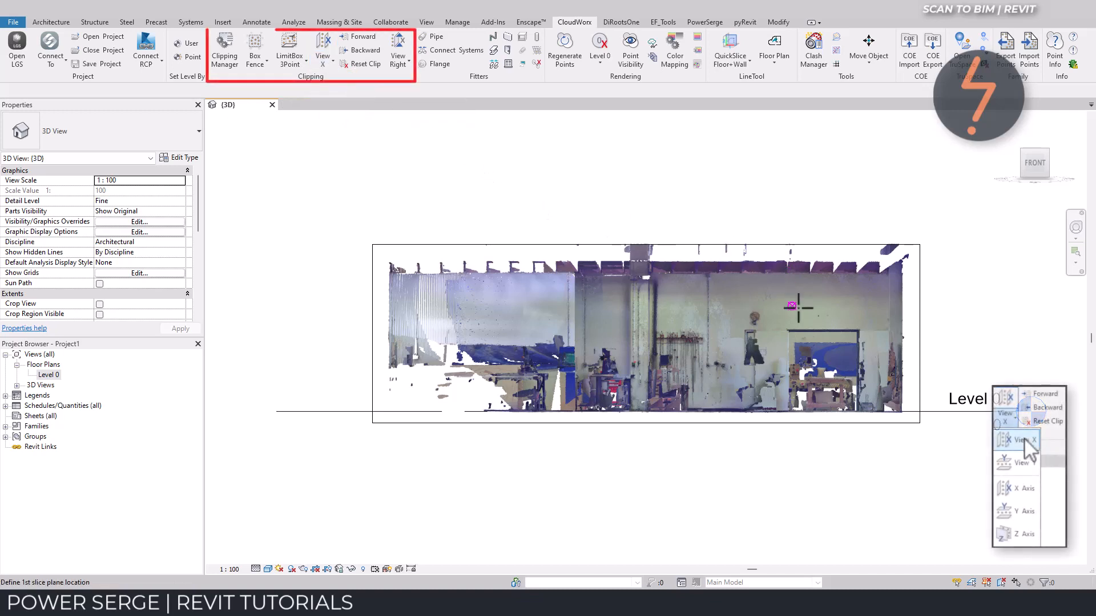
pyautogui.click(791, 305)
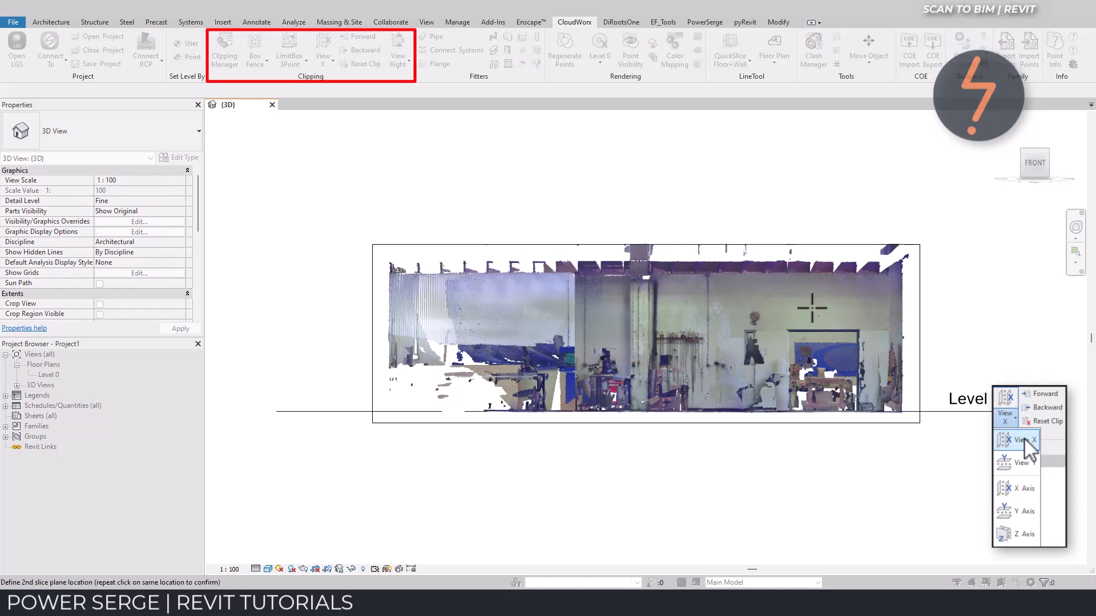
pyautogui.click(1021, 440)
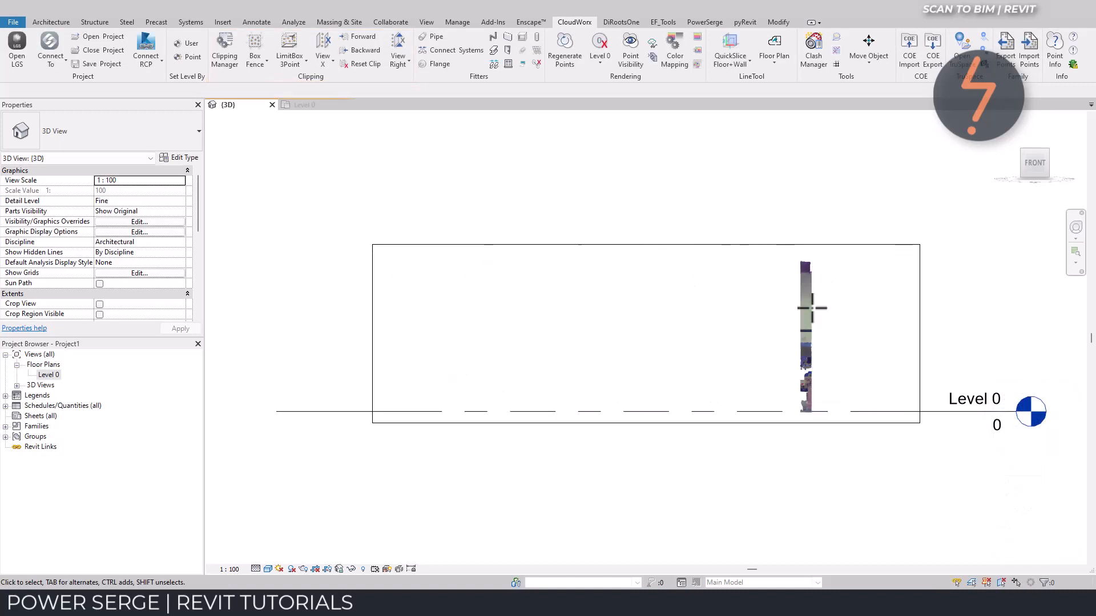
pyautogui.moveTo(1034, 163)
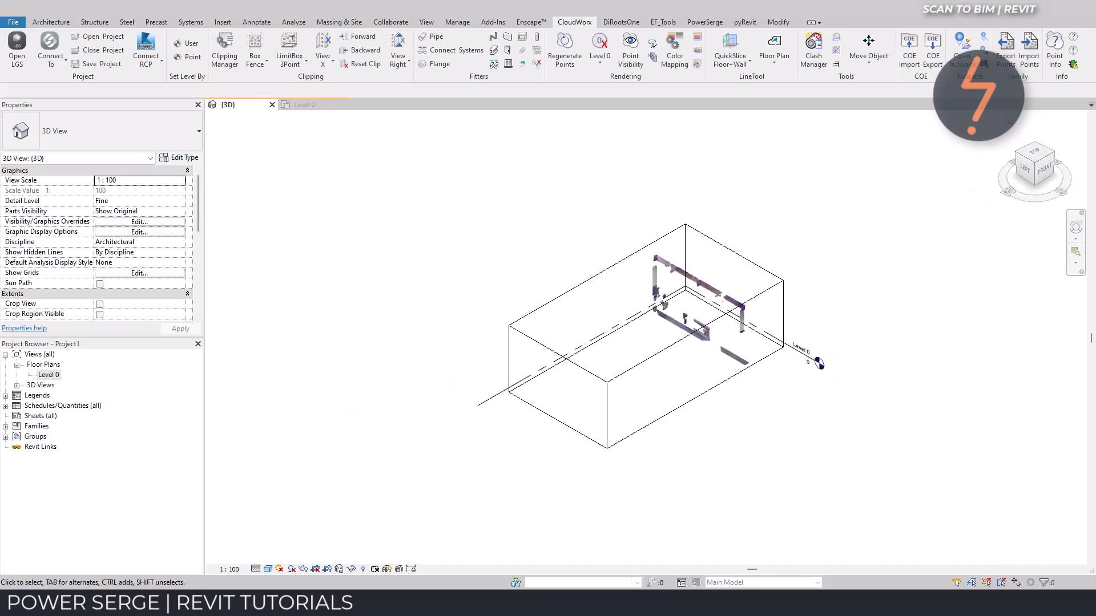
pyautogui.moveTo(922, 324)
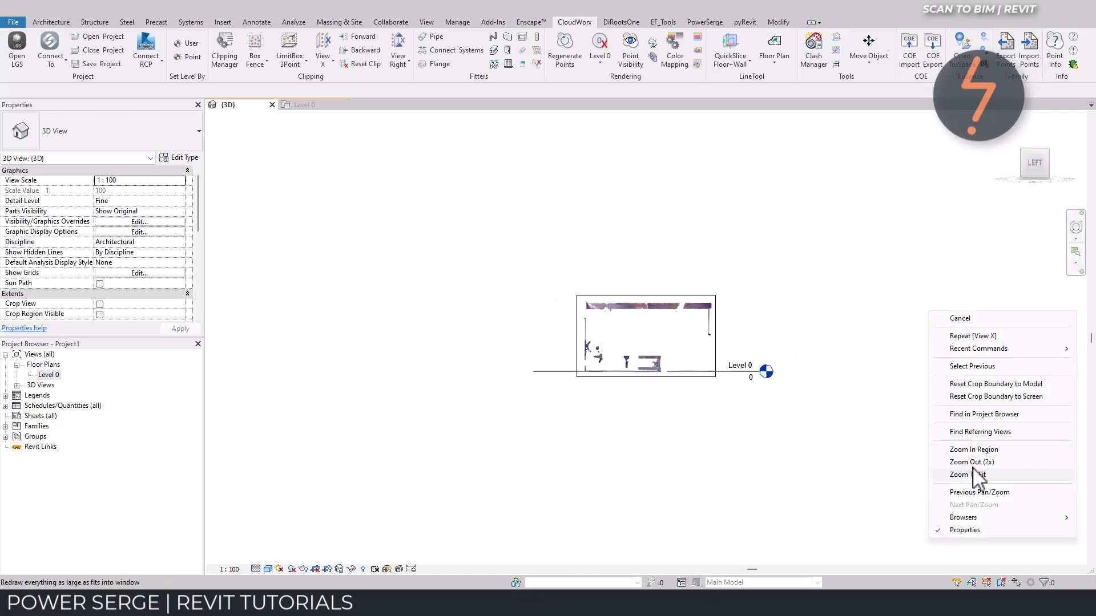
# Step: Fit the sliced cloud in the side view and zoom into the upper band of points
pyautogui.click(965, 474)
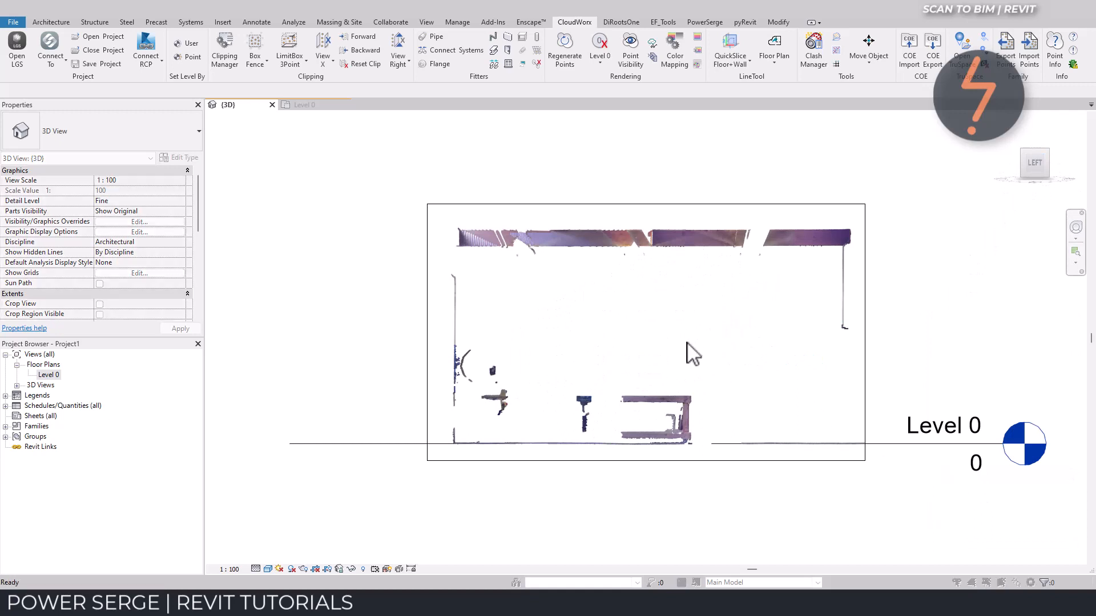
pyautogui.rightClick(691, 353)
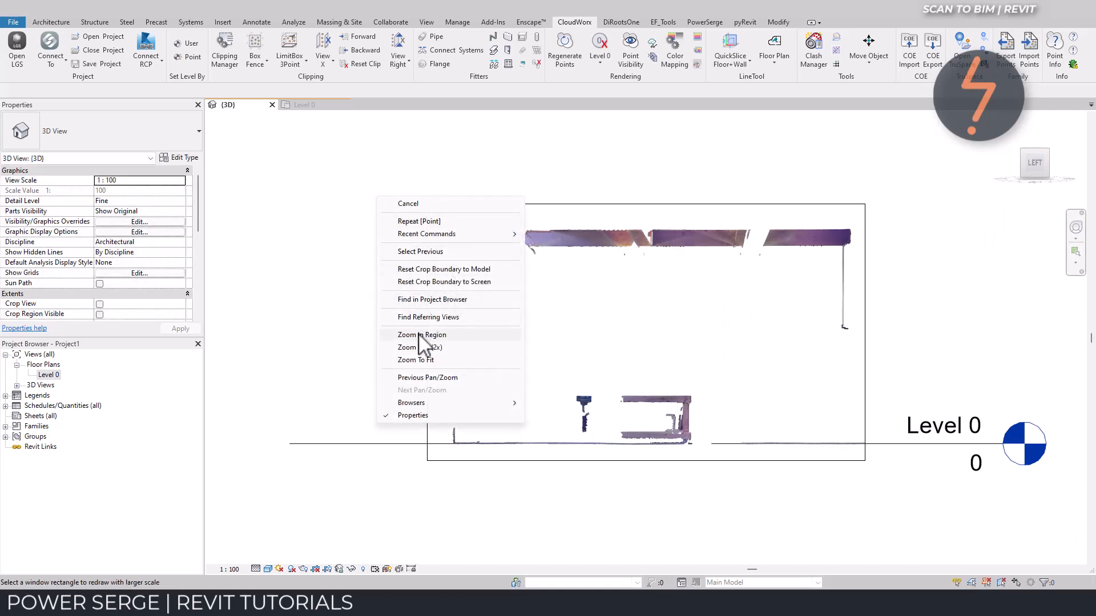
pyautogui.click(421, 334)
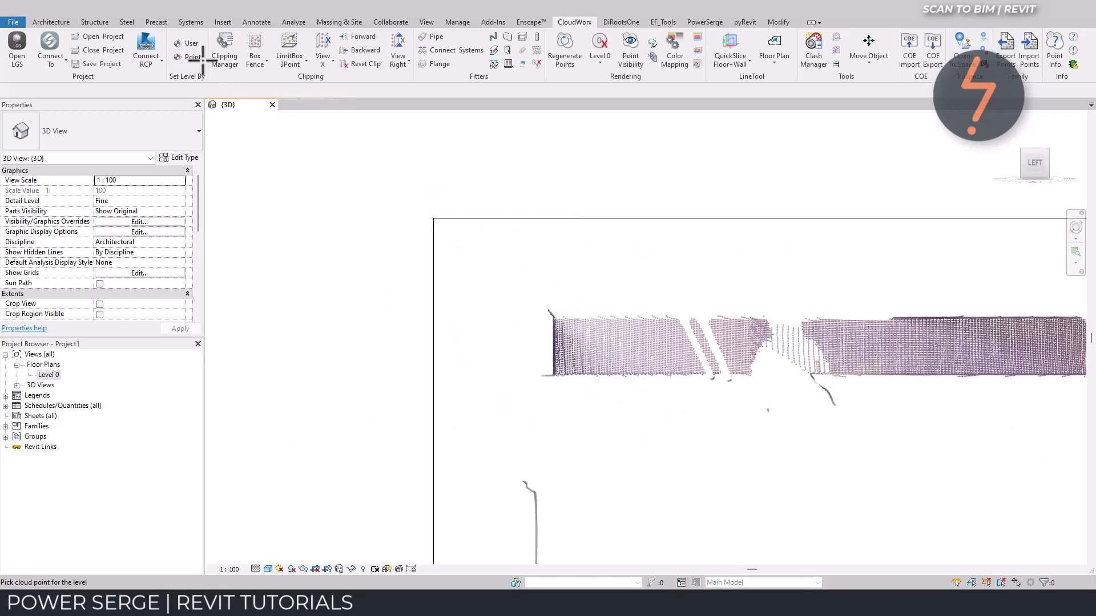
# Step: Create level 'Spring Ht' at 3652 from a cloud point, with a ceiling plan
pyautogui.click(591, 377)
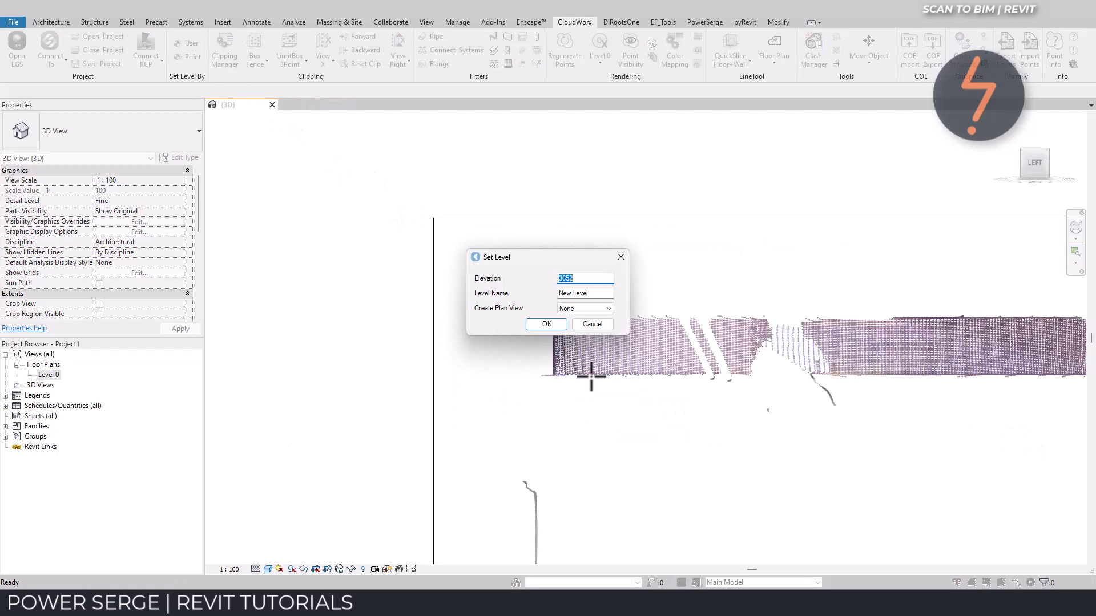
pyautogui.click(583, 293)
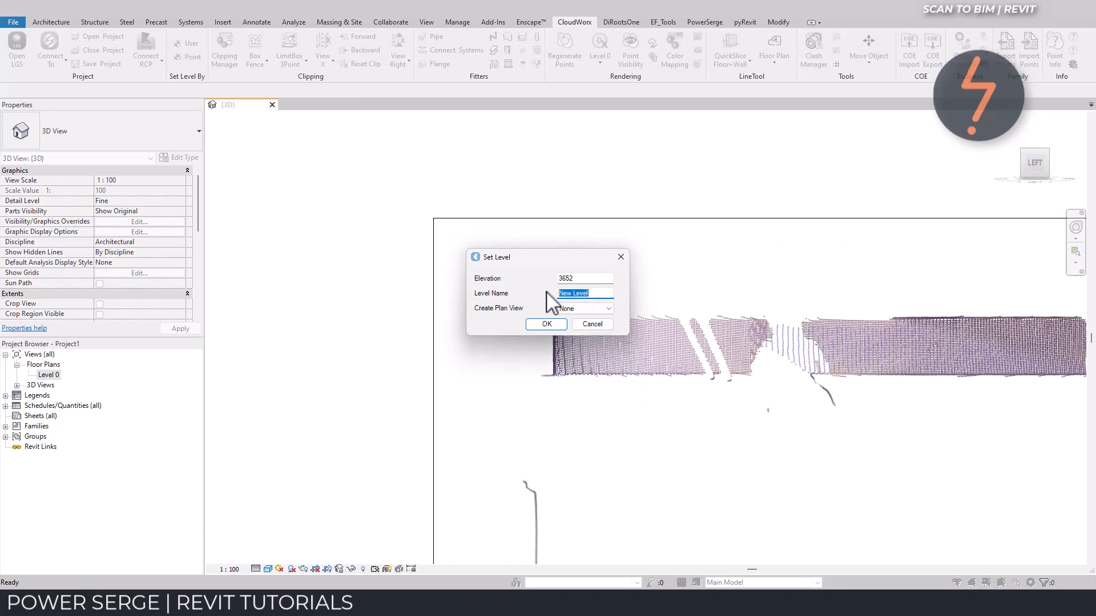
pyautogui.write('Sprl')
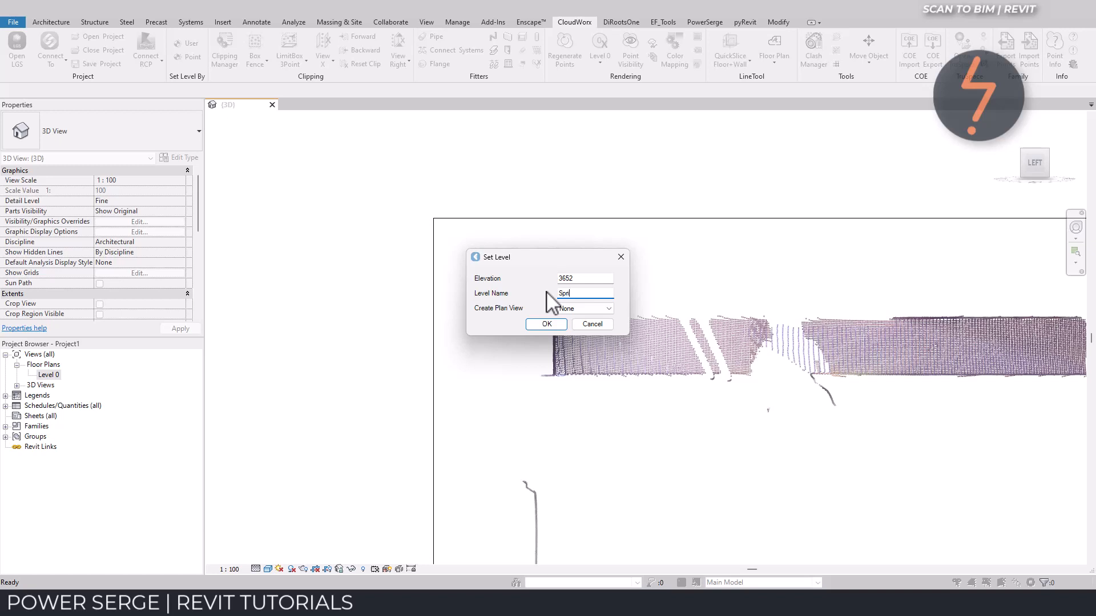
pyautogui.write('ng Ht')
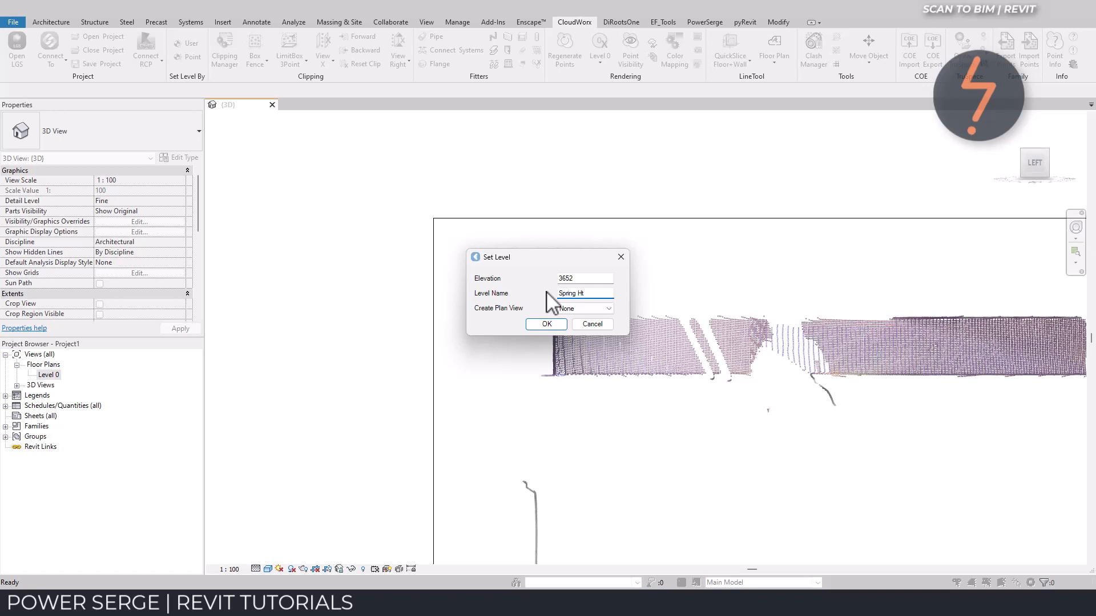
pyautogui.click(607, 308)
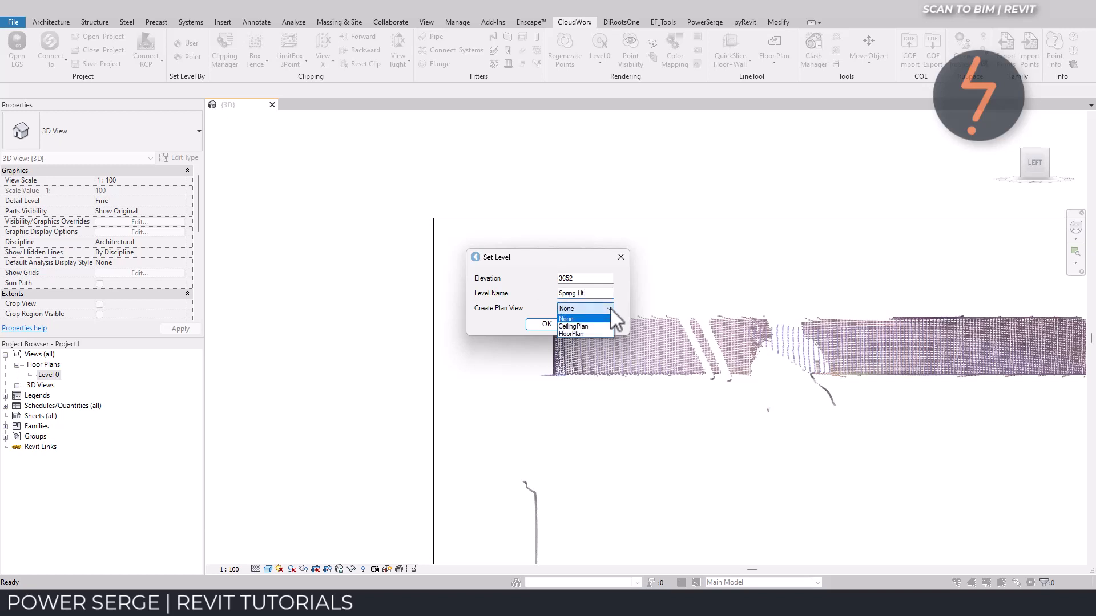
pyautogui.click(572, 327)
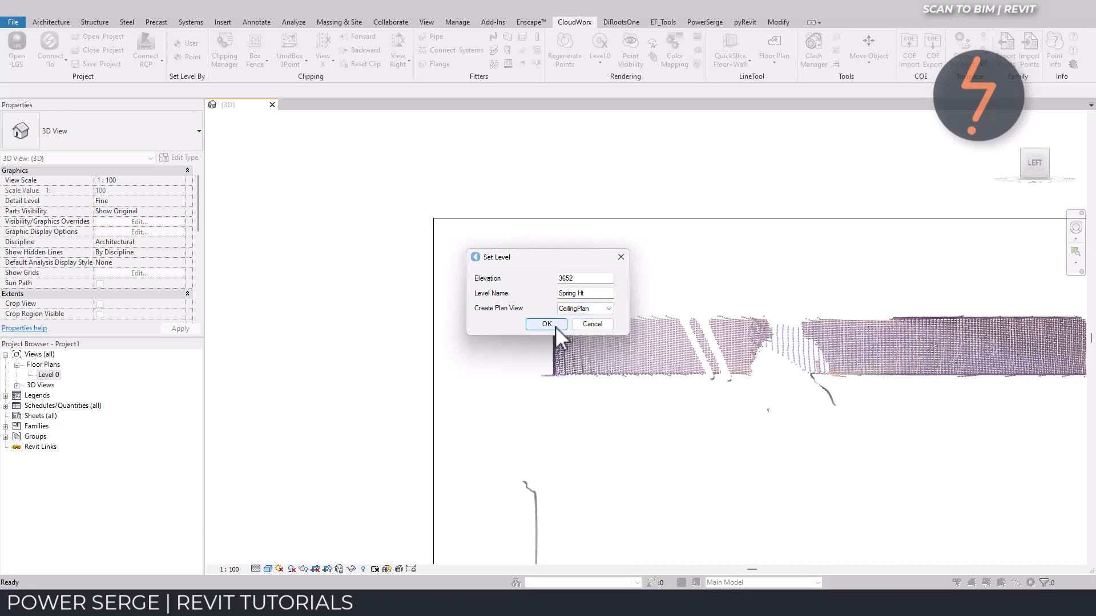
pyautogui.click(545, 324)
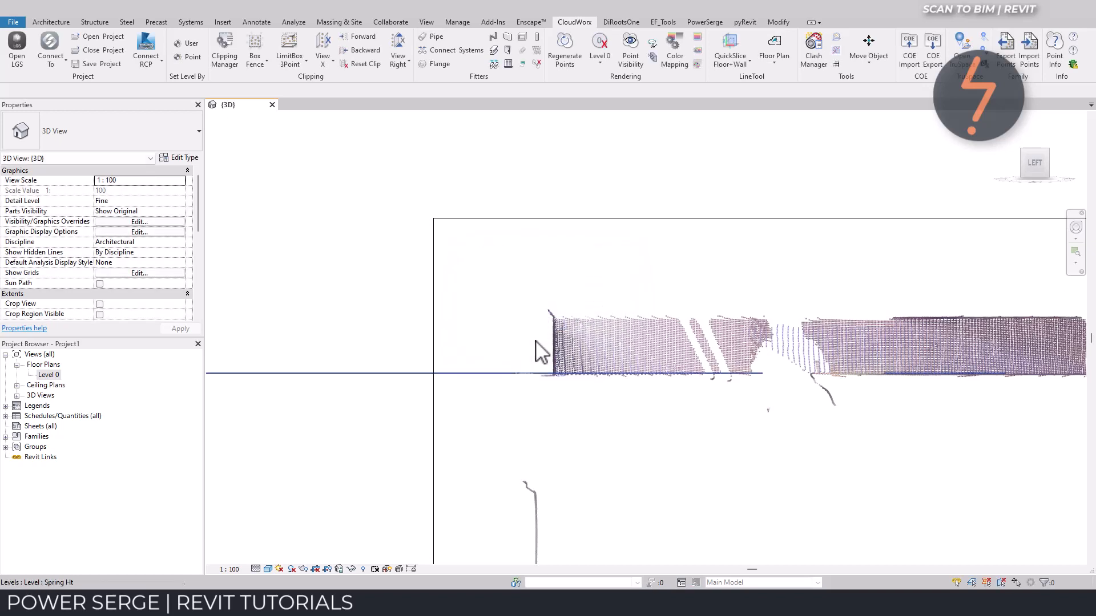
pyautogui.doubleClick(48, 375)
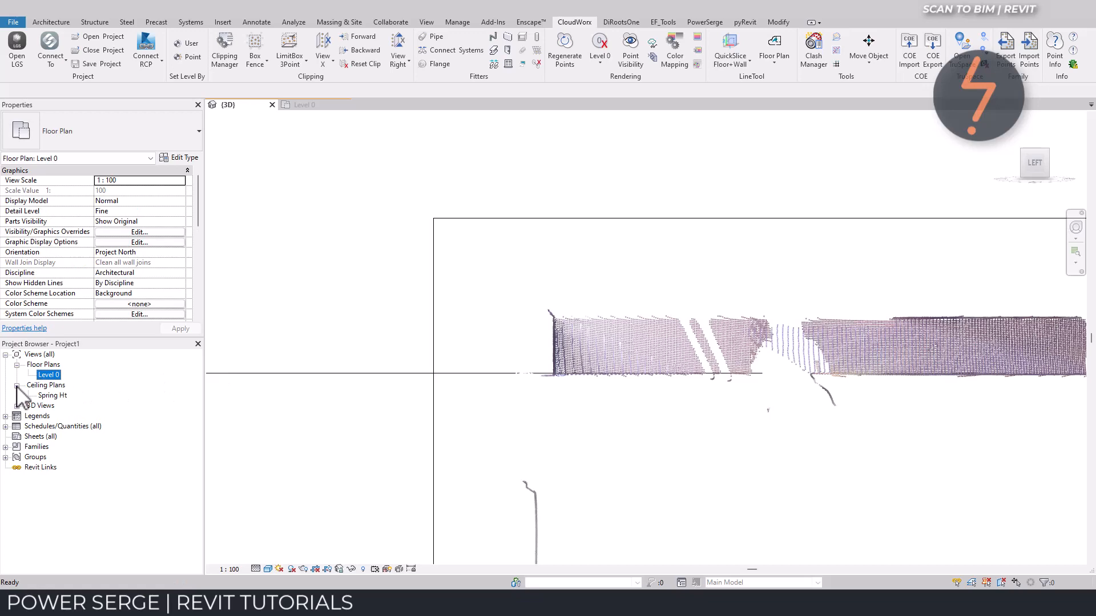
pyautogui.click(228, 104)
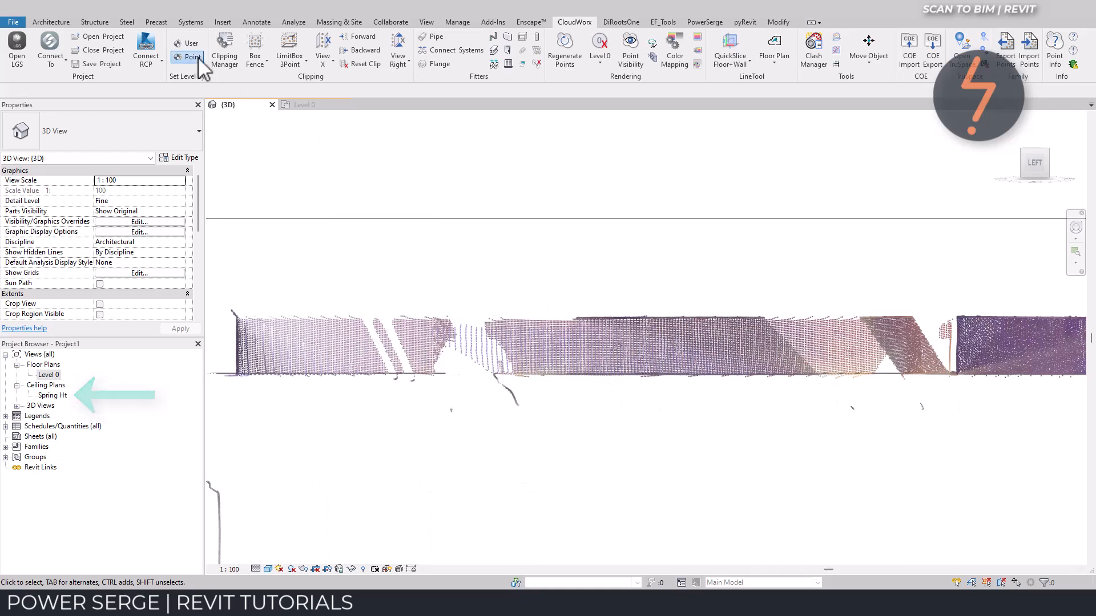
pyautogui.click(191, 46)
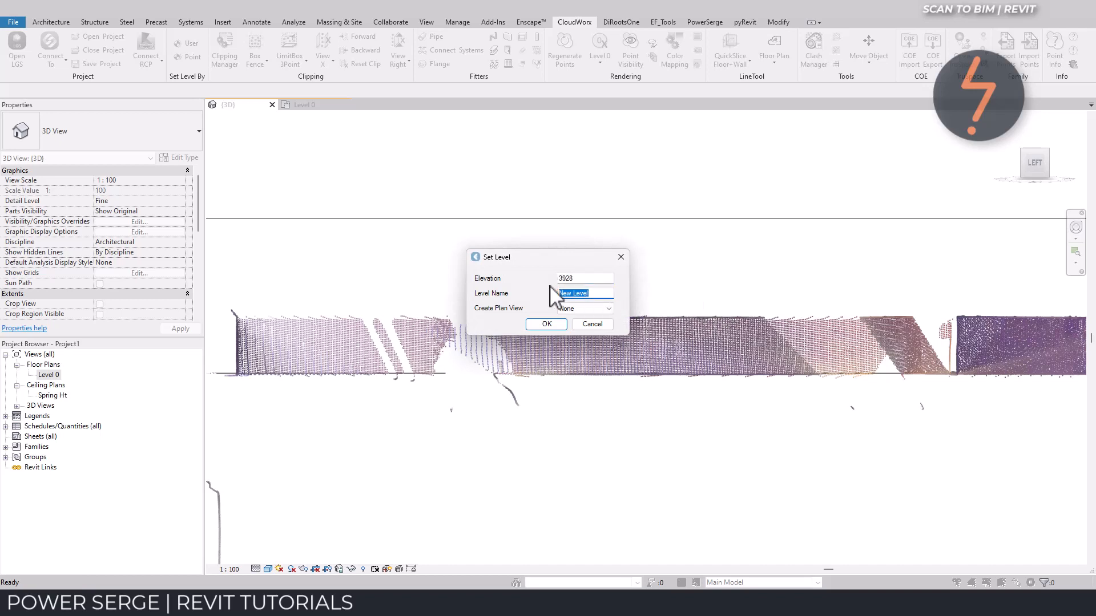
pyautogui.write('CL')
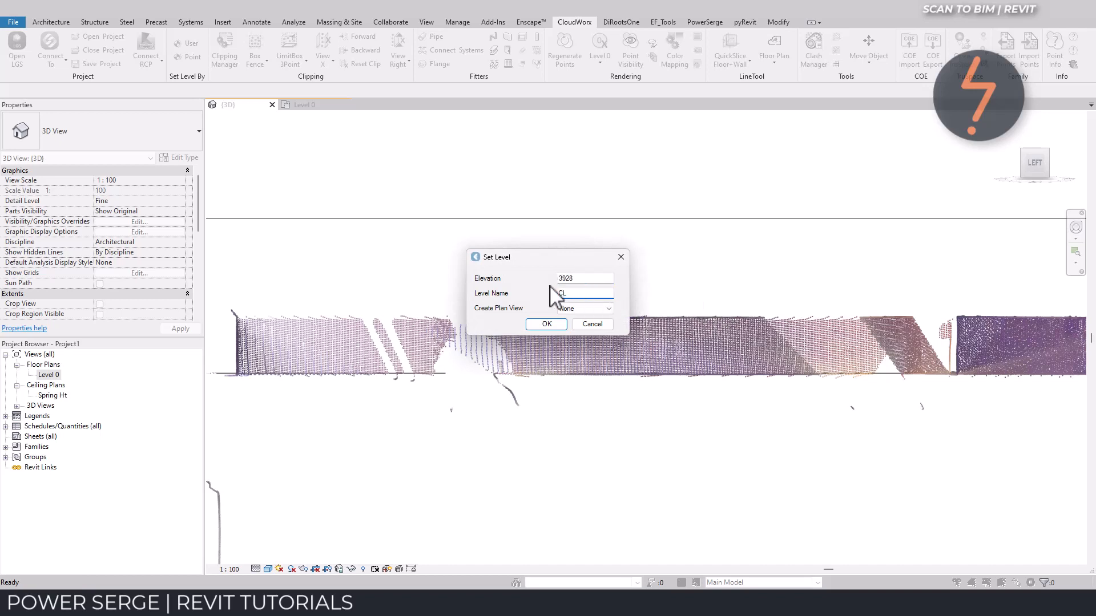
pyautogui.click(607, 308)
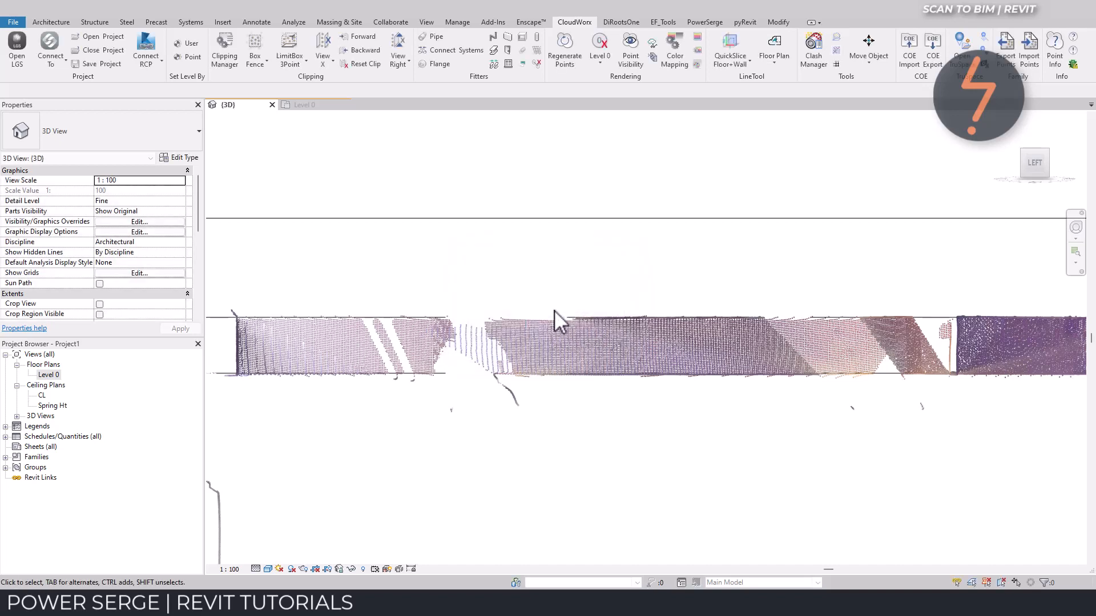
pyautogui.click(280, 374)
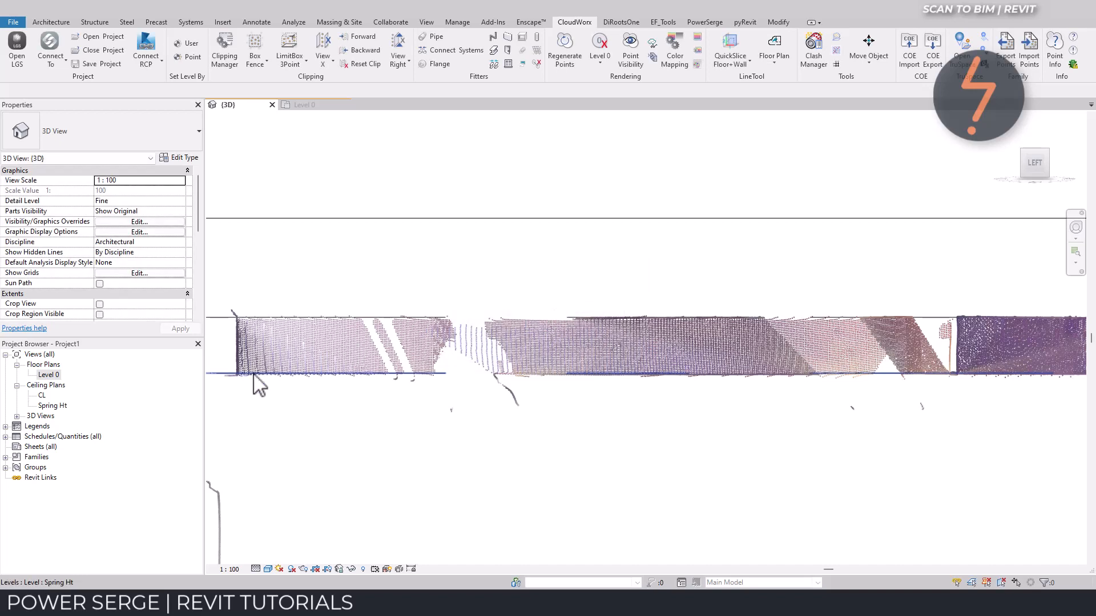
pyautogui.moveTo(94, 420)
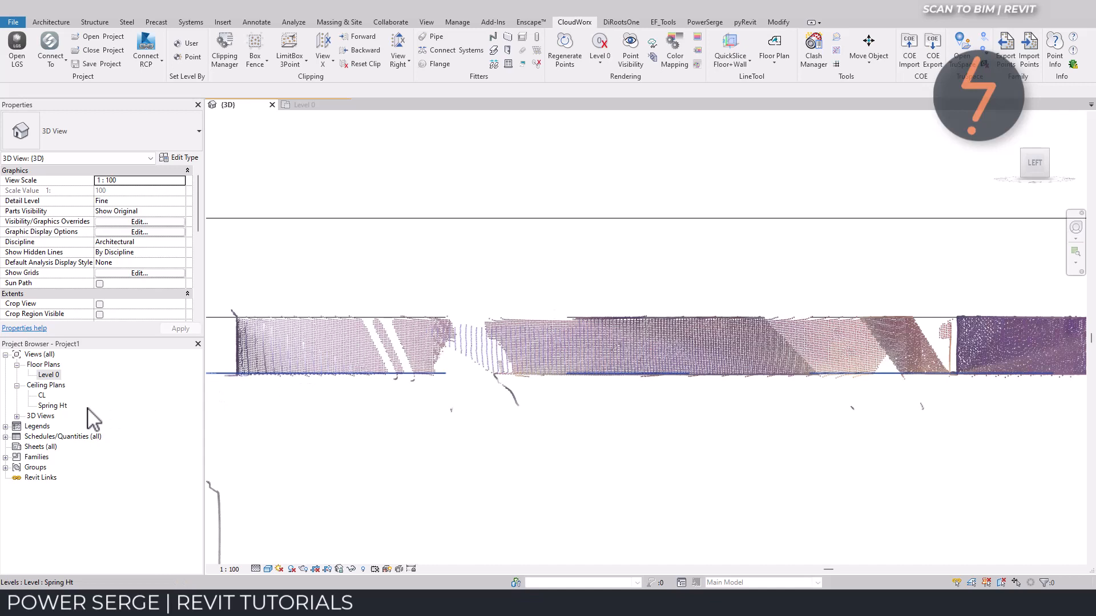
# Step: Zoom the 3D view to fit the clipped cloud and set the view scale to 1:20
pyautogui.rightClick(389, 213)
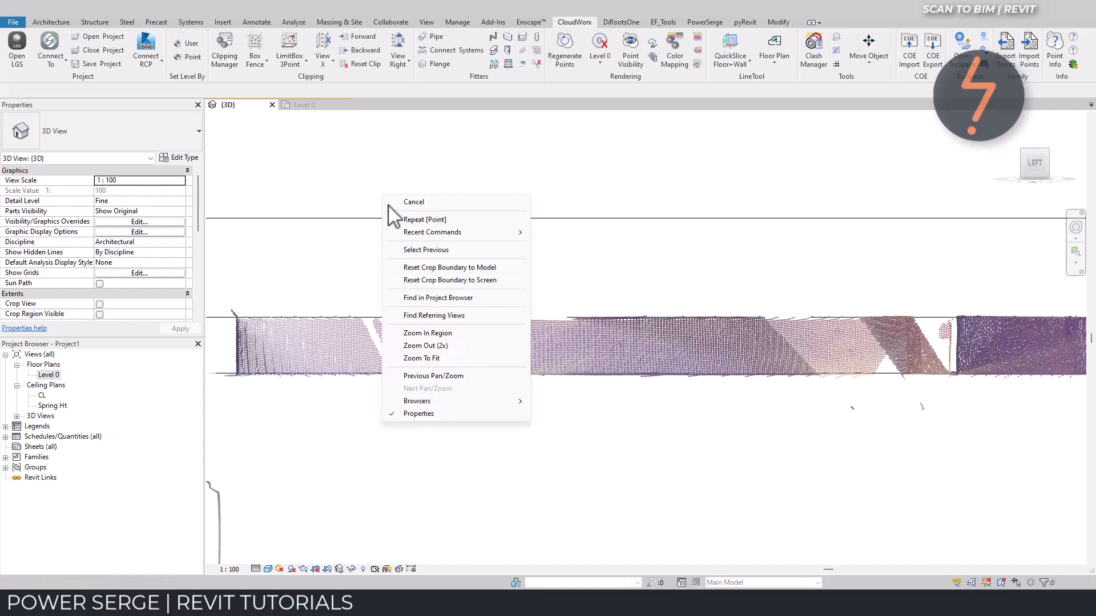
pyautogui.click(421, 358)
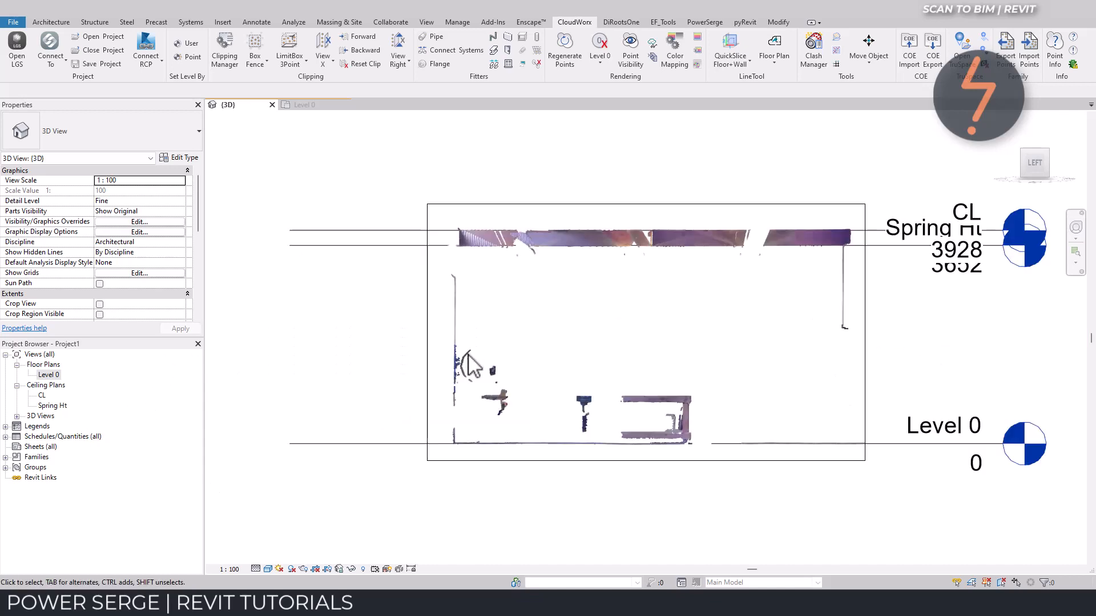
pyautogui.moveTo(392, 440)
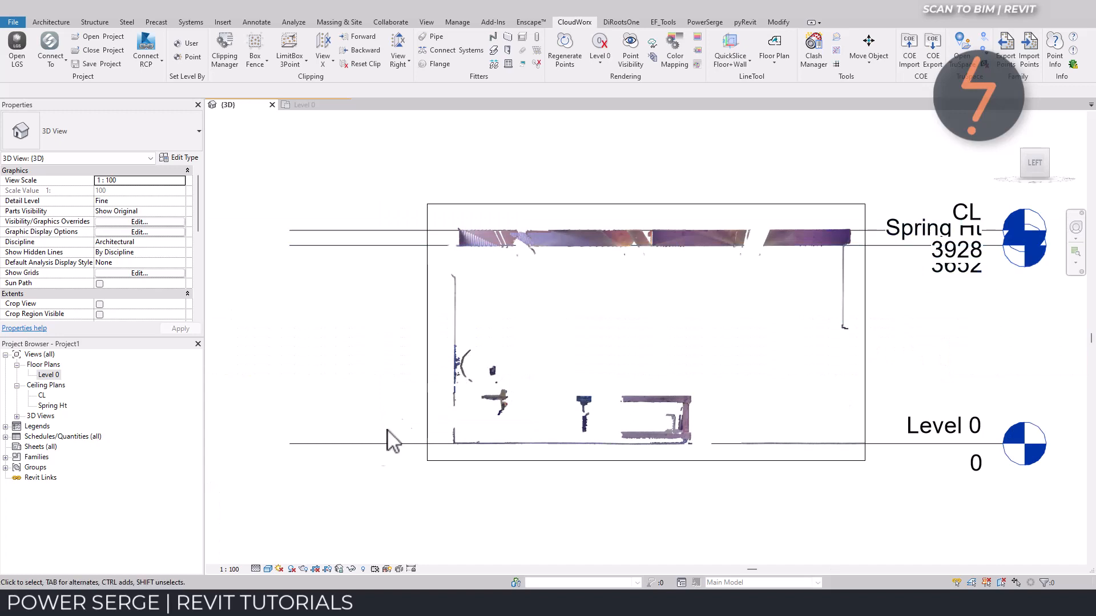
pyautogui.click(226, 569)
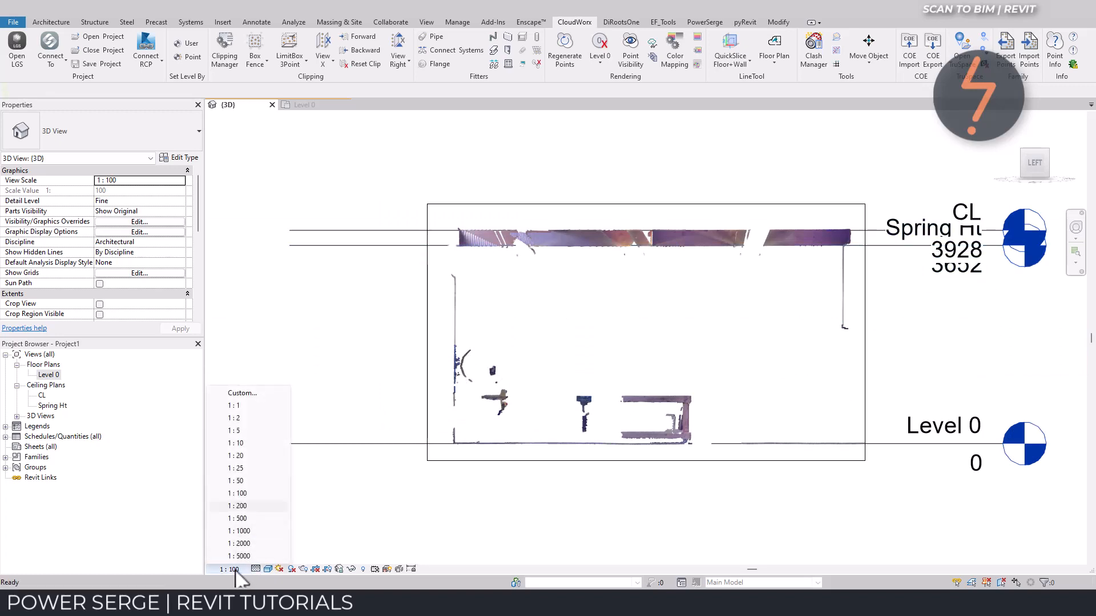
pyautogui.click(233, 456)
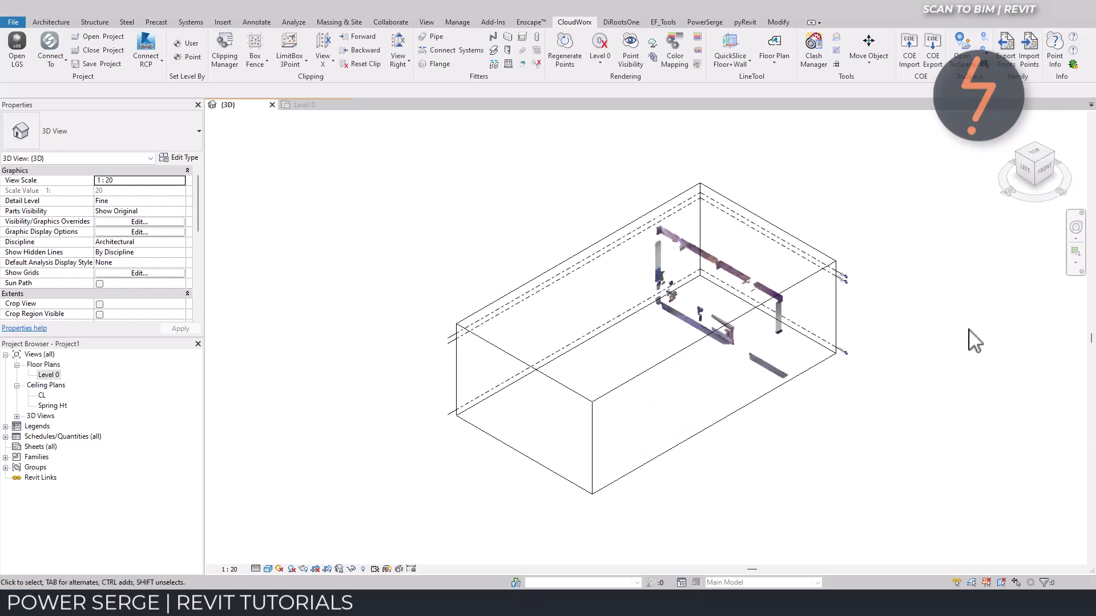
pyautogui.moveTo(245, 132)
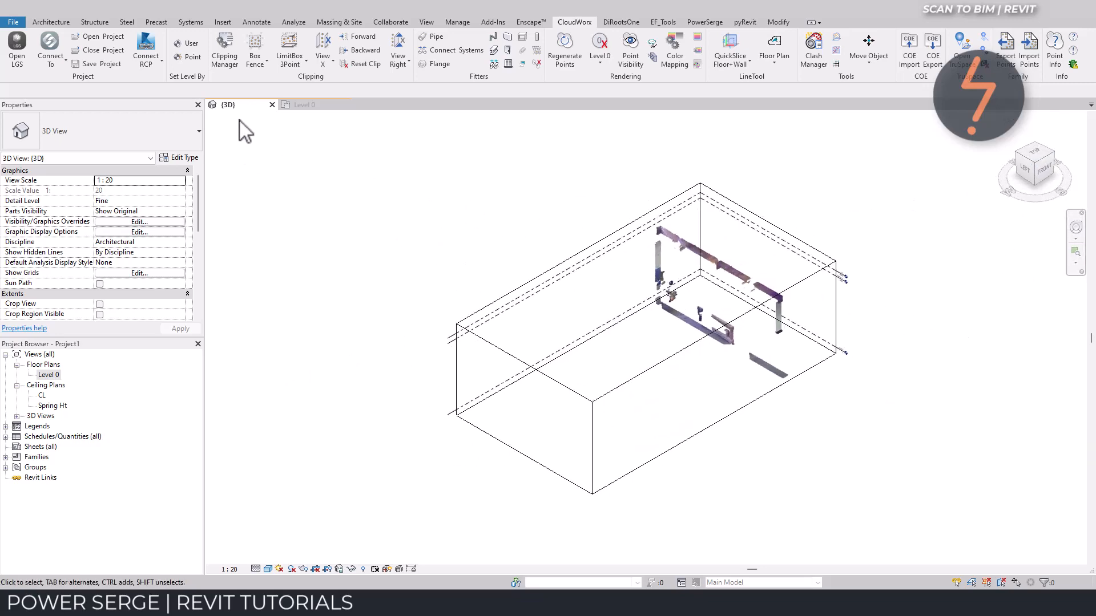
# Step: Rename the new_slice clipping to 'Section_Short' and disable it in Clipping Manager
pyautogui.click(224, 46)
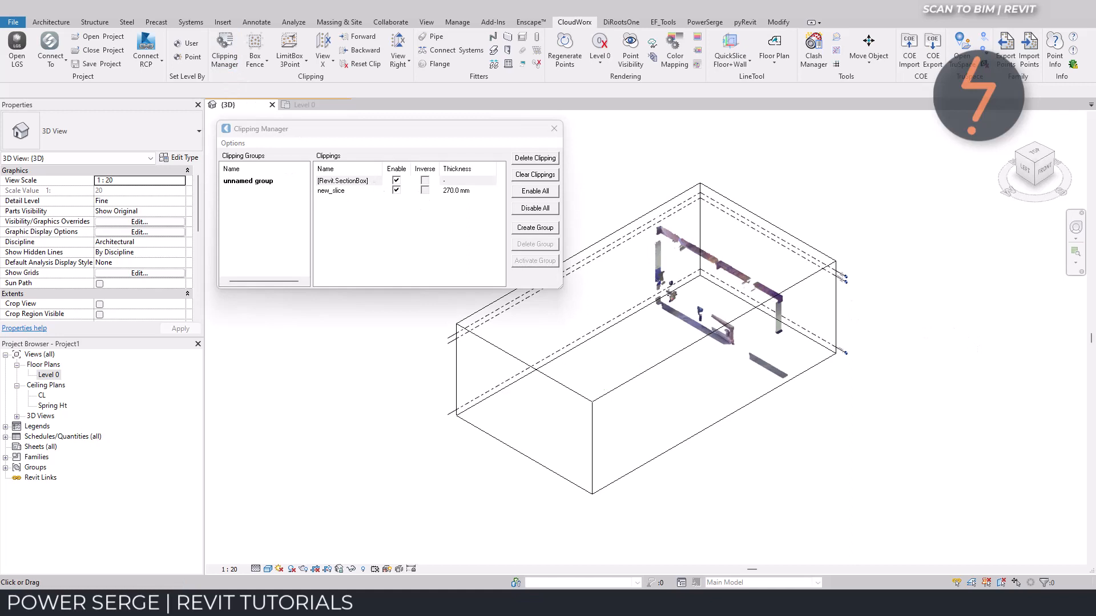
pyautogui.click(342, 190)
pyautogui.write('Section_S')
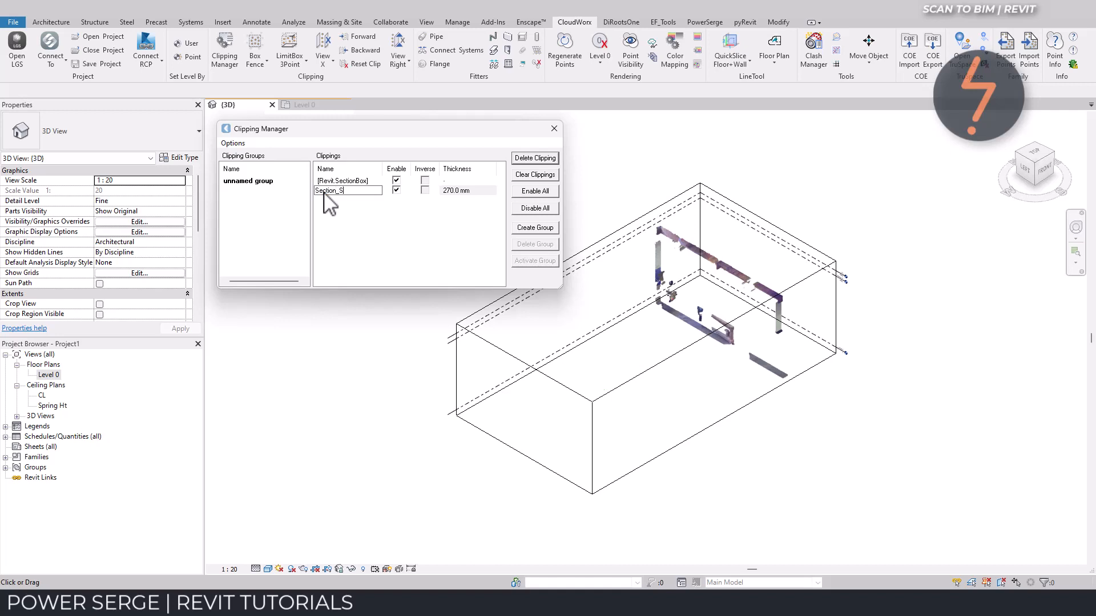
pyautogui.write('hort')
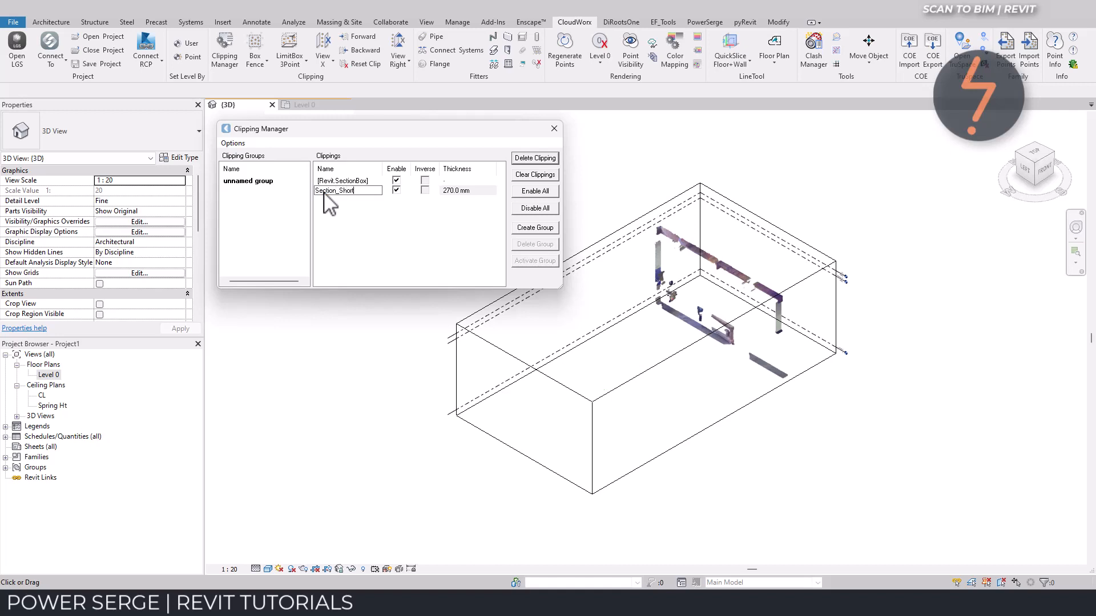
pyautogui.click(342, 190)
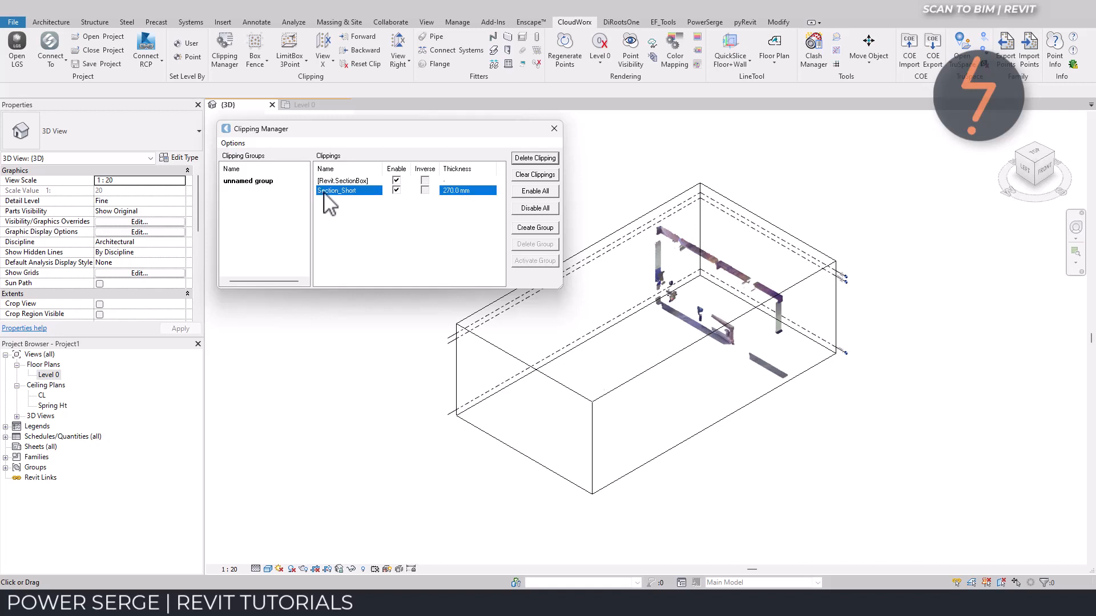
pyautogui.click(396, 190)
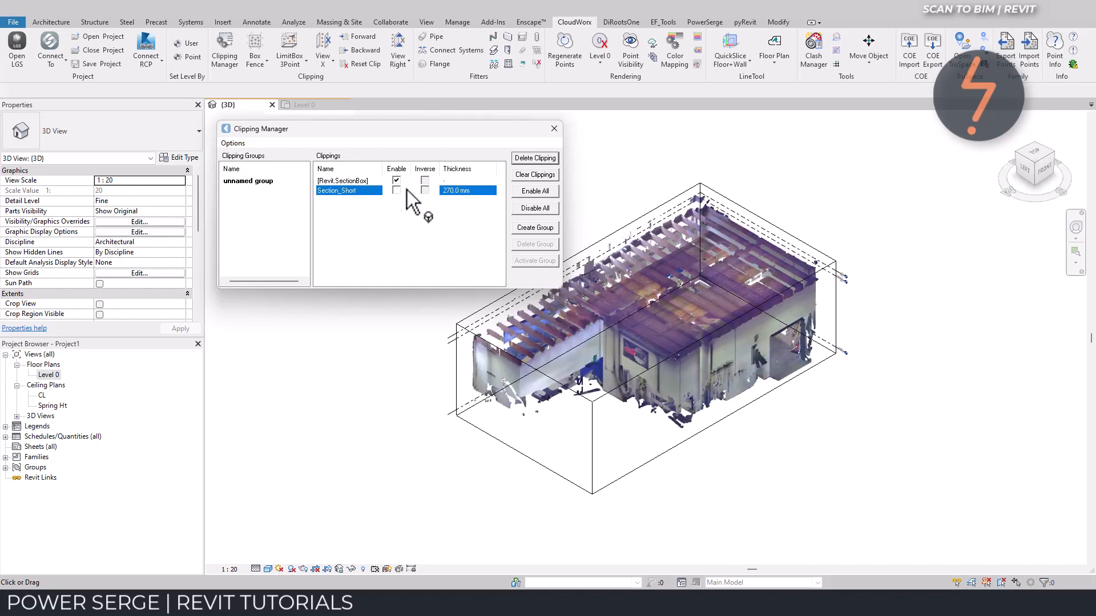
pyautogui.click(729, 49)
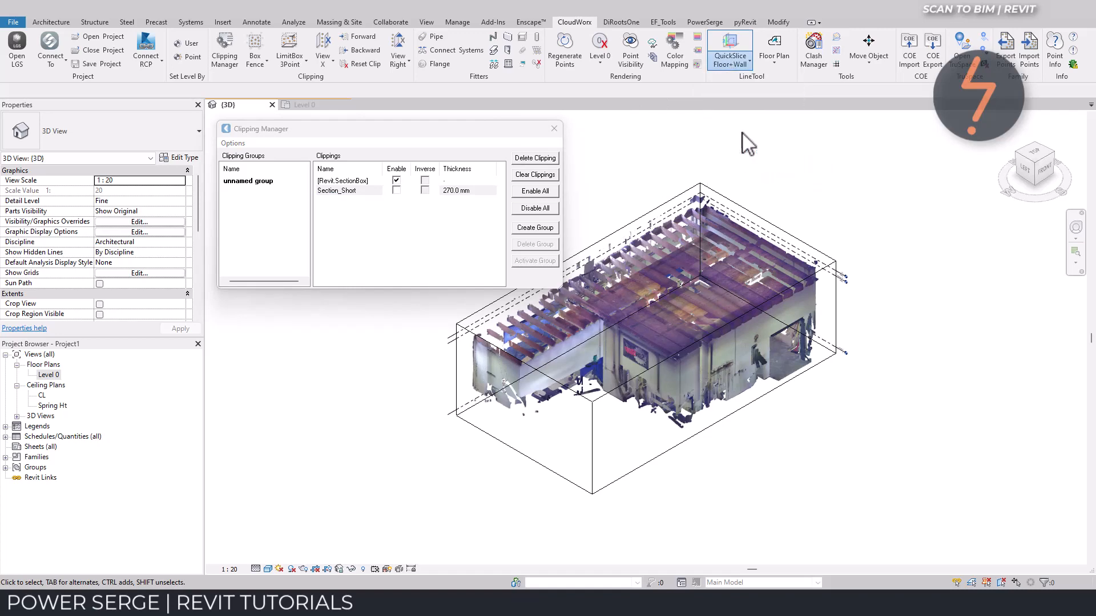
# Step: Apply a 152.4 mm QuickSlice Wall clipping and close Clipping Manager
pyautogui.click(728, 49)
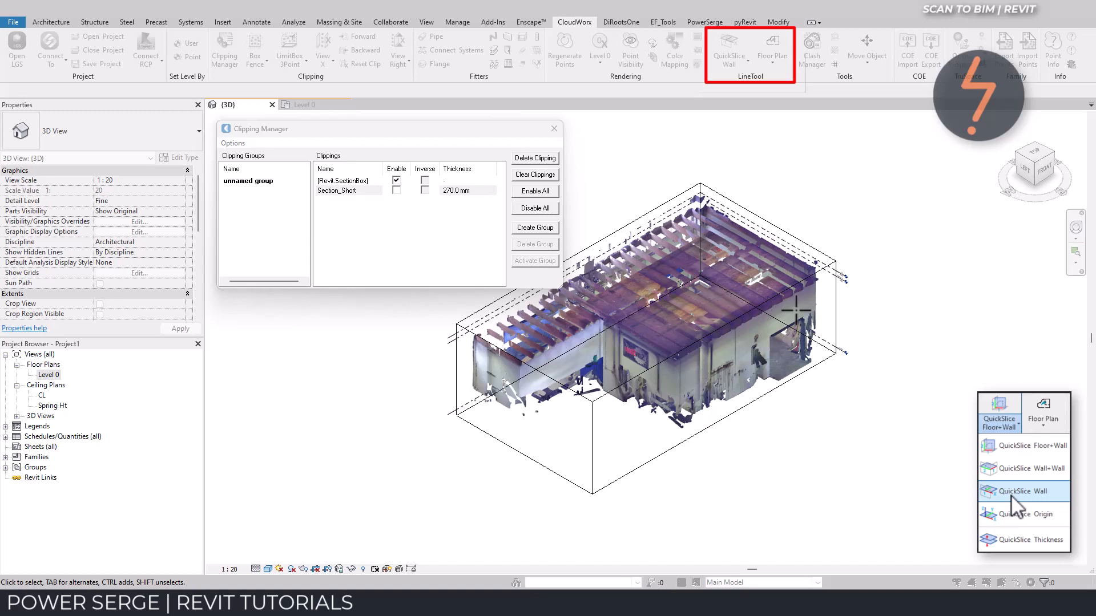
pyautogui.click(1021, 491)
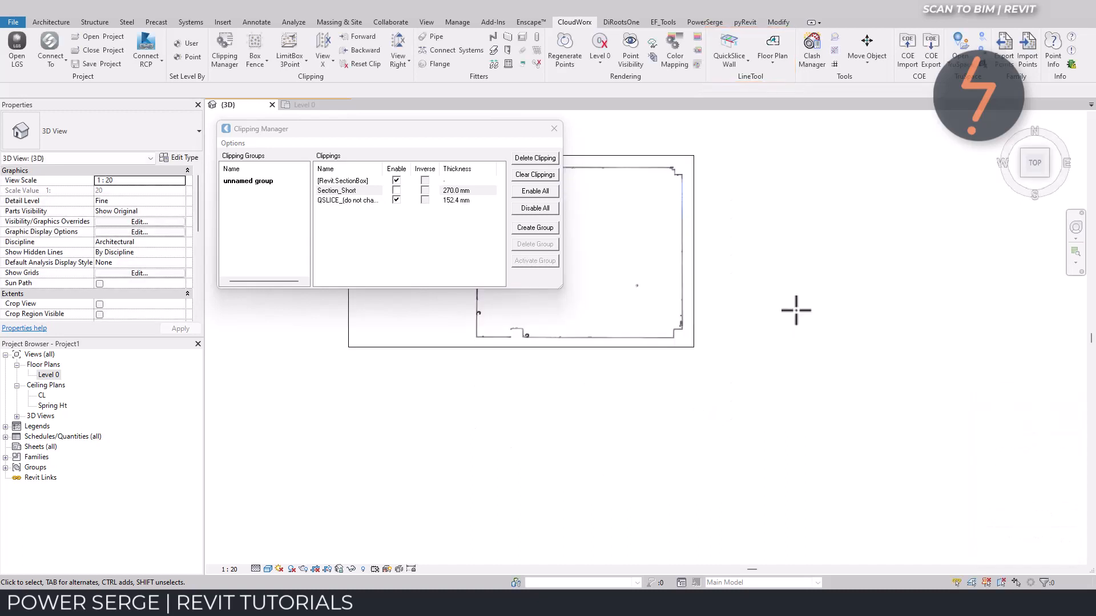
pyautogui.moveTo(802, 320)
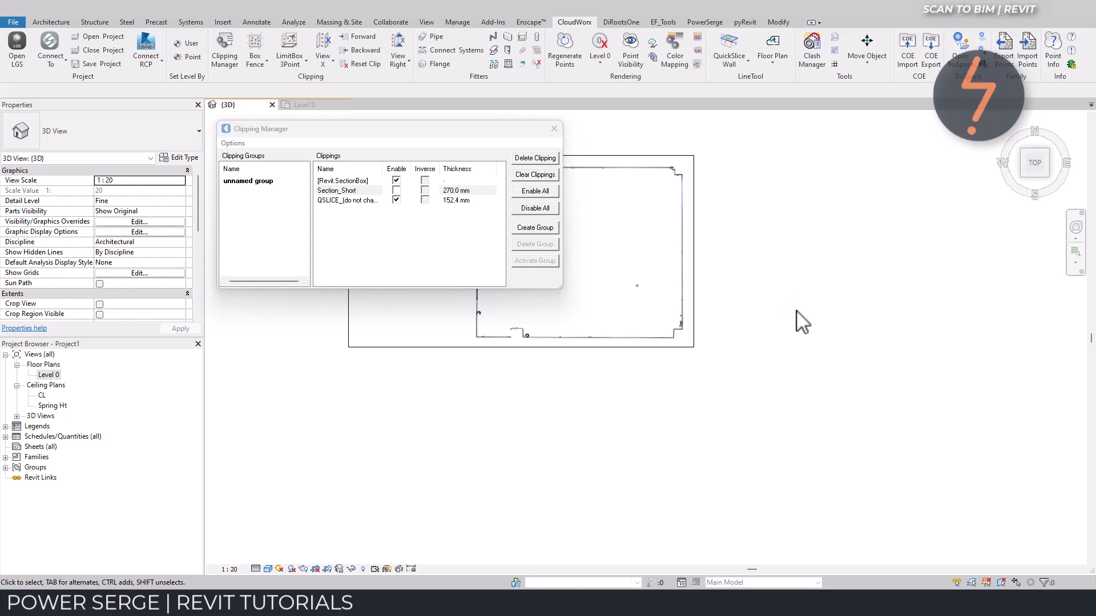
pyautogui.moveTo(354, 230)
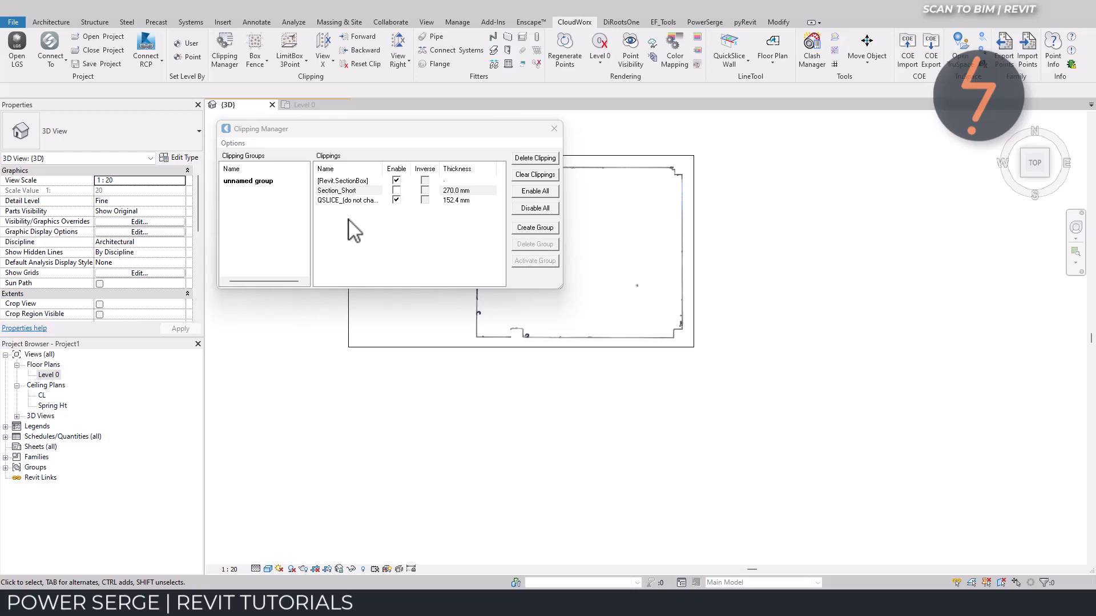
pyautogui.click(553, 129)
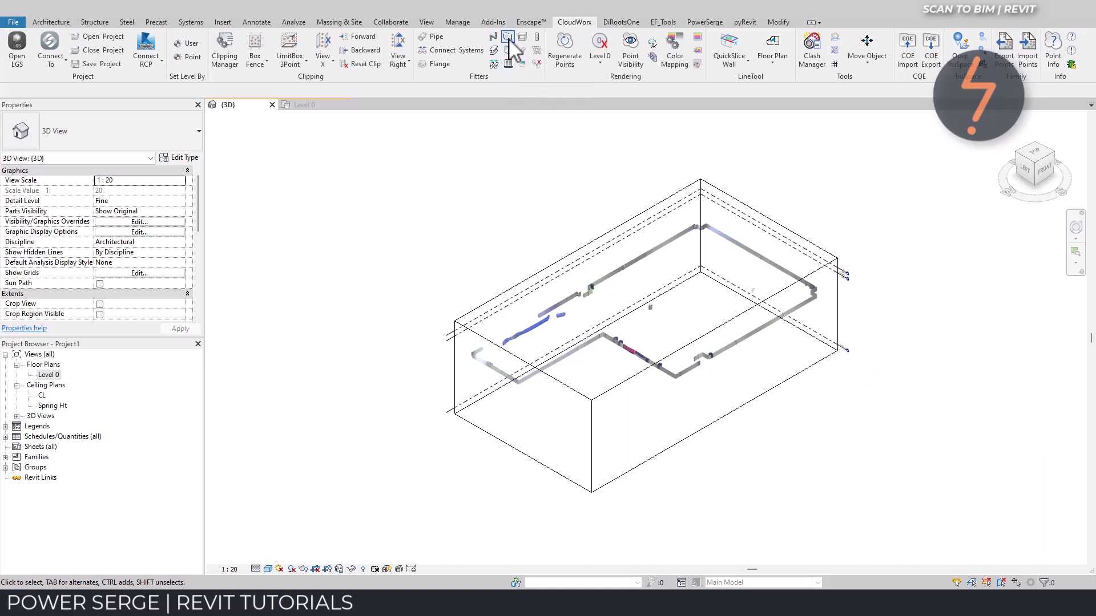
# Step: Fit a wall with new type 'General' based on Wall-Partn_12P-75Std-12P, picking a scanned wall
pyautogui.click(506, 36)
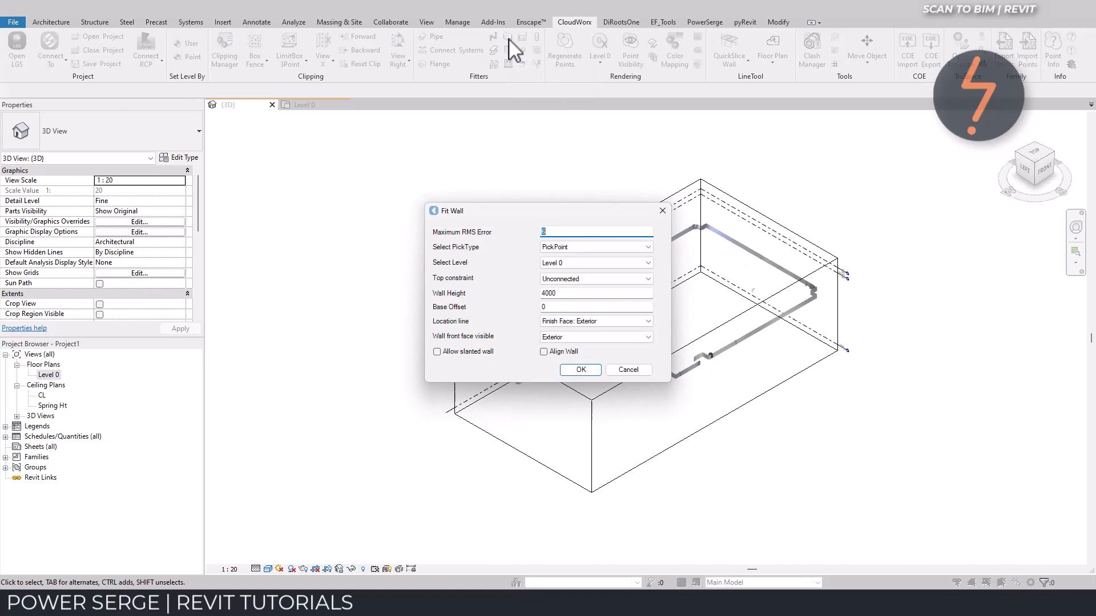
pyautogui.moveTo(577, 384)
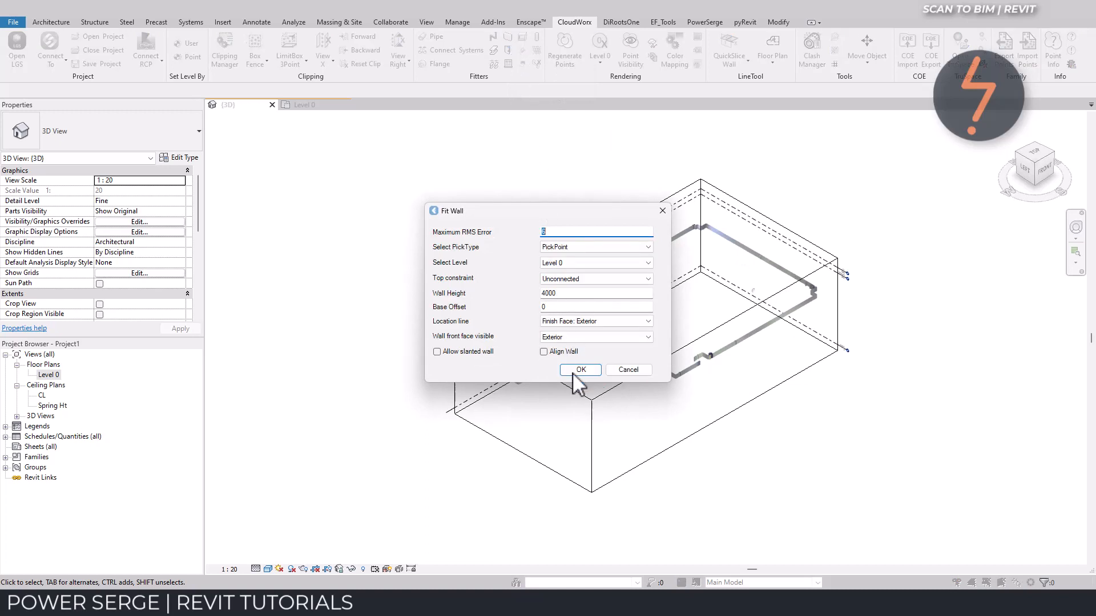
pyautogui.click(580, 370)
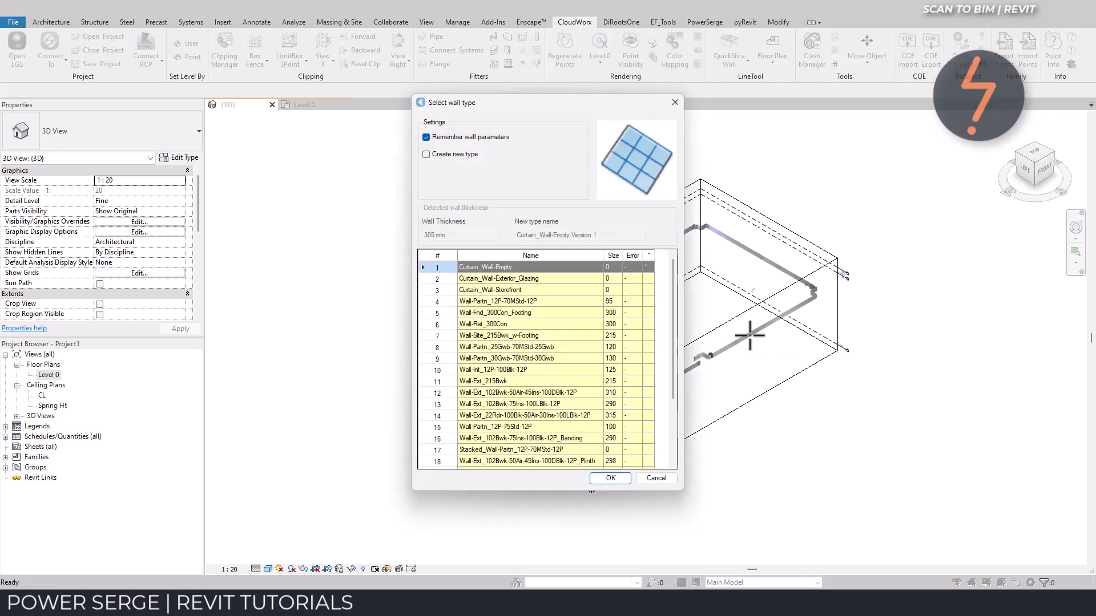
pyautogui.click(498, 427)
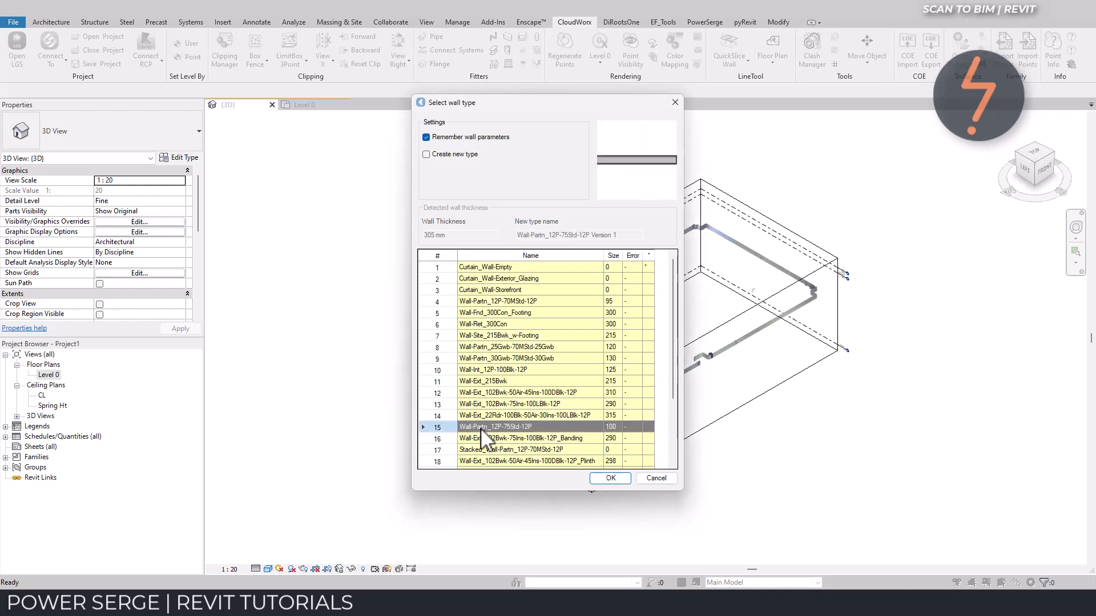
pyautogui.click(425, 155)
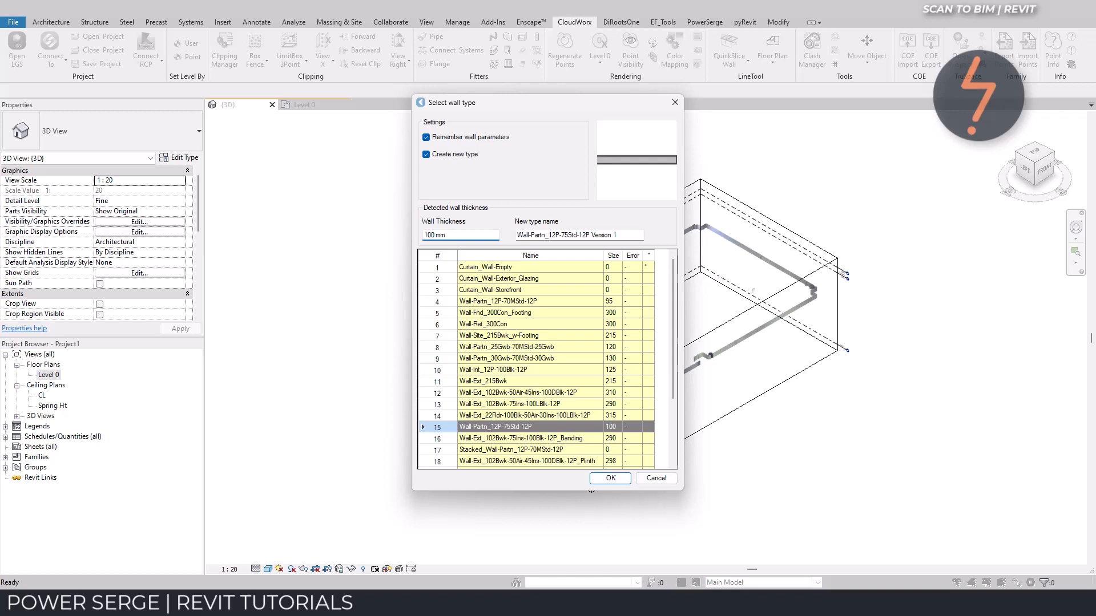
pyautogui.tripleClick(577, 234)
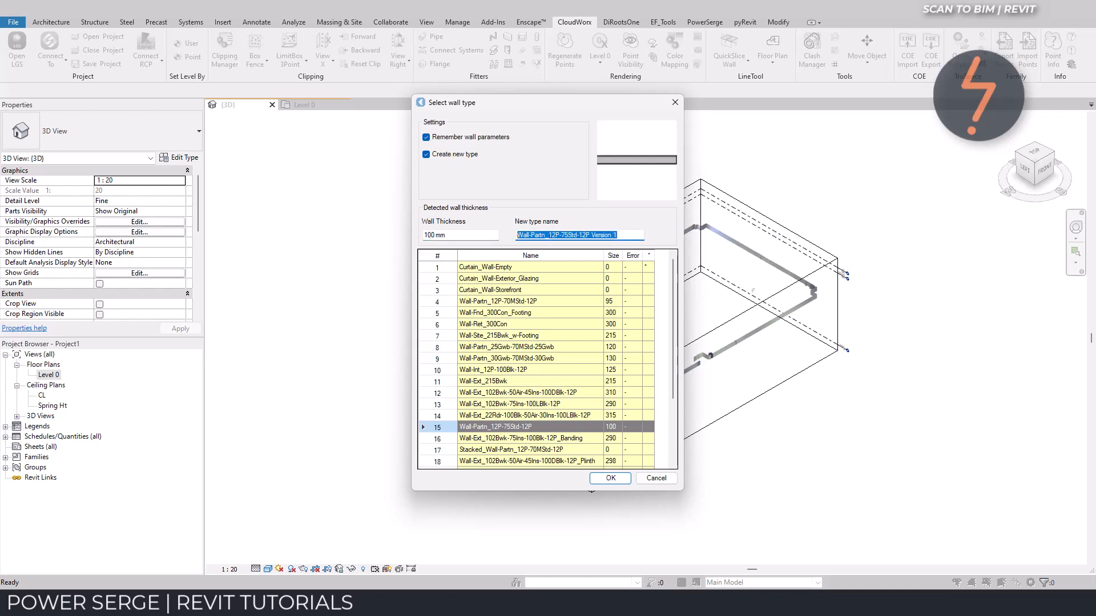
pyautogui.write('Generi')
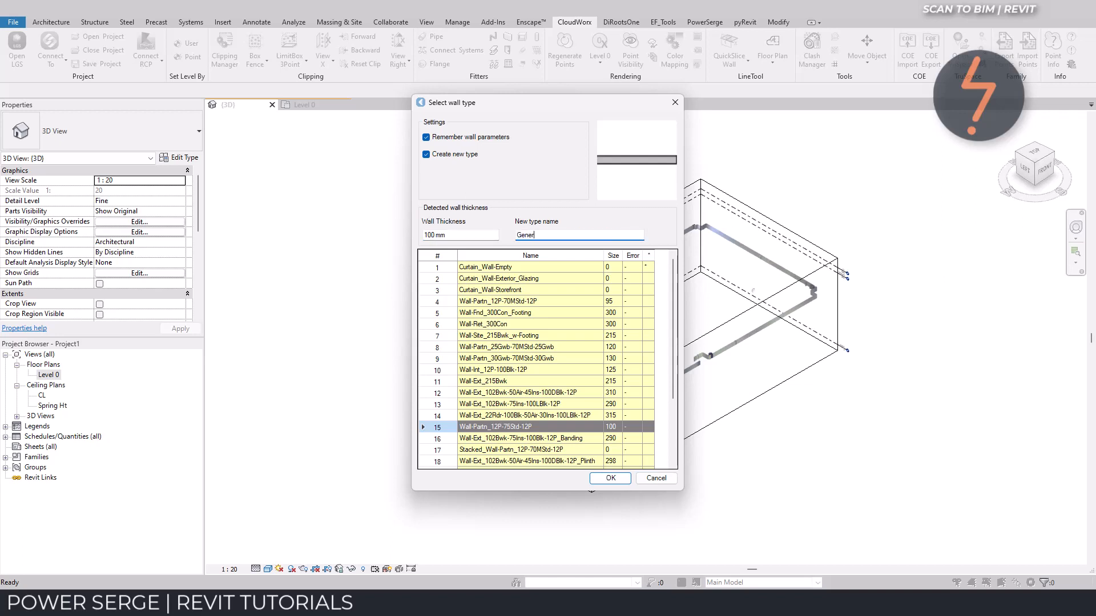
pyautogui.write('al')
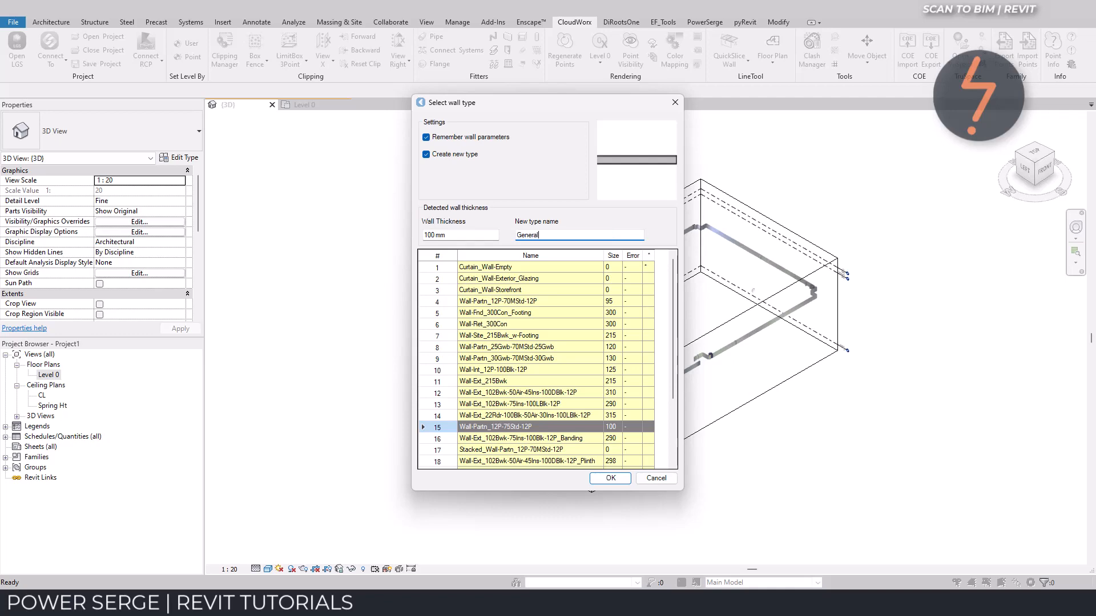
pyautogui.click(608, 479)
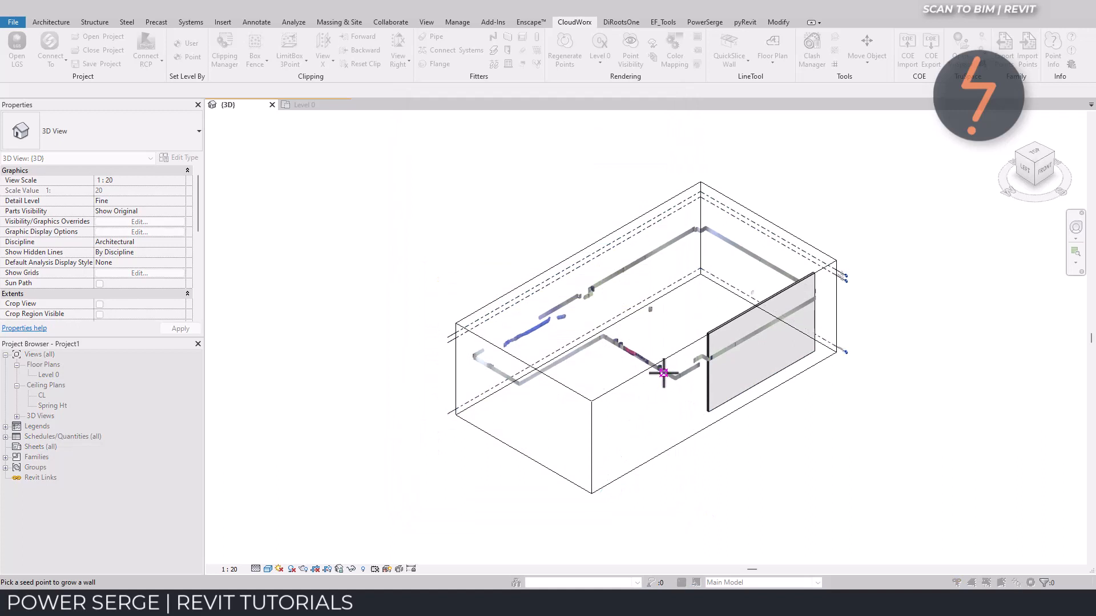
pyautogui.click(663, 374)
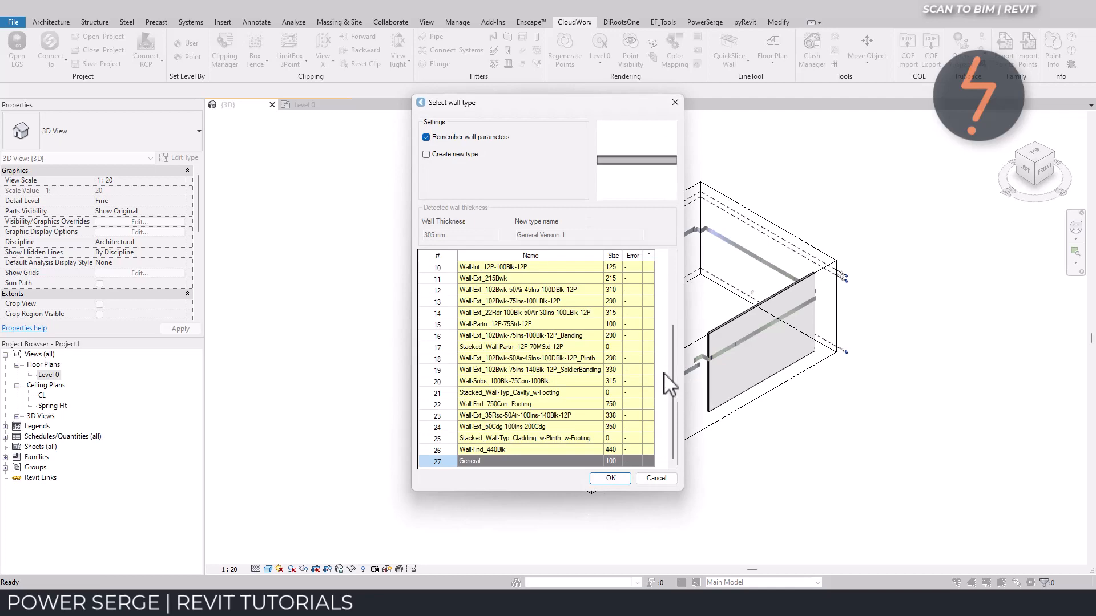
# Step: Fit another General-type wall to the scan, accepting the fitting settings
pyautogui.click(609, 478)
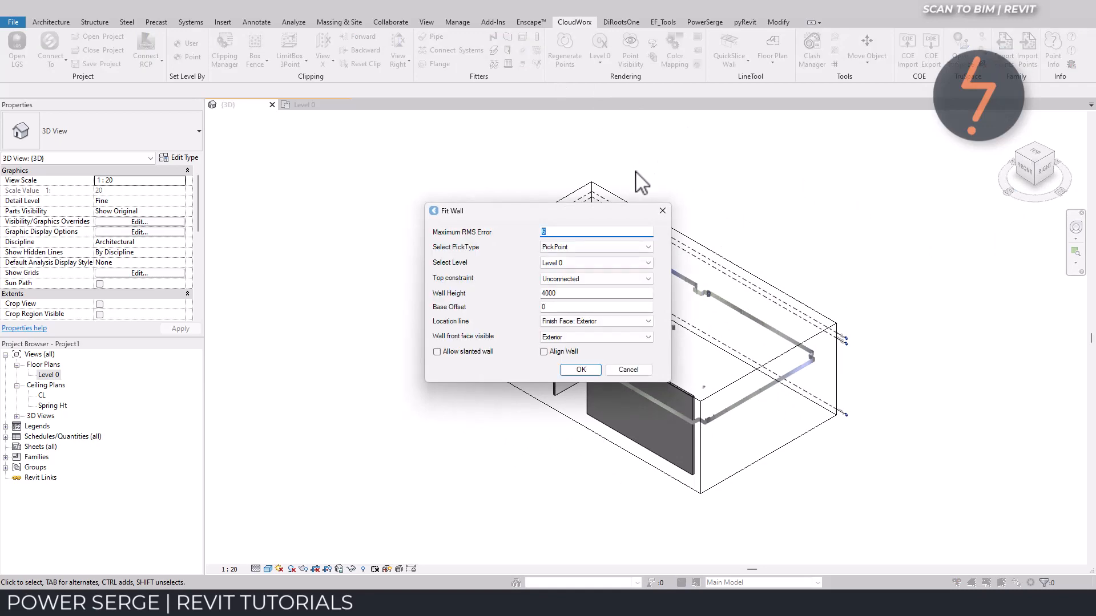
pyautogui.click(579, 370)
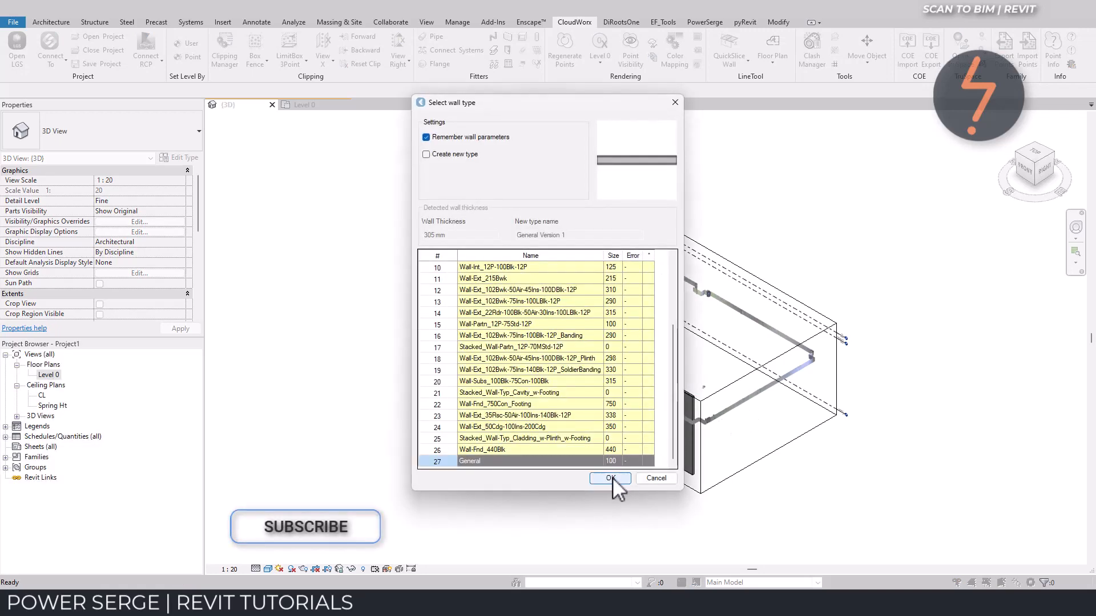
pyautogui.click(609, 478)
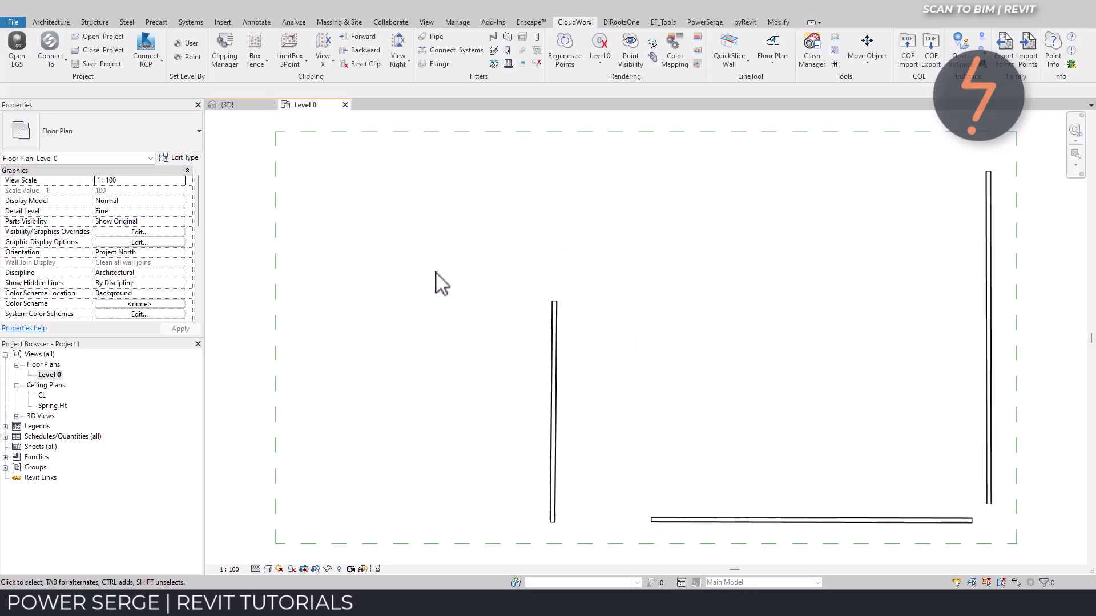
# Step: Join the bottom and right fitted walls with Trim/Extend to Corner, then view in 3D
pyautogui.click(553, 412)
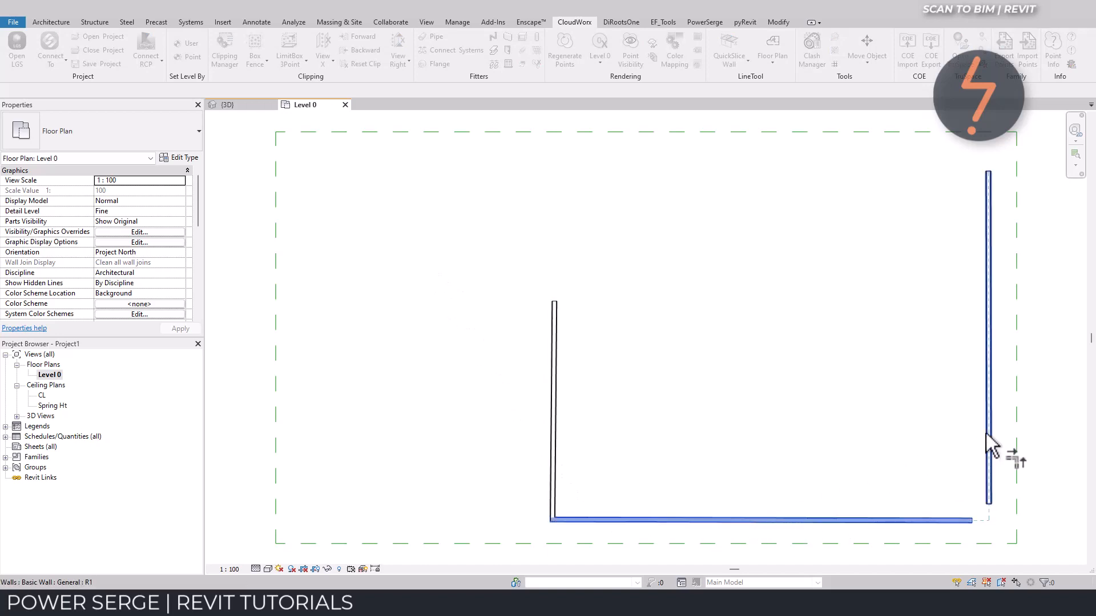
pyautogui.click(508, 234)
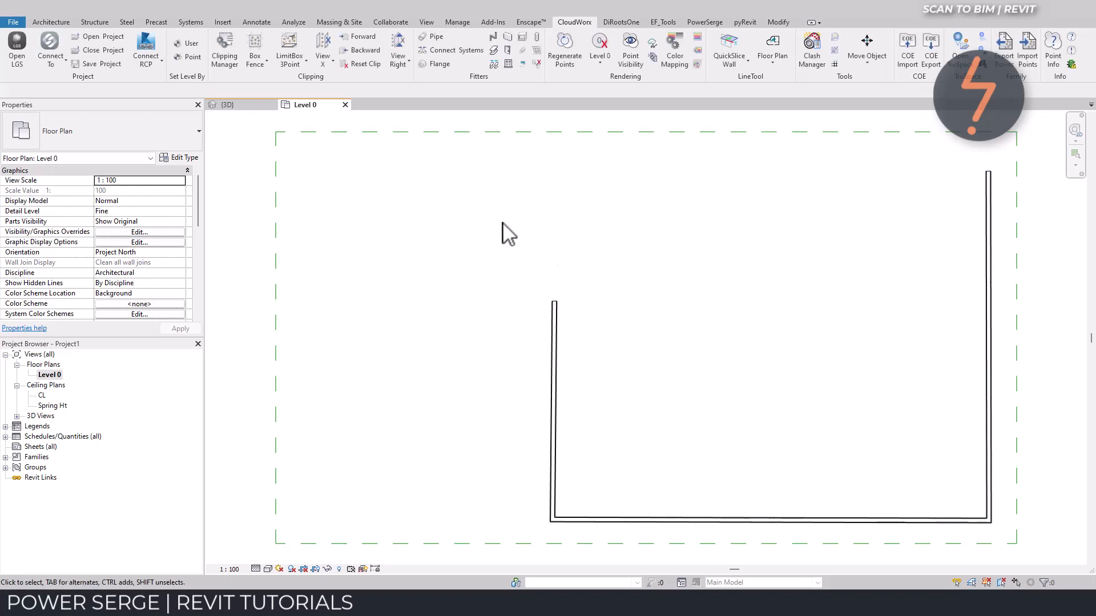
pyautogui.click(227, 104)
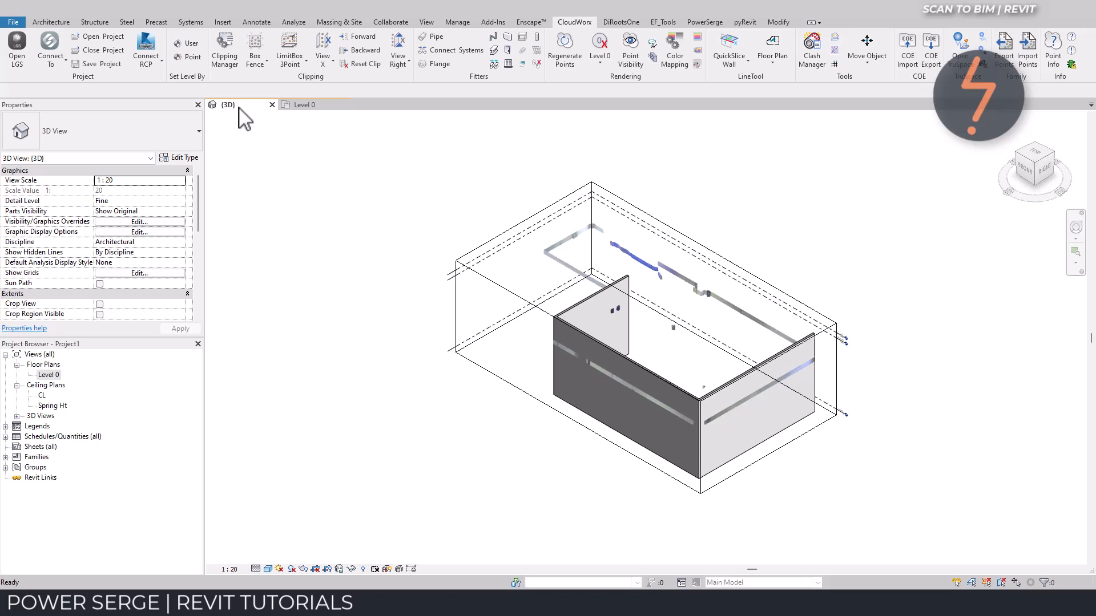
pyautogui.moveTo(224, 51)
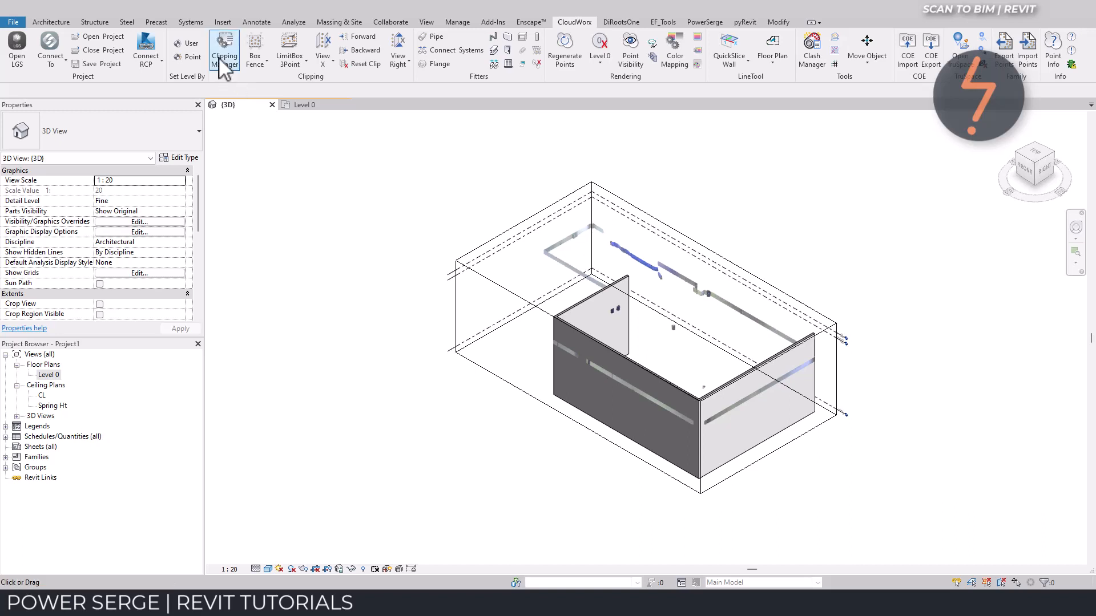
# Step: Turn off the QSLICE clipping to show the full cloud, then zoom into the room from the front
pyautogui.click(224, 50)
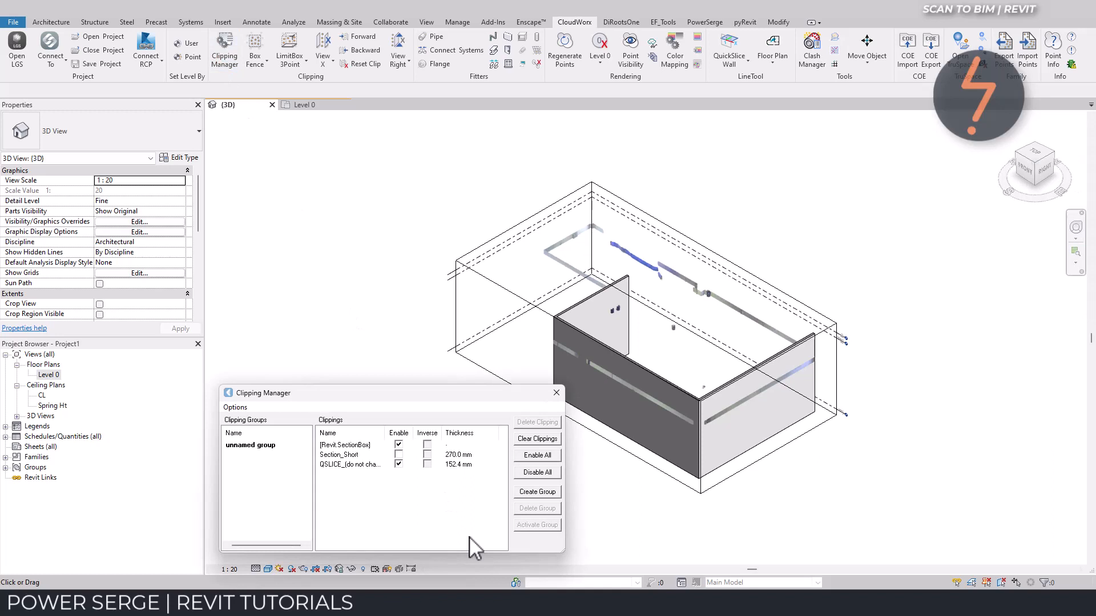
pyautogui.click(351, 465)
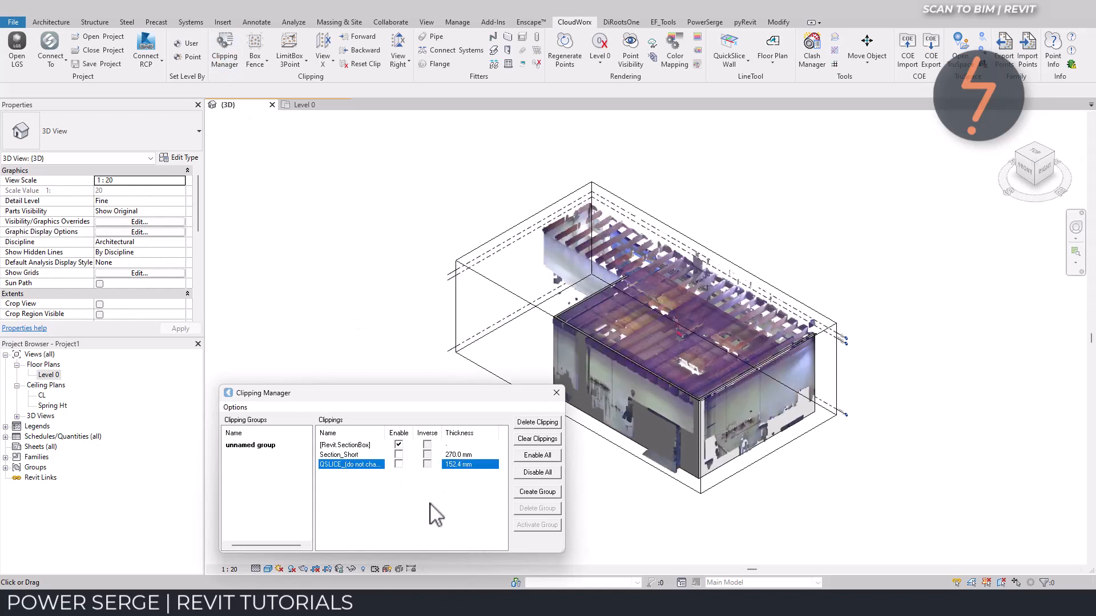
pyautogui.moveTo(993, 203)
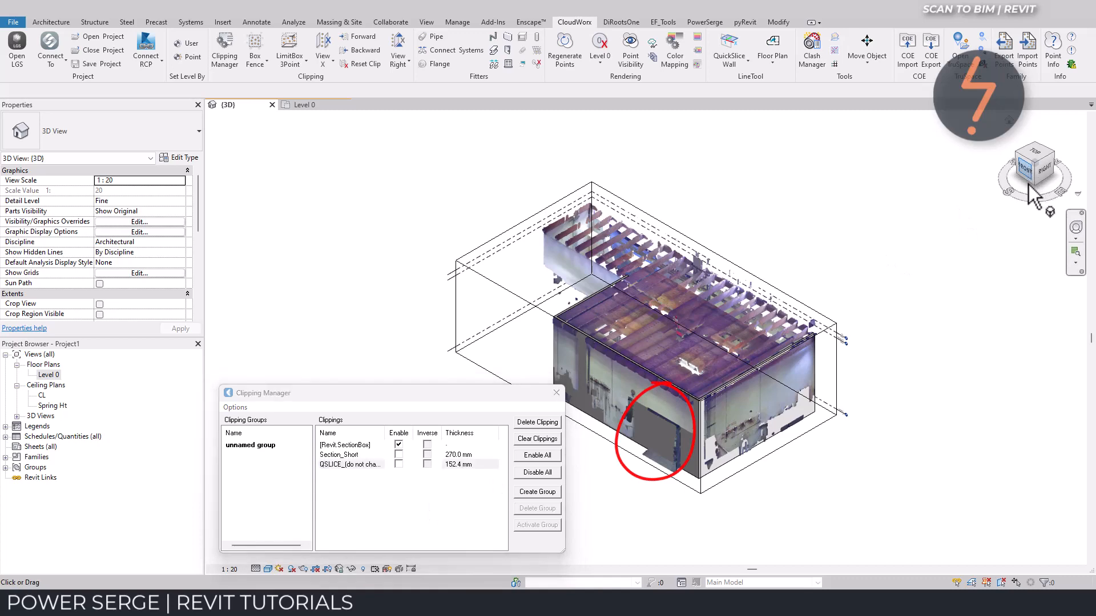
pyautogui.click(1022, 166)
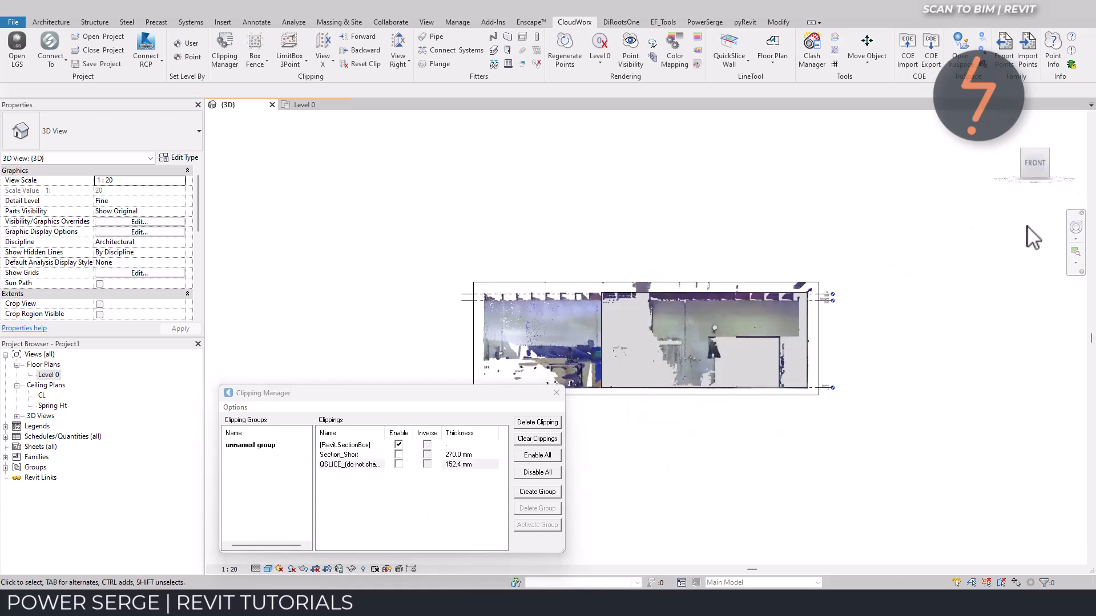
pyautogui.rightClick(1033, 238)
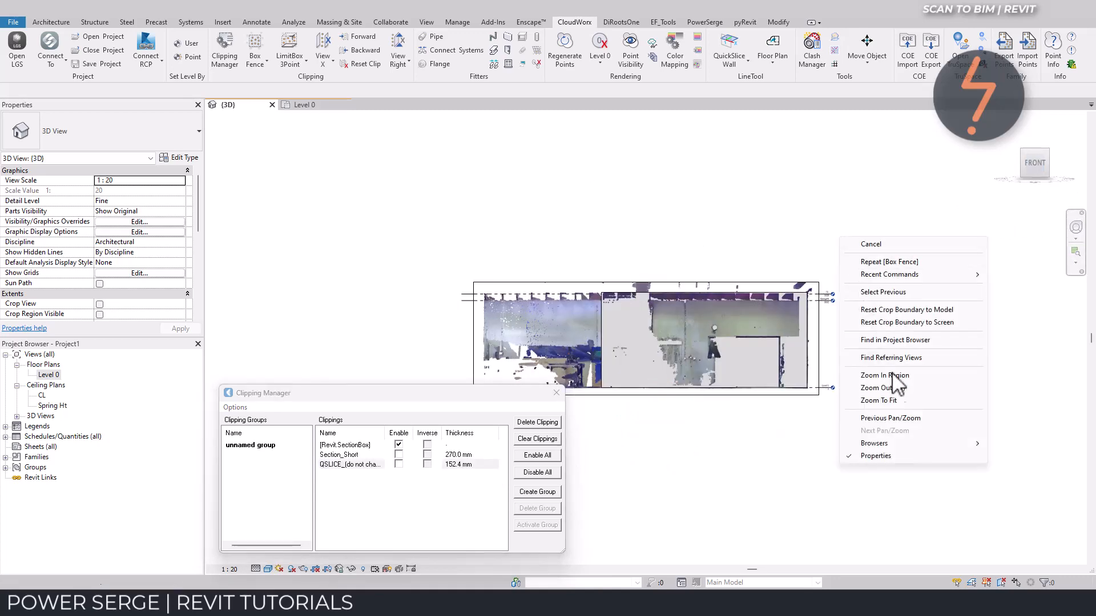
pyautogui.click(878, 401)
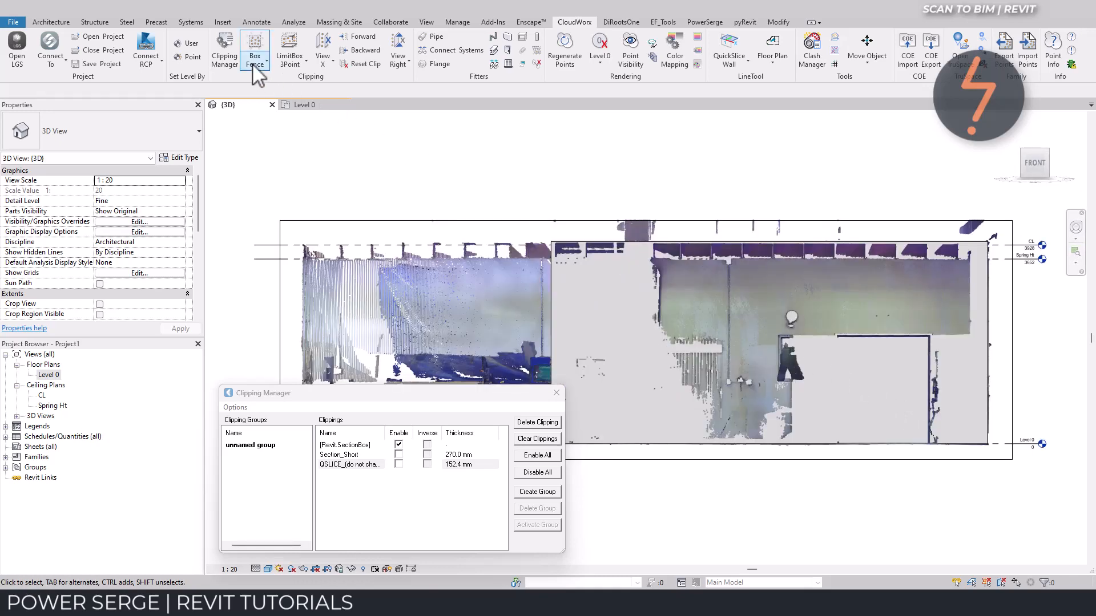
pyautogui.moveTo(284, 97)
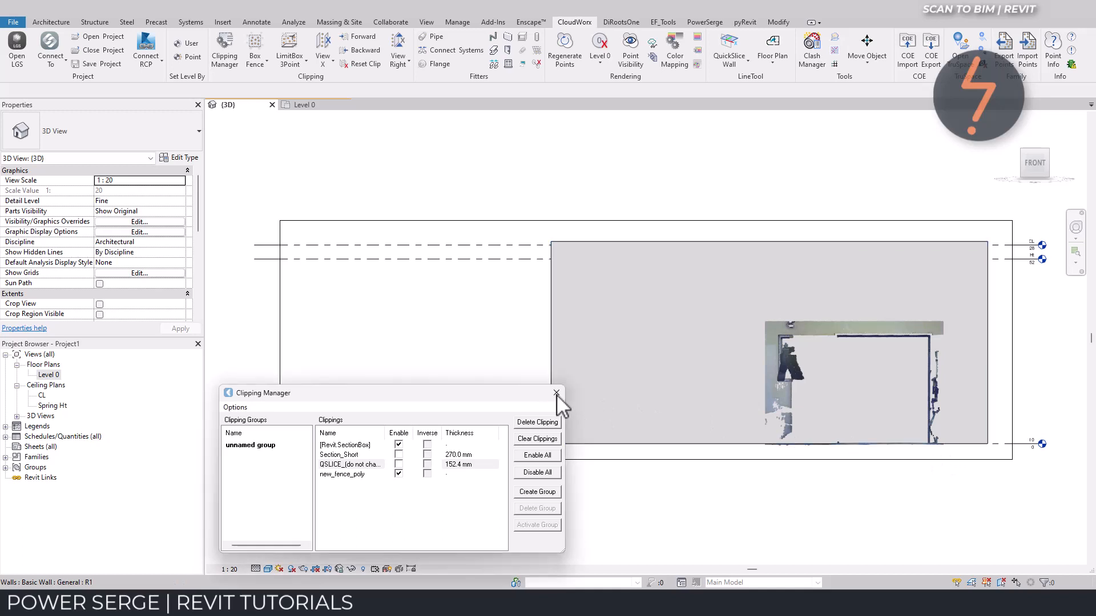
# Step: Close the clipping list and start Fit Door with the Doors_ExtDbl_Flush family
pyautogui.click(557, 393)
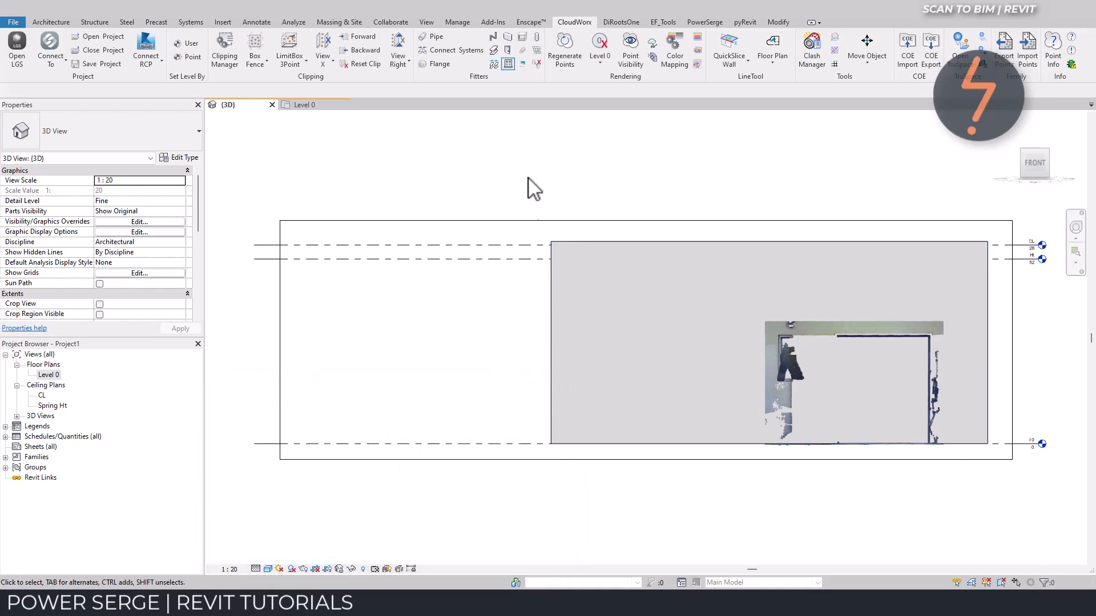
pyautogui.click(508, 50)
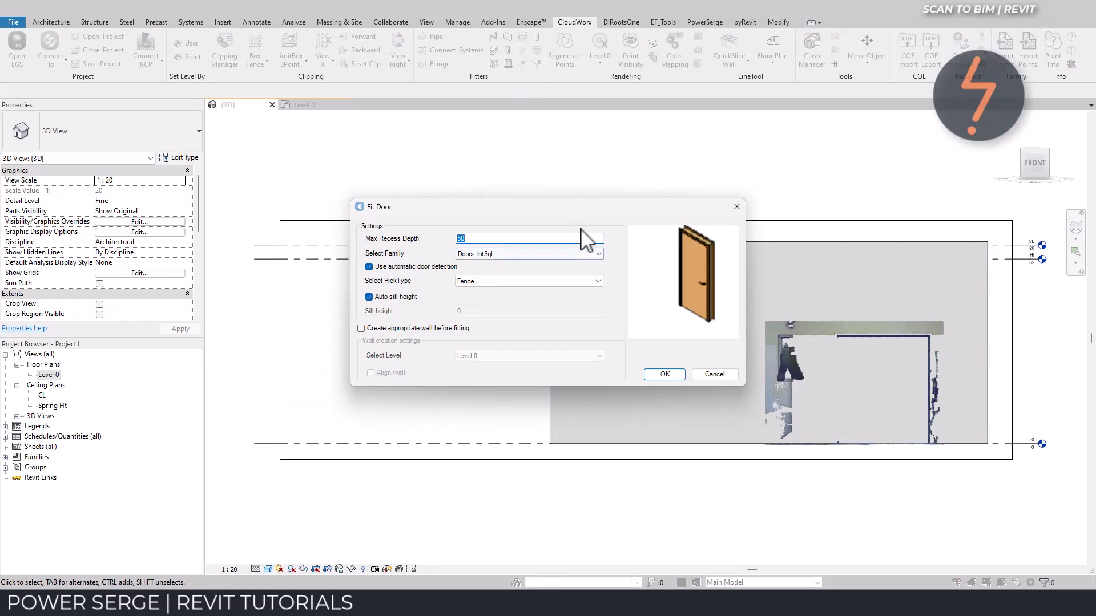
pyautogui.click(598, 253)
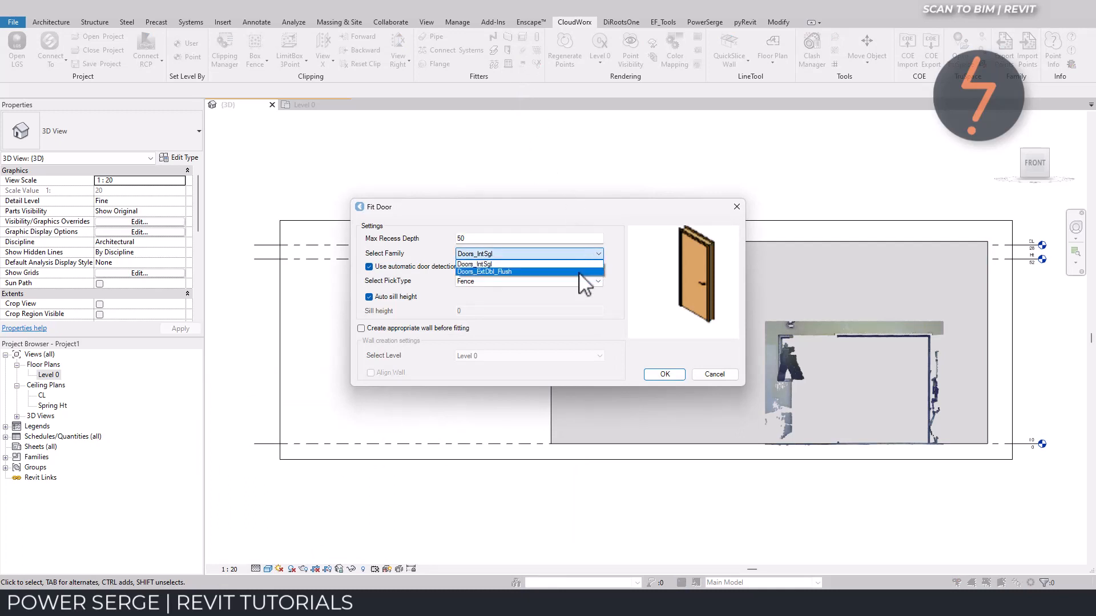
pyautogui.click(485, 271)
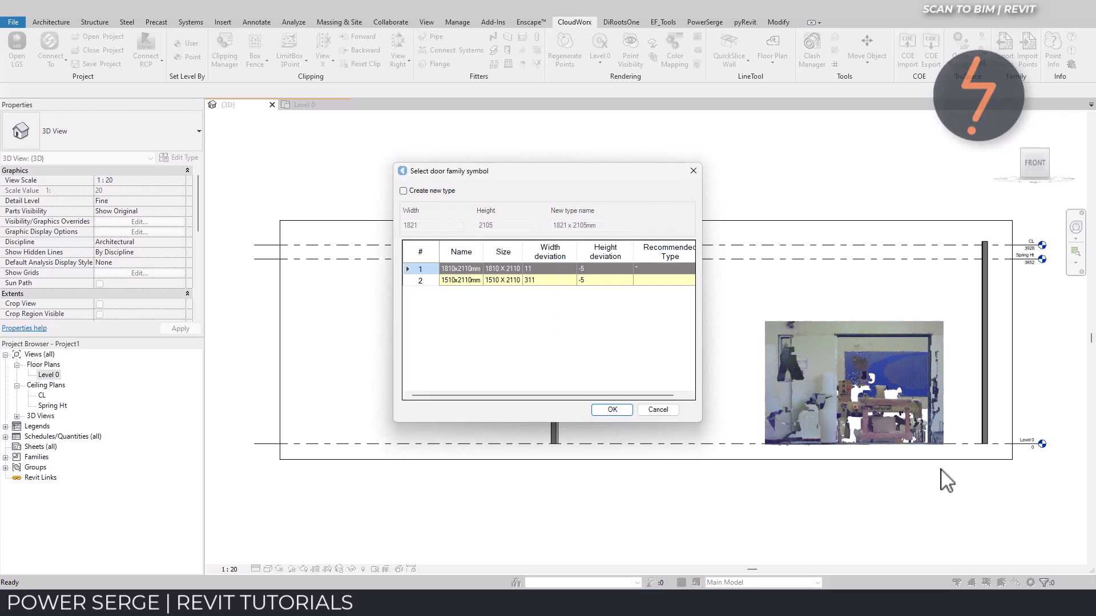
pyautogui.moveTo(513, 255)
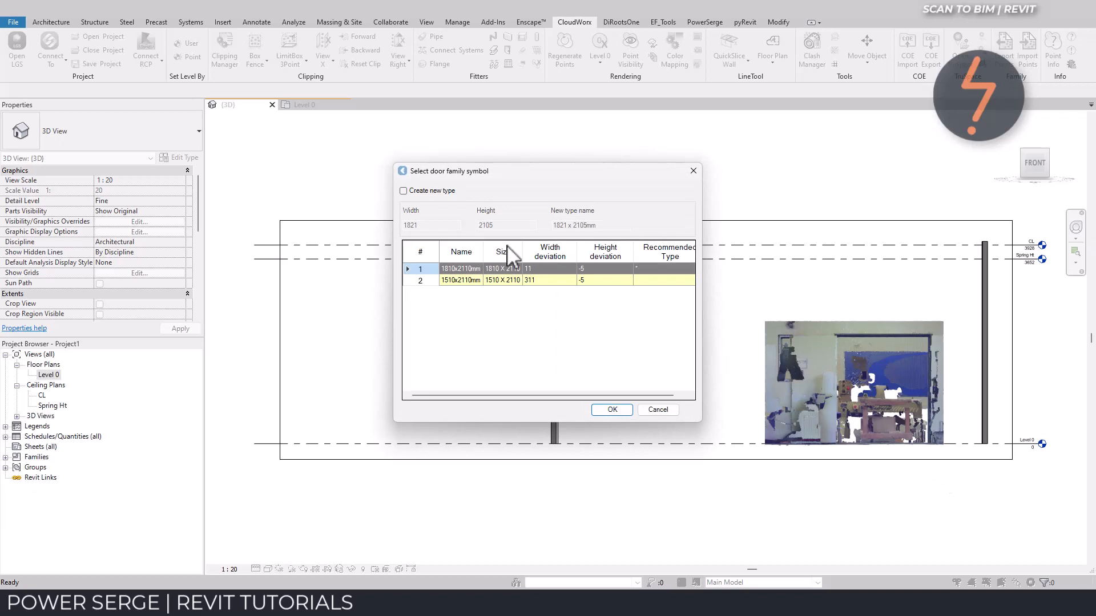
# Step: Create a new 1900 mm wide door type, confirm the fit, and reopen the clipping list
pyautogui.click(404, 190)
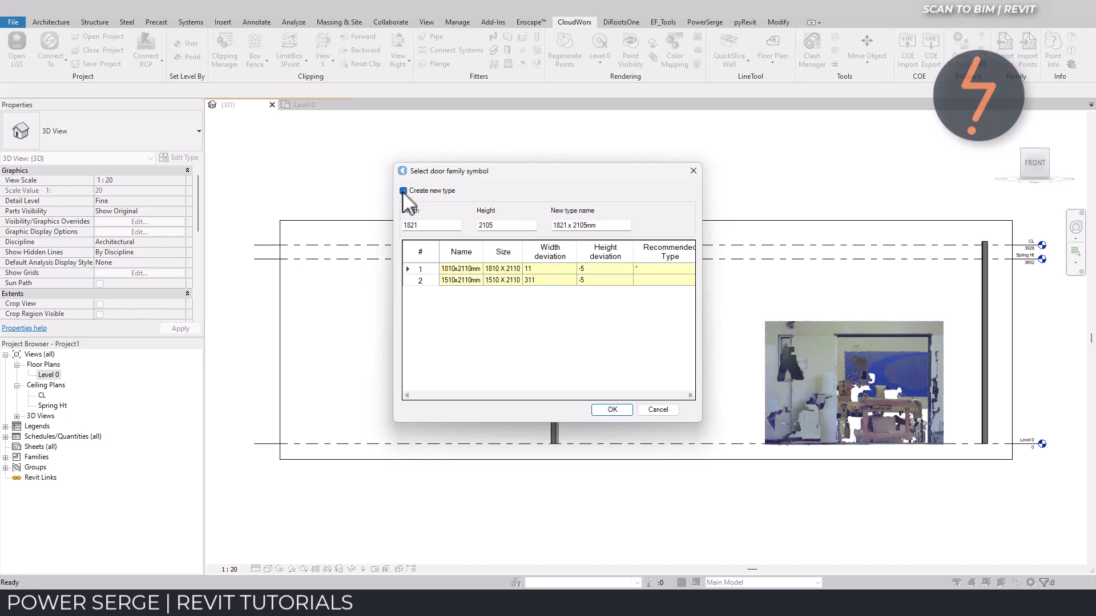
pyautogui.click(403, 191)
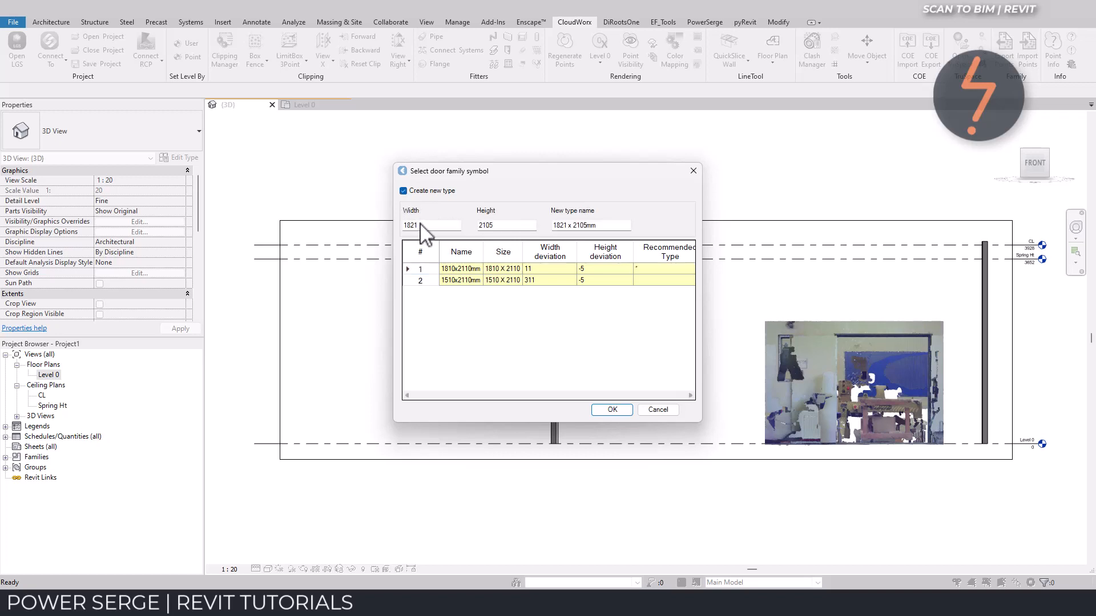
pyautogui.tripleClick(432, 225)
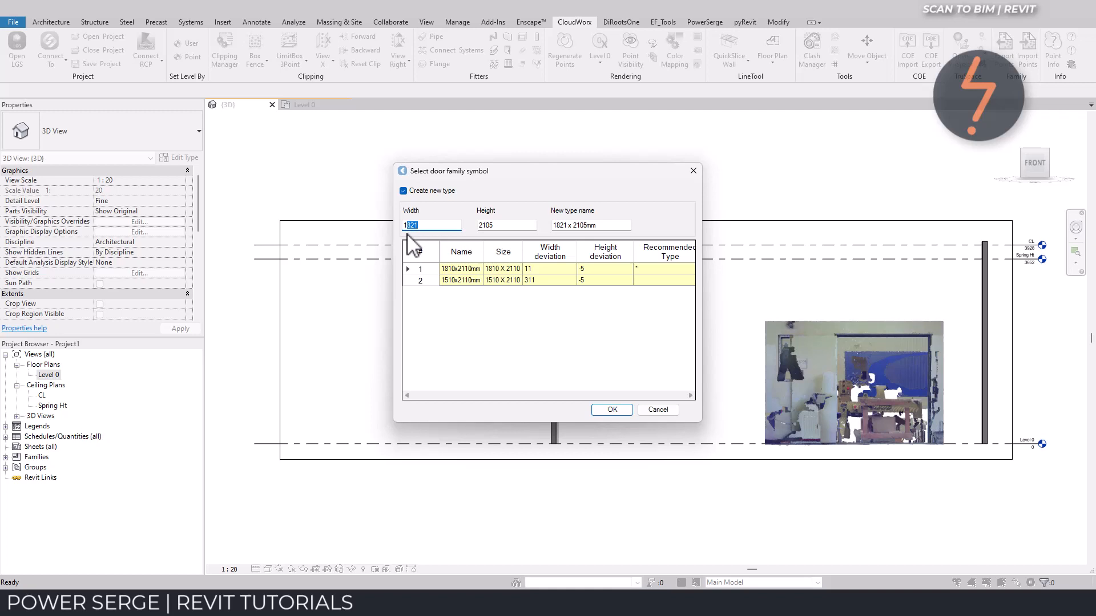
pyautogui.write('19')
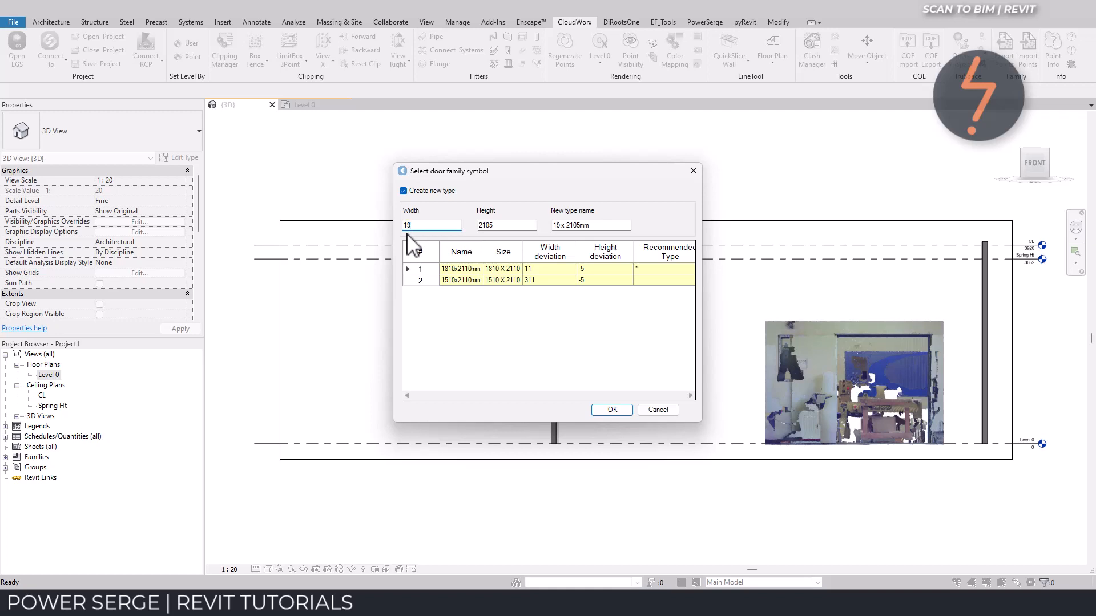
pyautogui.write('1900')
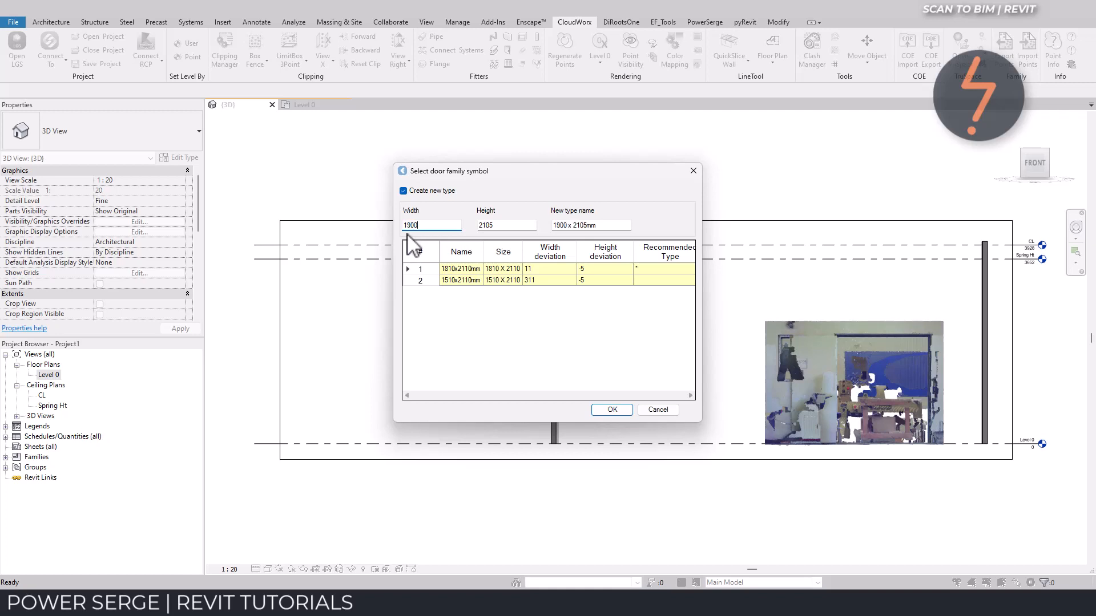
pyautogui.click(611, 410)
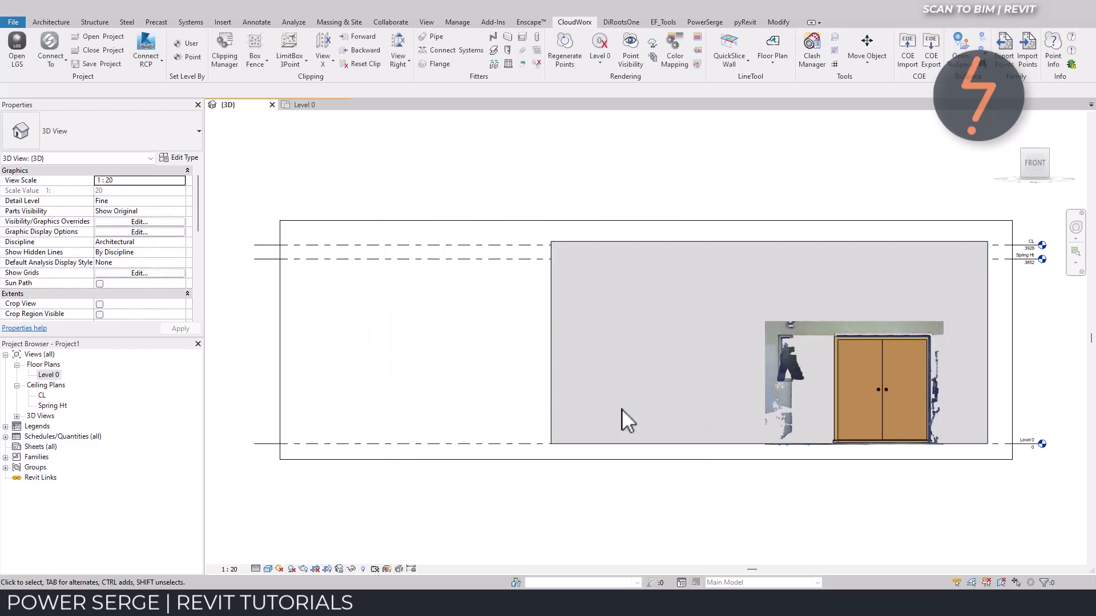
pyautogui.click(224, 50)
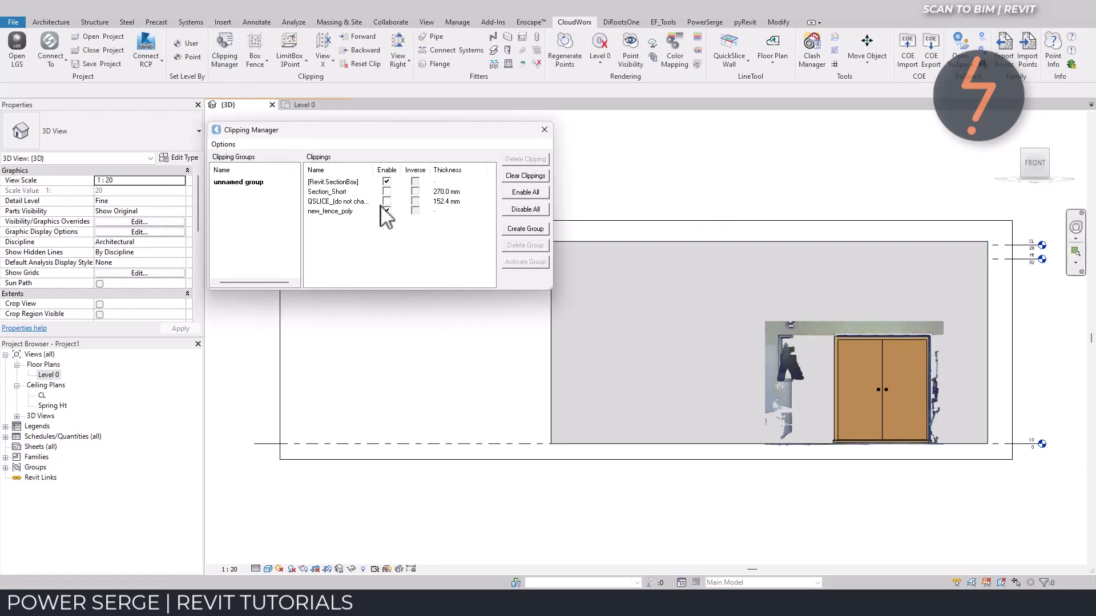
pyautogui.click(329, 211)
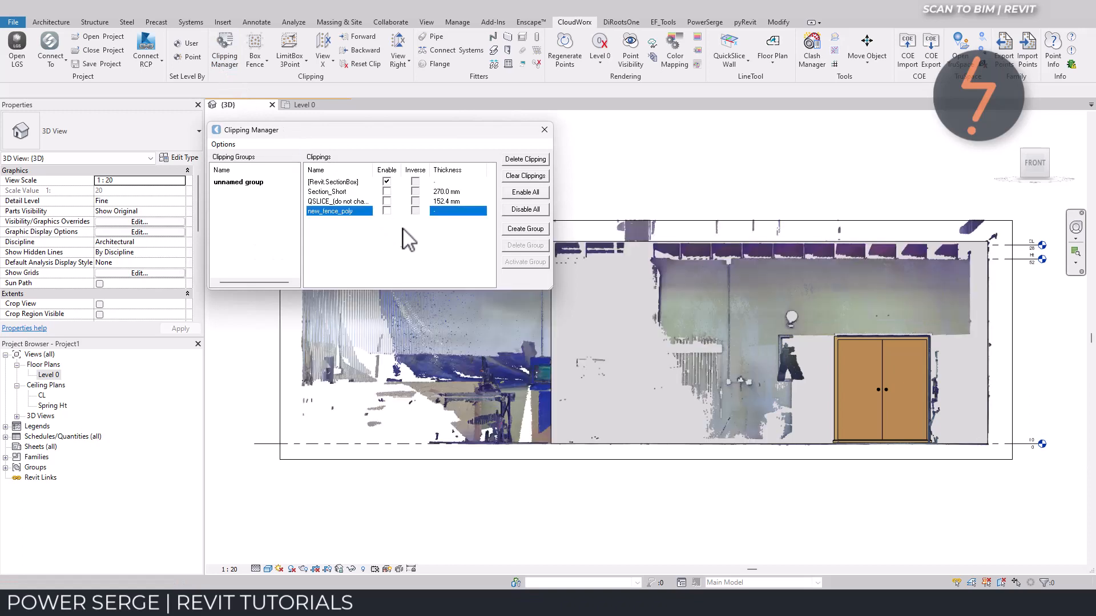
pyautogui.moveTo(440, 216)
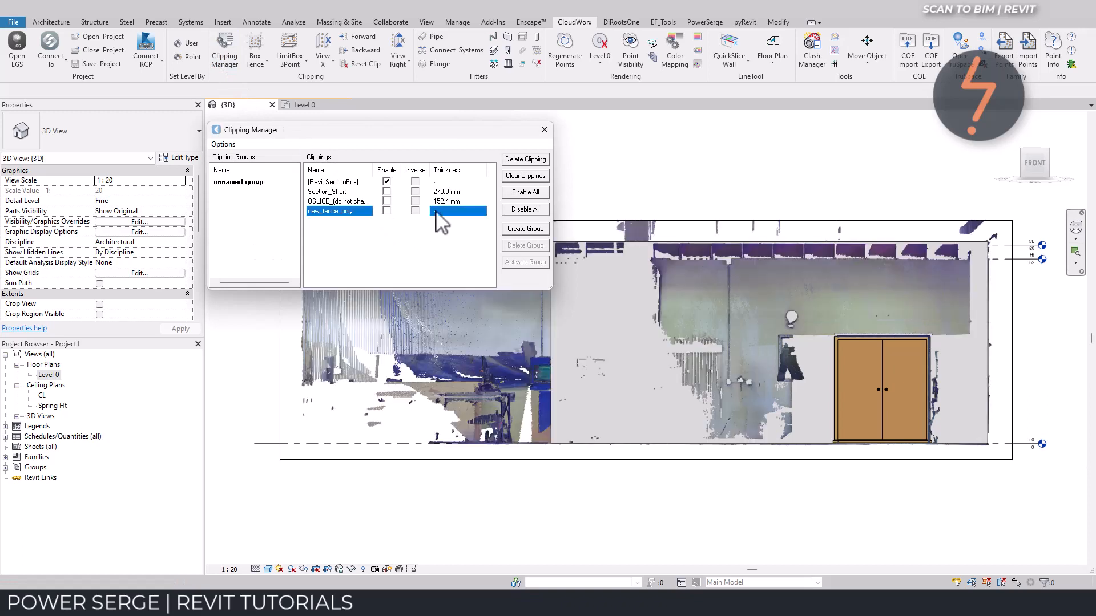
pyautogui.click(525, 160)
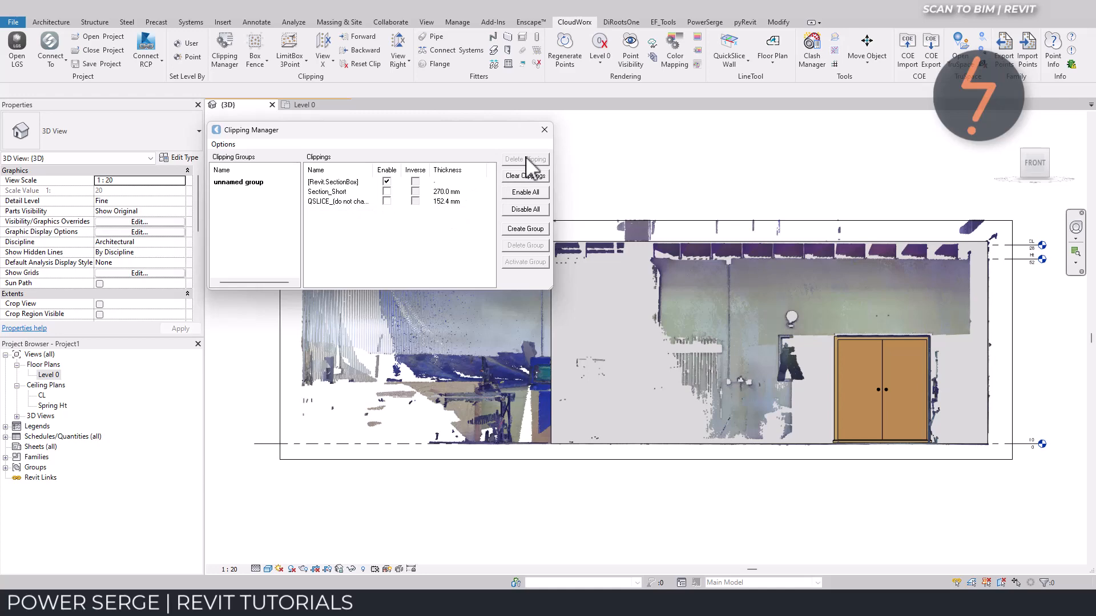
pyautogui.click(544, 130)
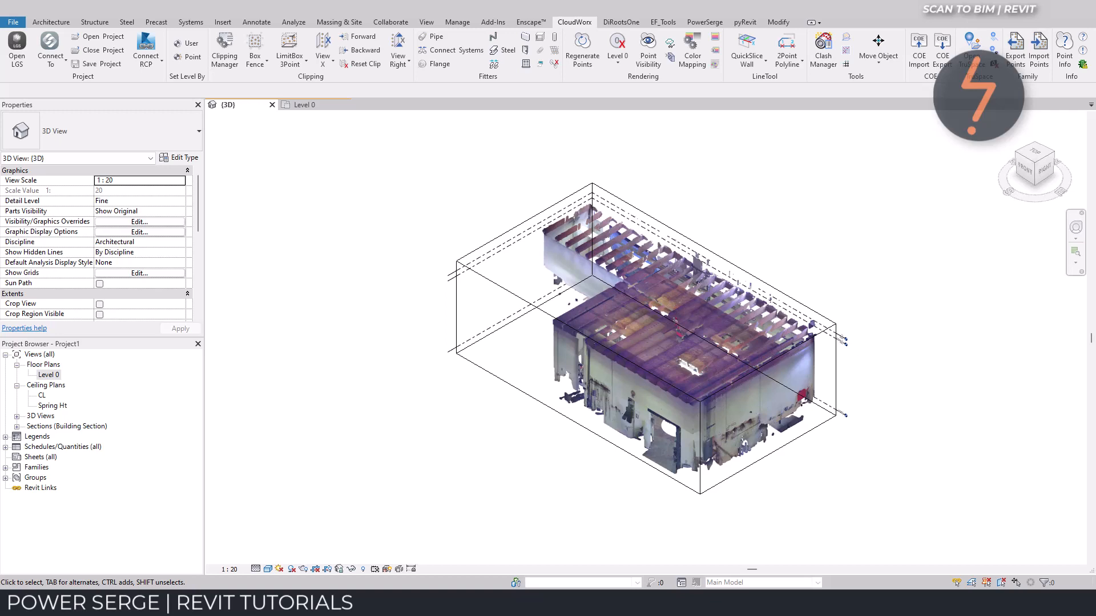
pyautogui.moveTo(809, 204)
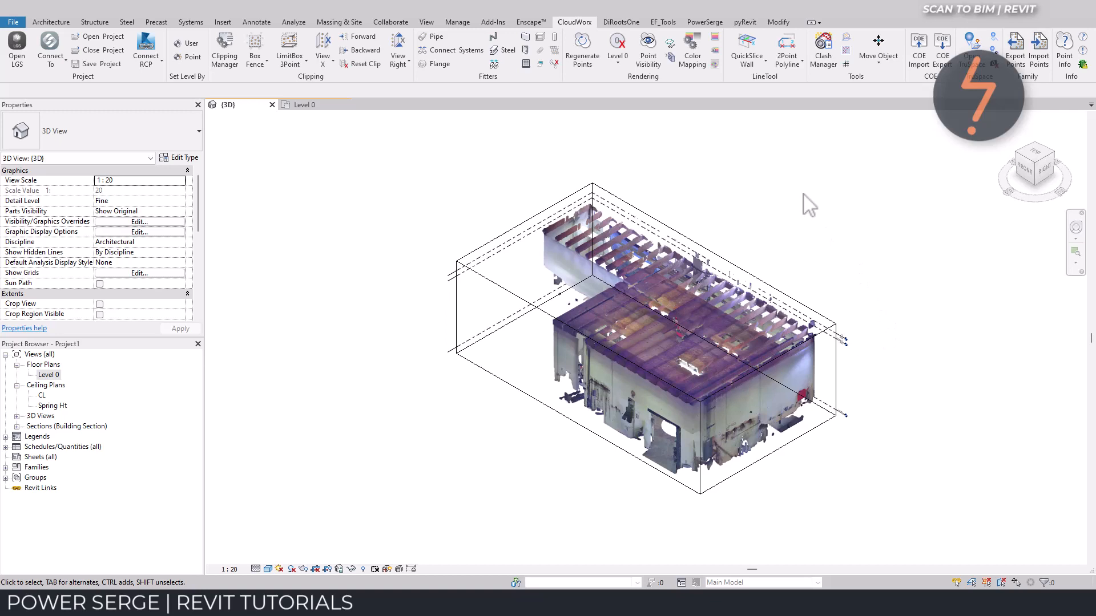
# Step: Create a QuickSlice Wall clipping at a picked wall point and zoom into one corner
pyautogui.click(746, 49)
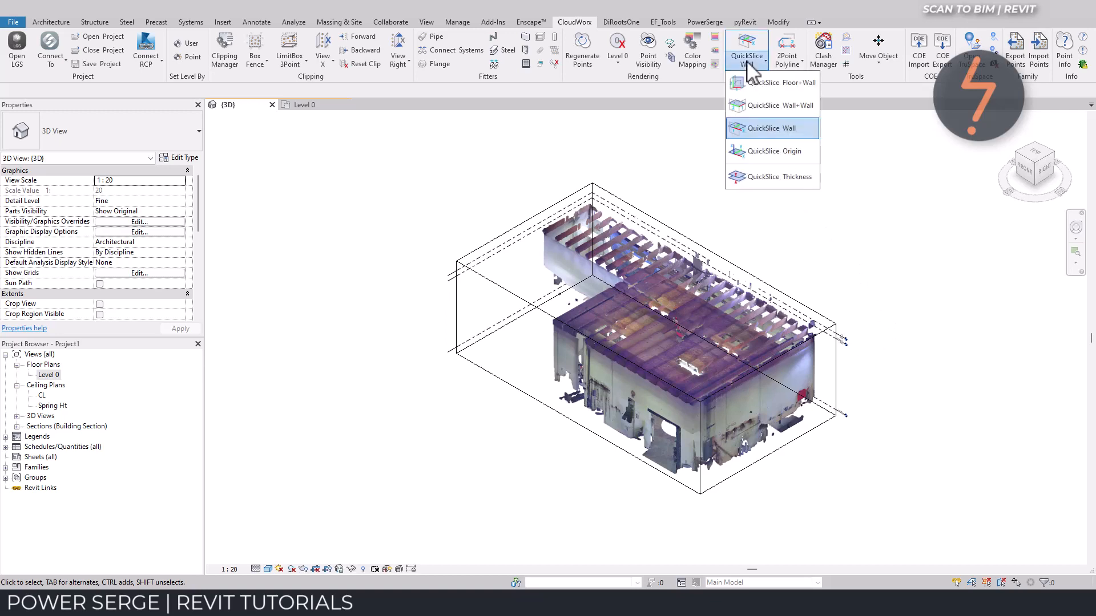
pyautogui.click(772, 128)
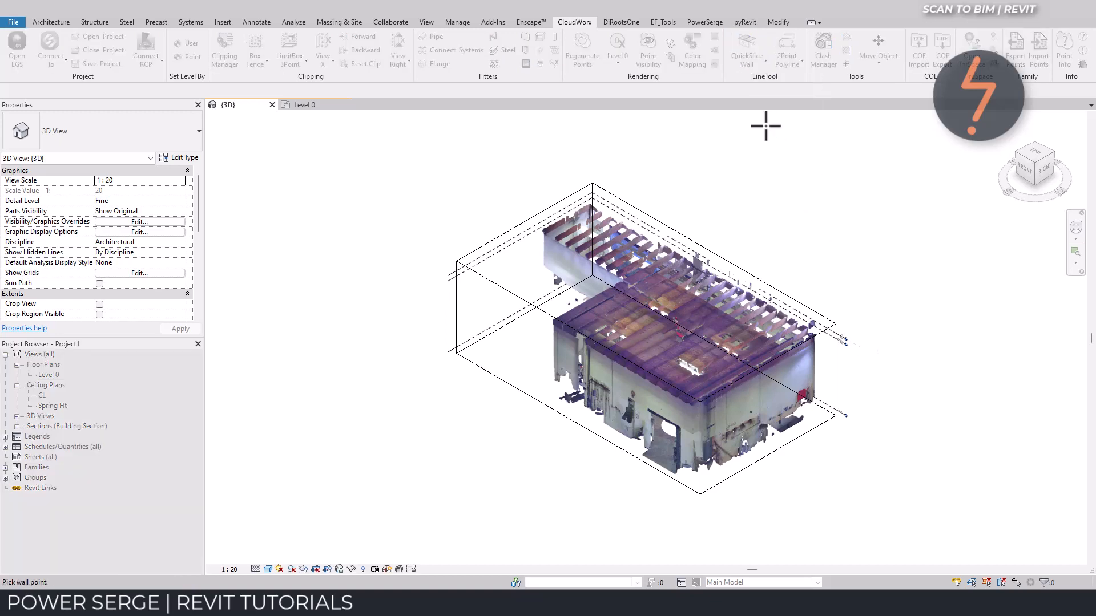
pyautogui.moveTo(804, 376)
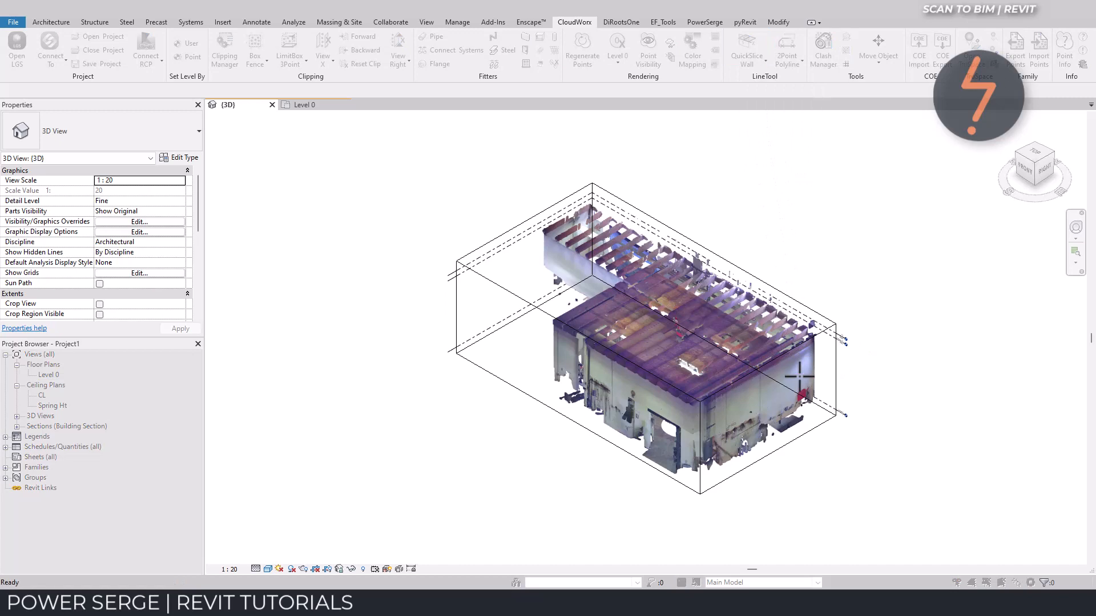
pyautogui.doubleClick(48, 375)
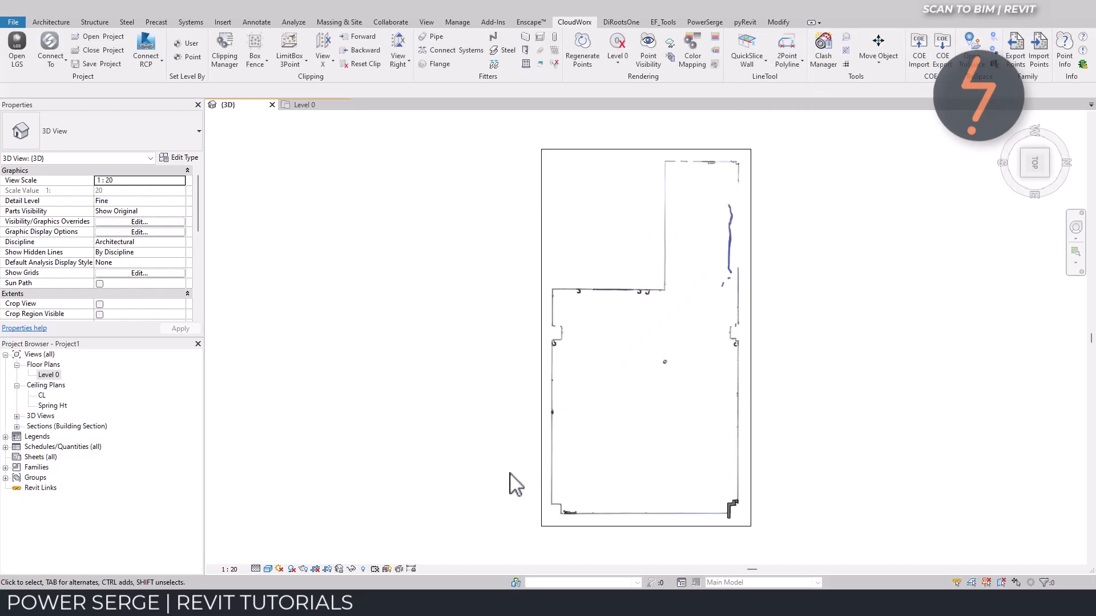
pyautogui.rightClick(517, 482)
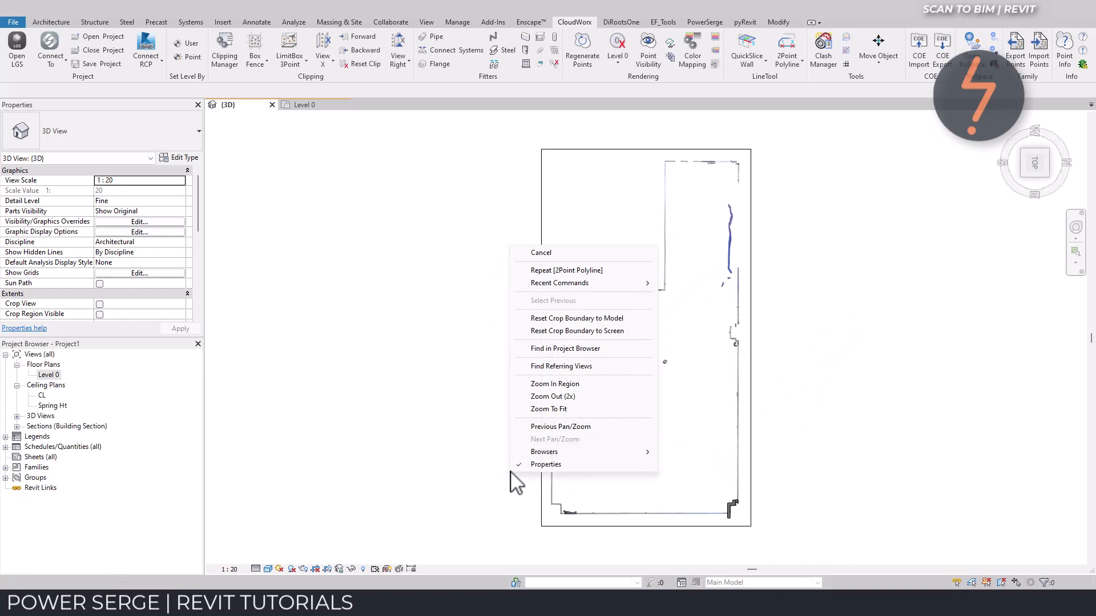
pyautogui.click(554, 383)
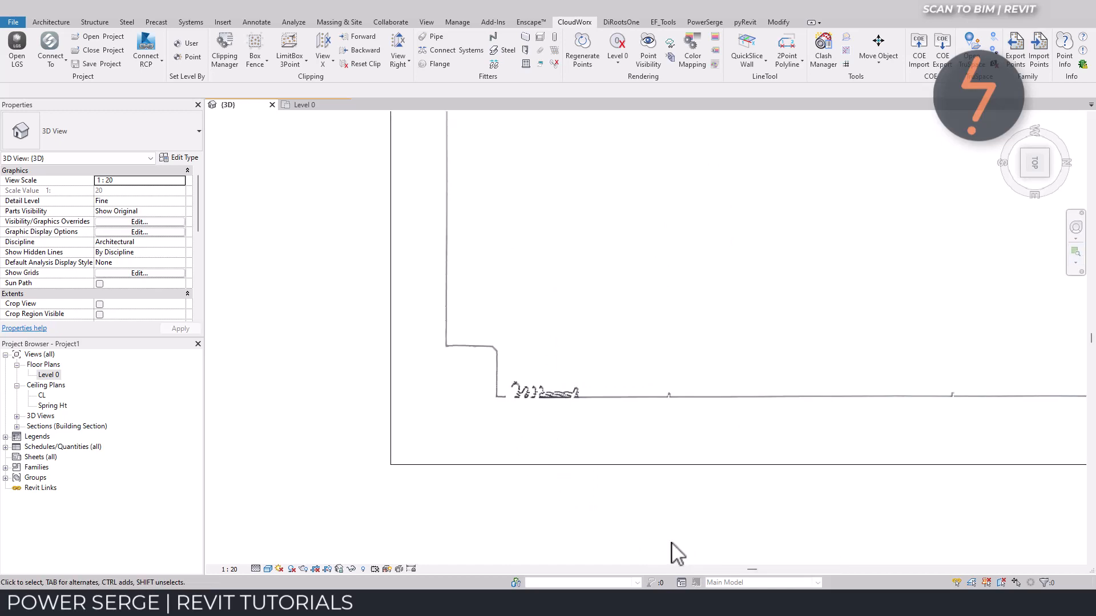
# Step: Trace a 2Point Polyline along the sliced walls, snapping the rounded corner and wall intersection
pyautogui.click(787, 51)
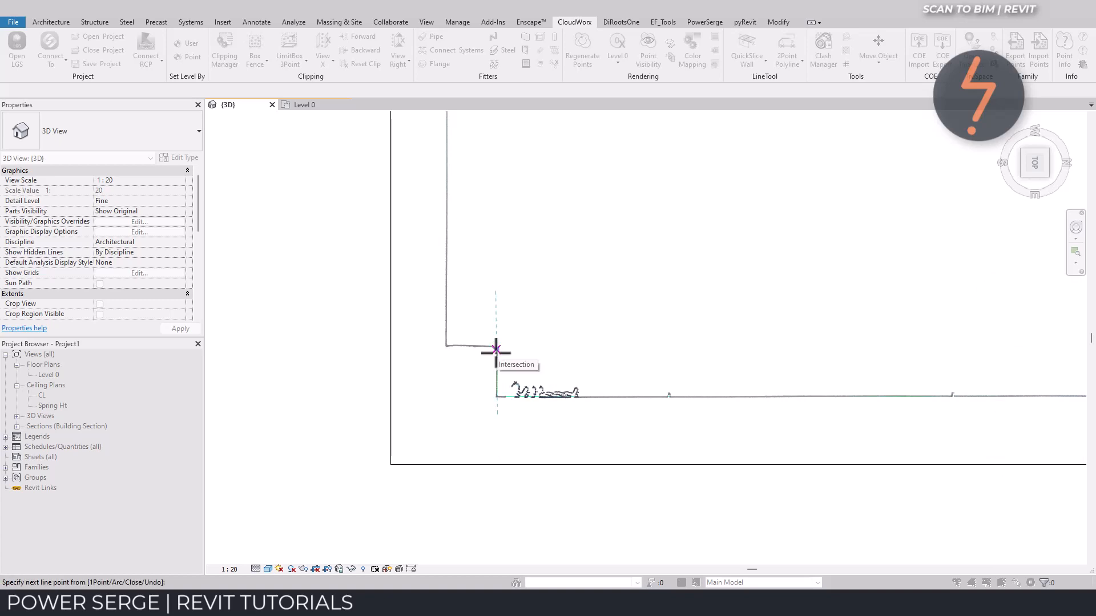
pyautogui.rightClick(496, 350)
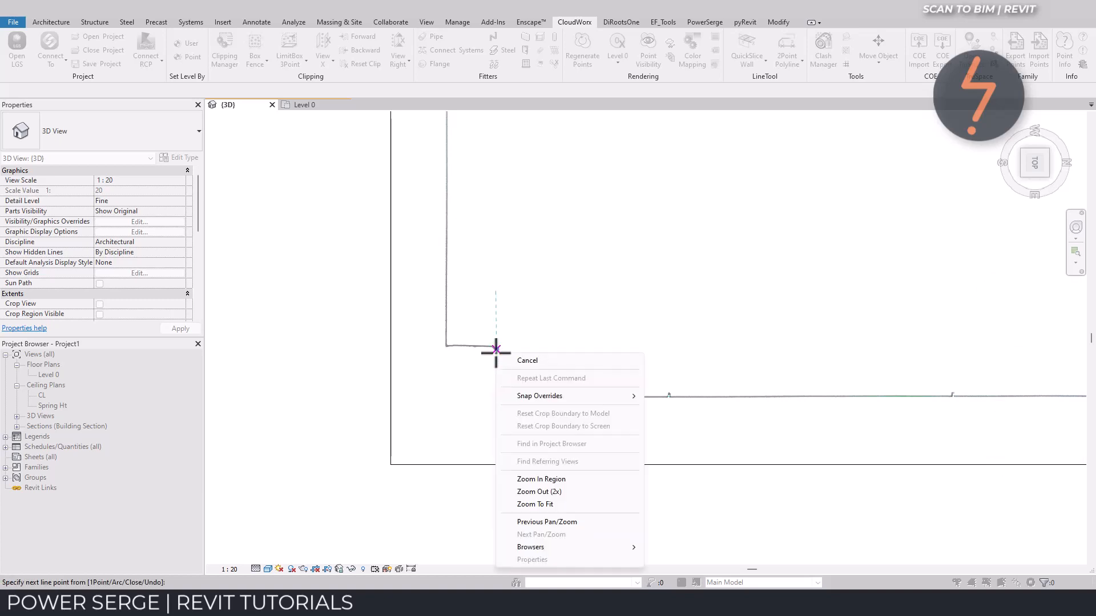
pyautogui.click(541, 479)
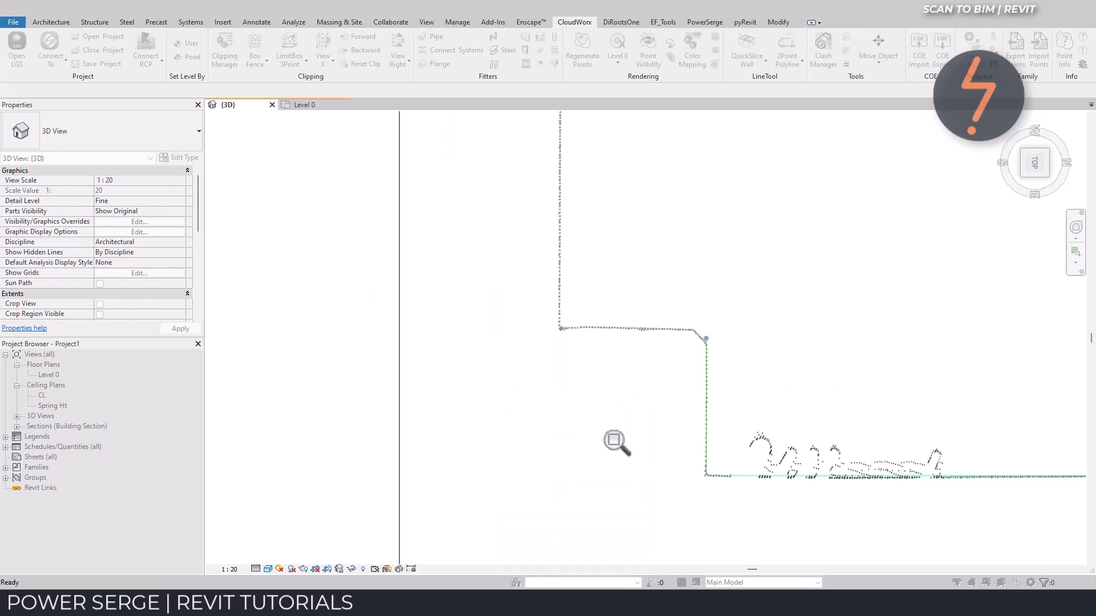
pyautogui.click(703, 332)
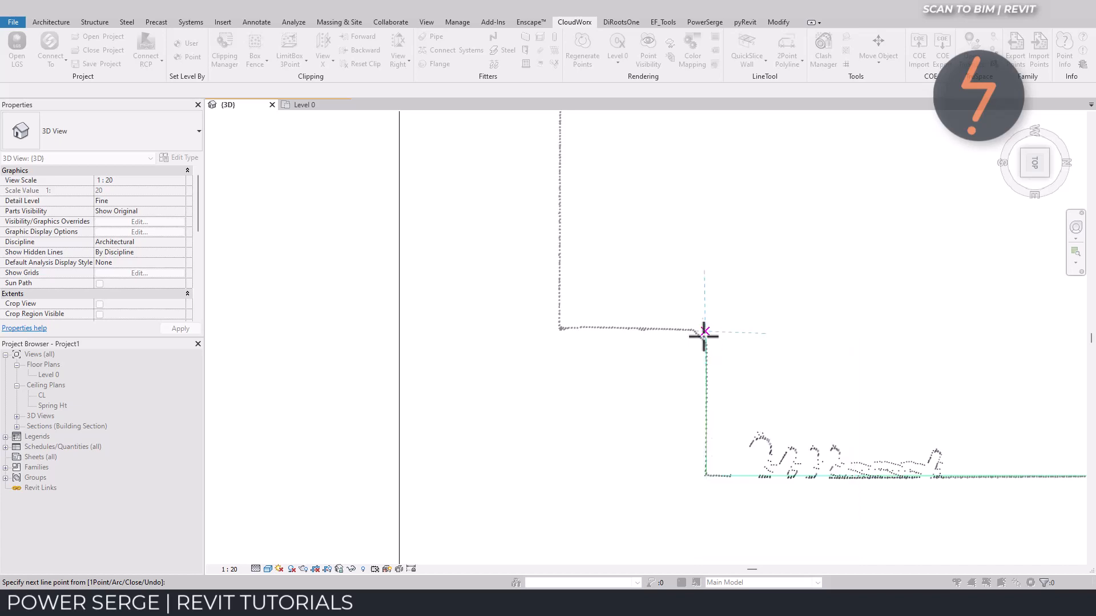
pyautogui.moveTo(691, 329)
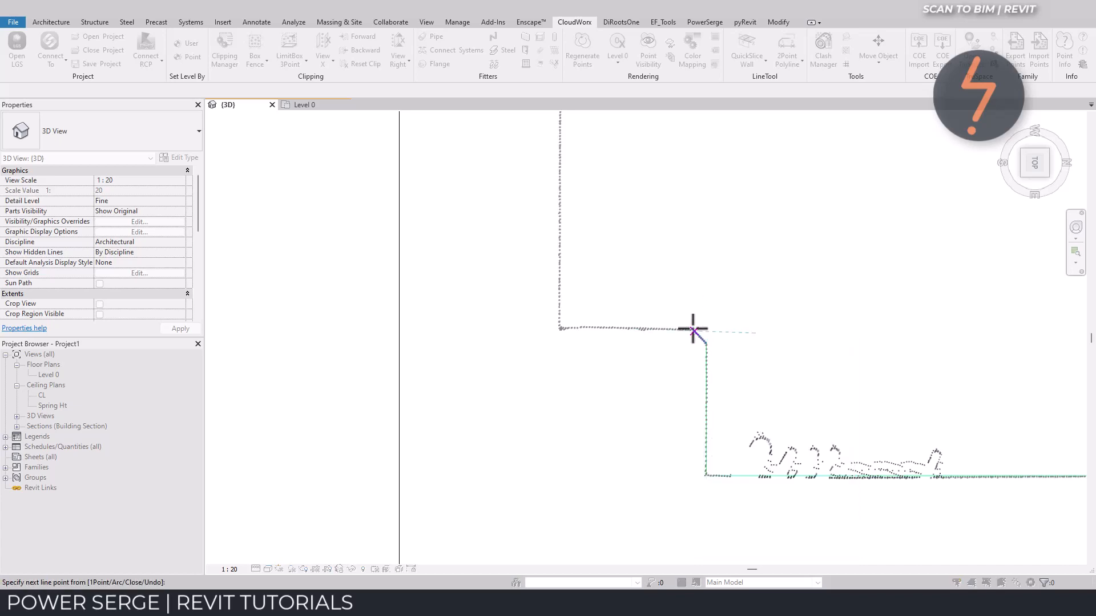
pyautogui.moveTo(562, 327)
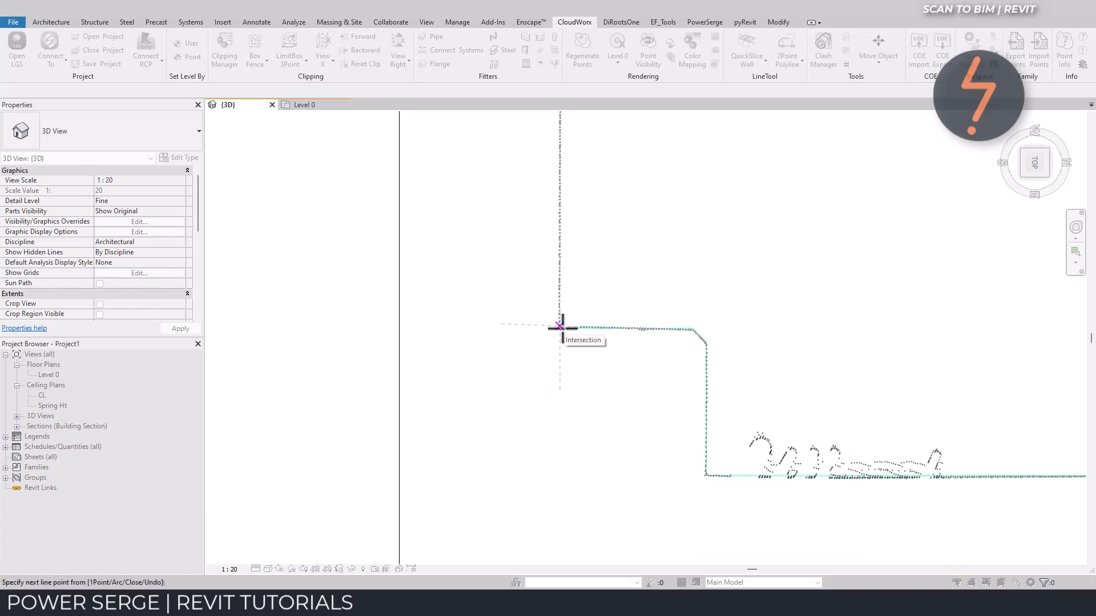
pyautogui.click(559, 327)
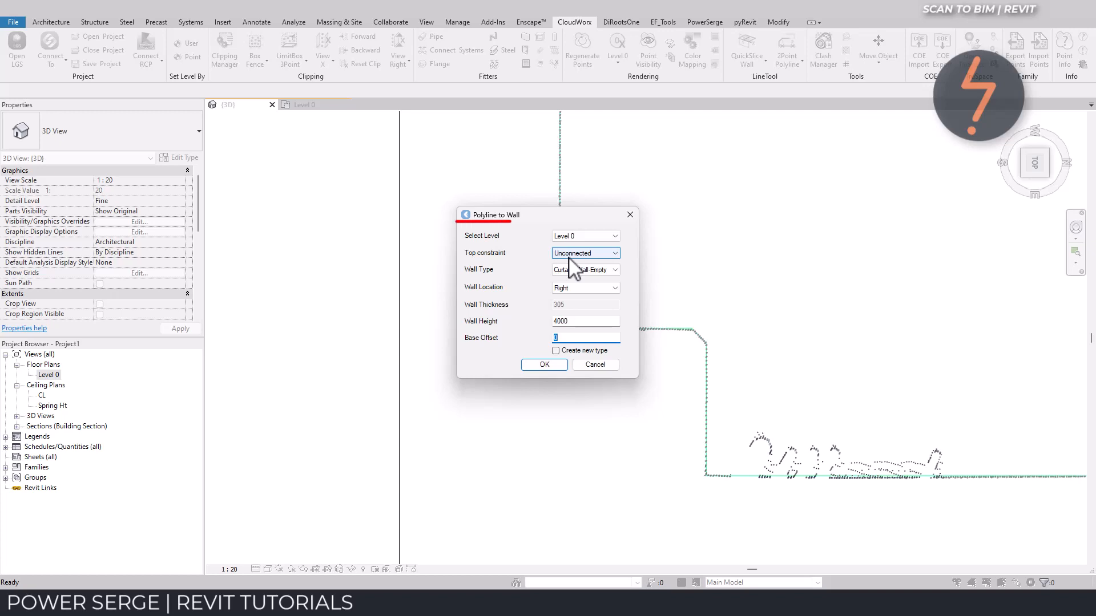
# Step: Convert the polyline to General-type walls, top constraint CL, 30 thick, located Left
pyautogui.click(614, 253)
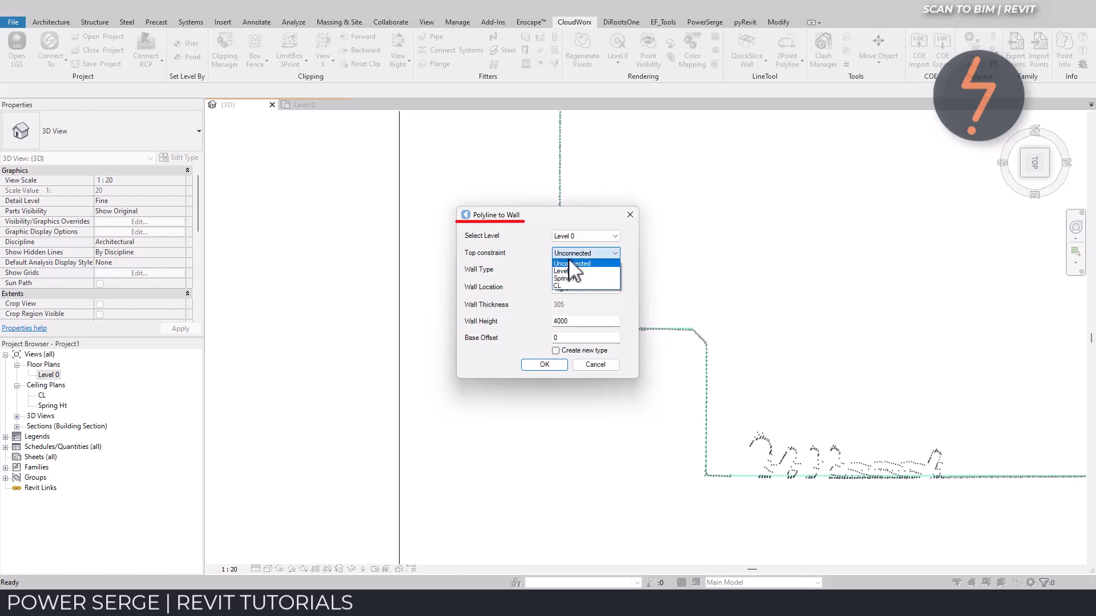
pyautogui.click(559, 287)
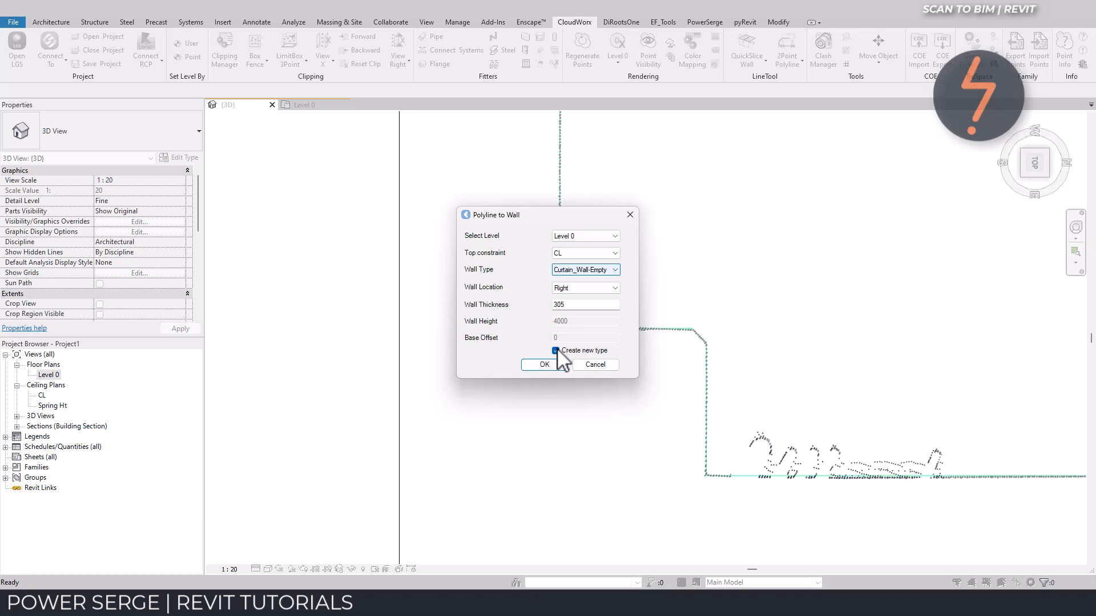
pyautogui.click(614, 270)
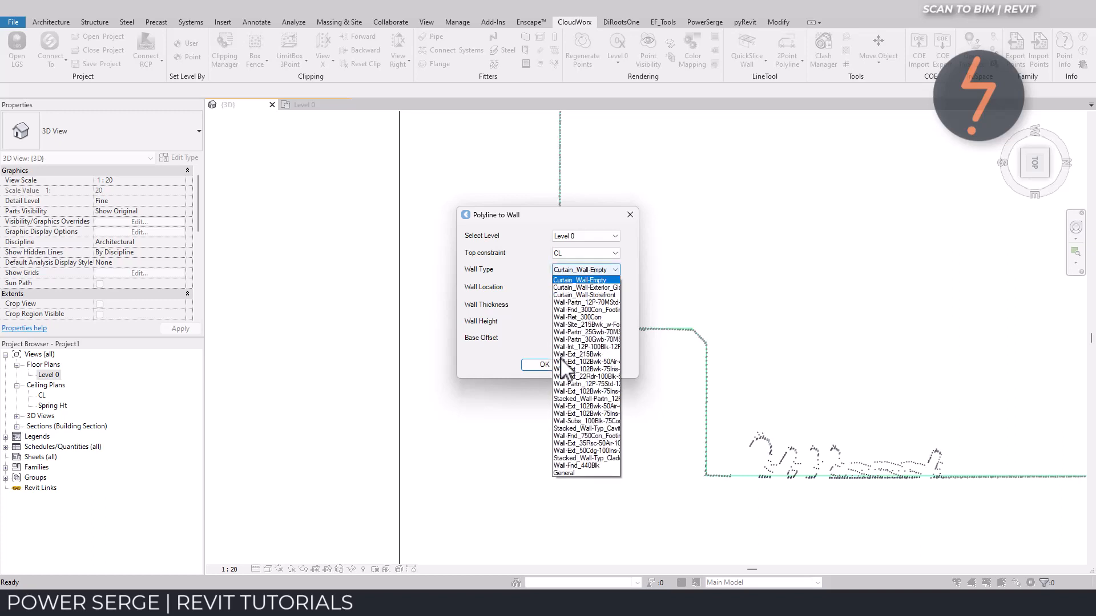
pyautogui.click(564, 473)
pyautogui.write('30')
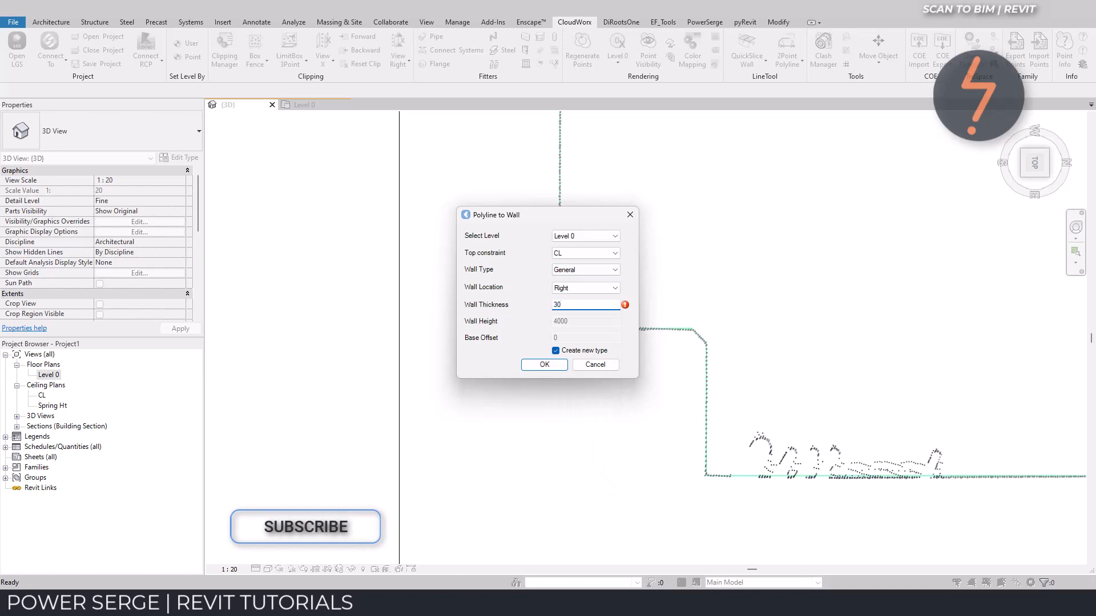
pyautogui.click(586, 287)
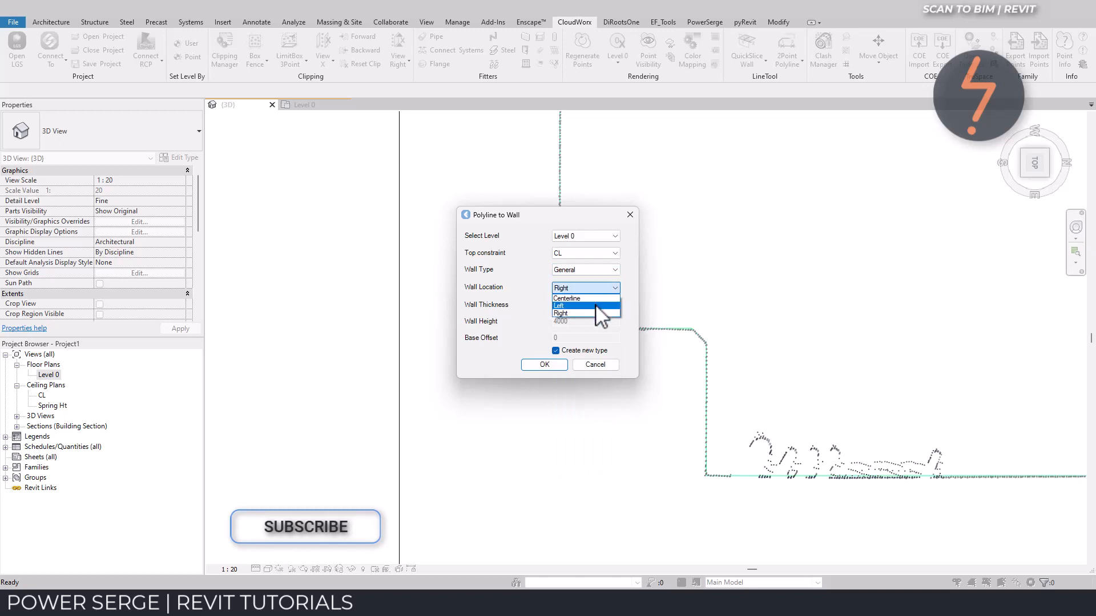
pyautogui.click(559, 306)
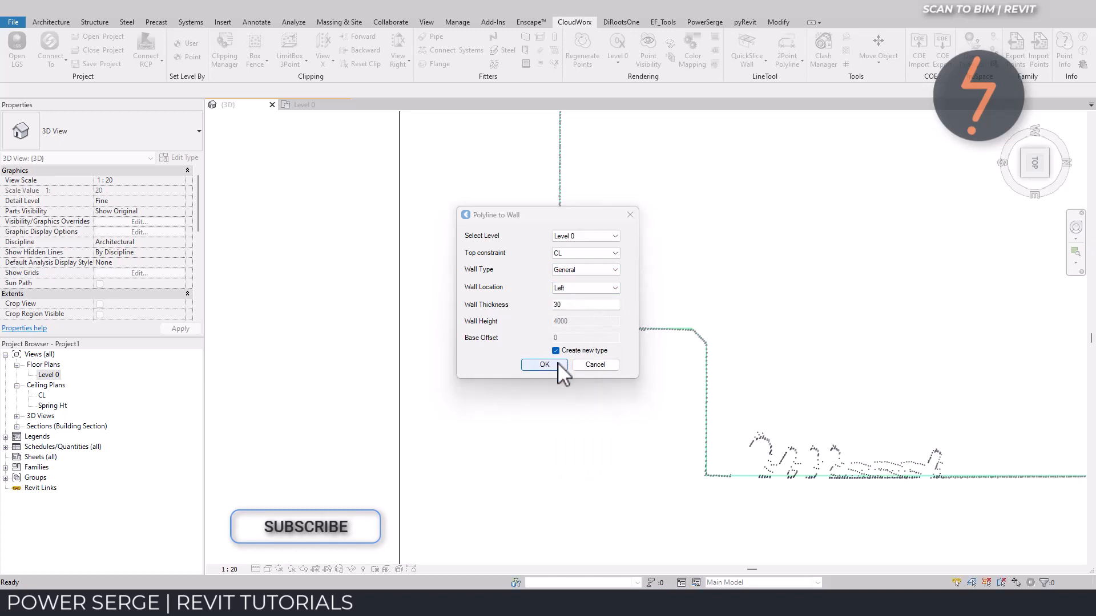
pyautogui.click(545, 364)
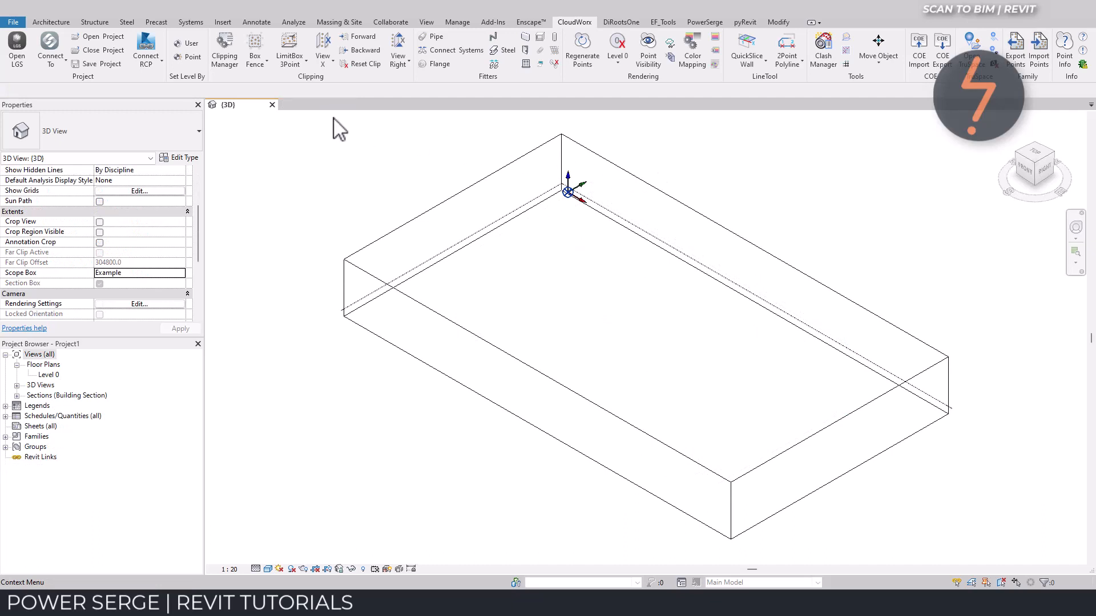
# Step: Open the Open LGS dialog to load the project's point cloud file
pyautogui.click(16, 47)
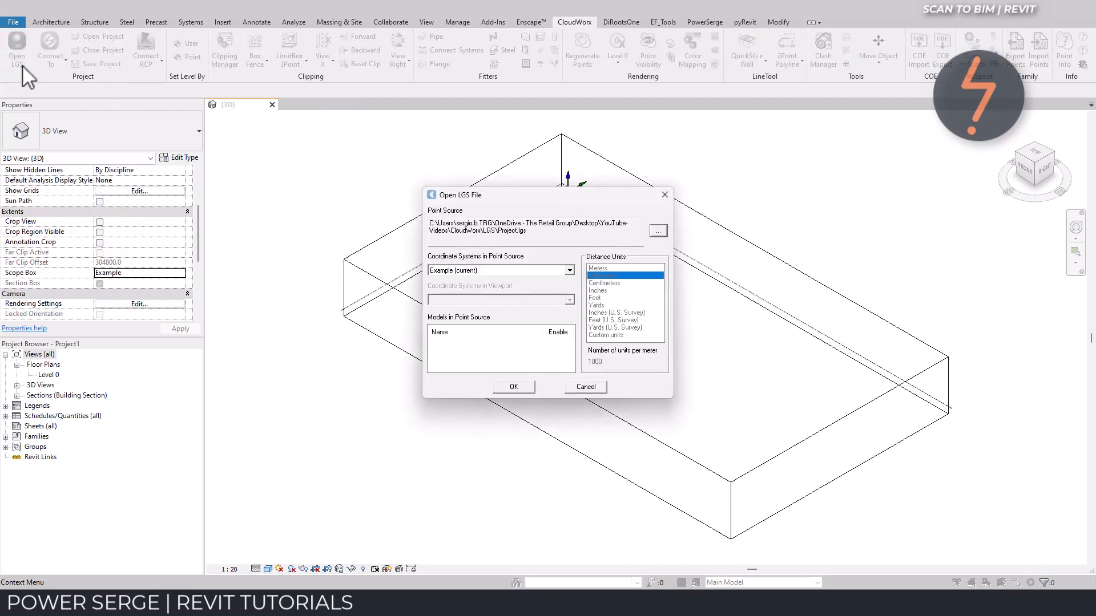
pyautogui.moveTo(508, 254)
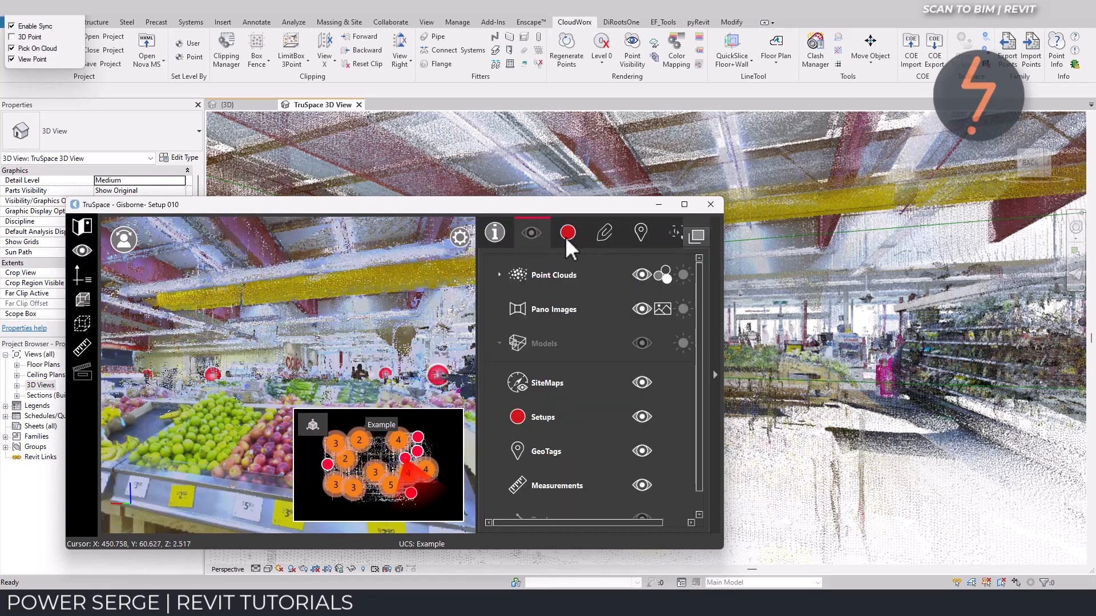
# Step: Jump the 3D view to a TruSpace scan setup, minimize TruSpace, and launch Fit Steel
pyautogui.click(566, 233)
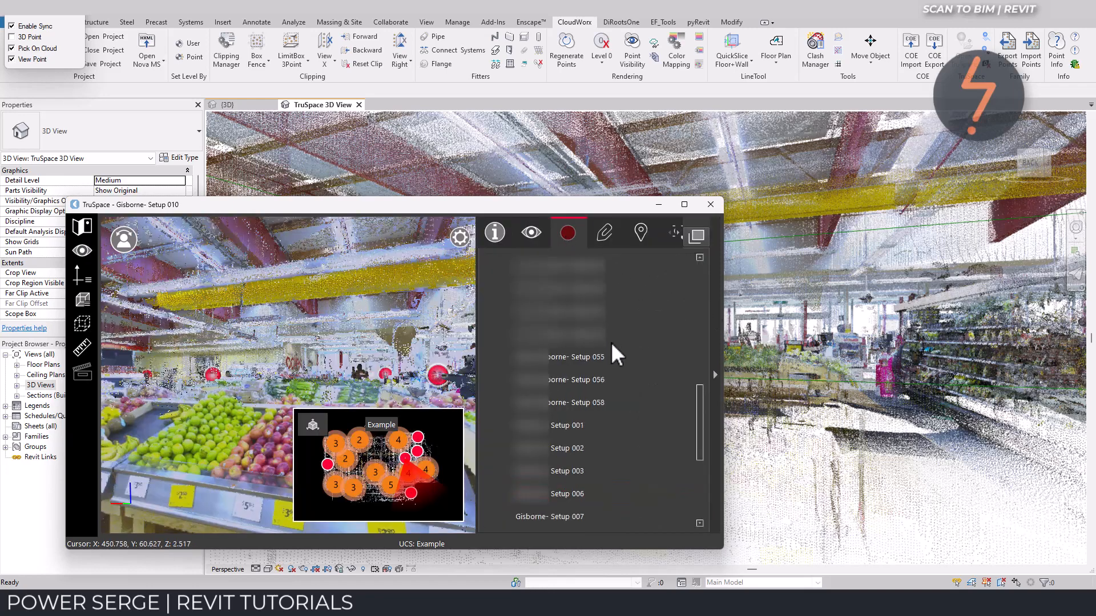
pyautogui.click(598, 311)
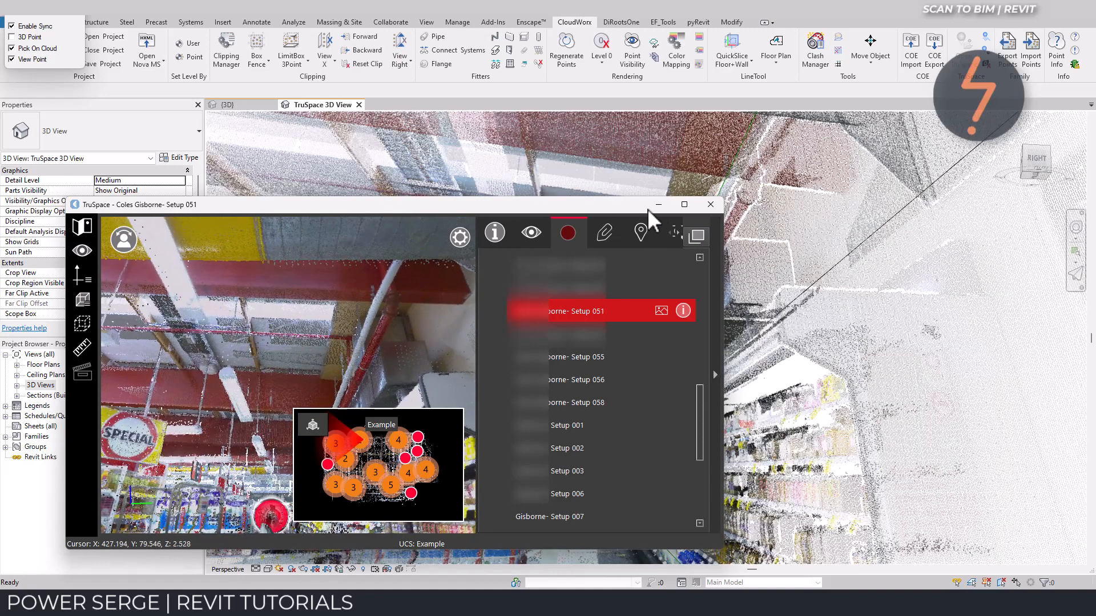
pyautogui.click(710, 204)
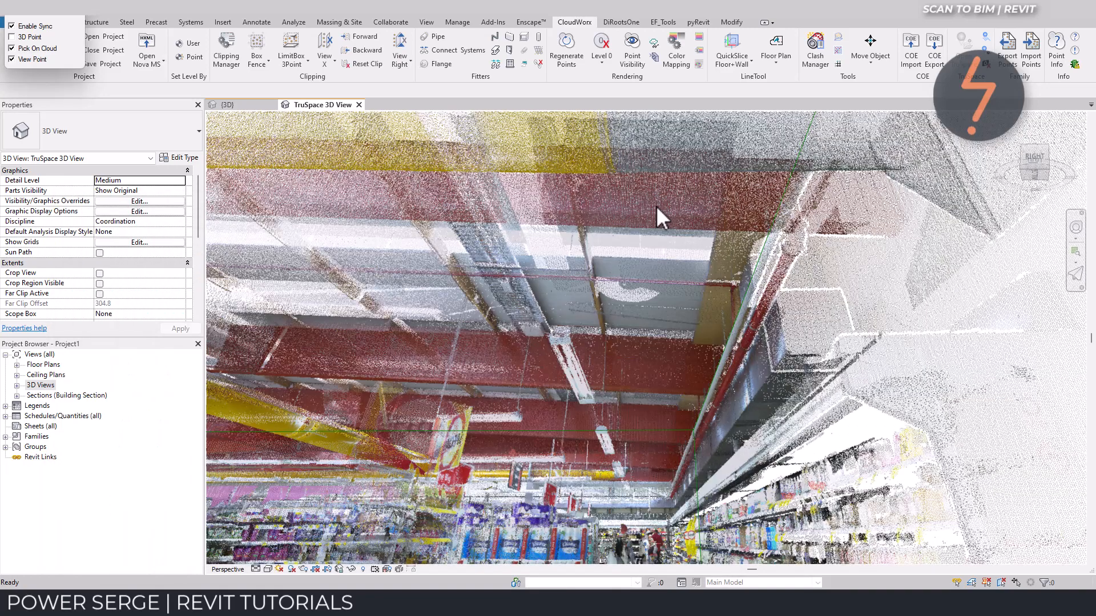
pyautogui.moveTo(495, 52)
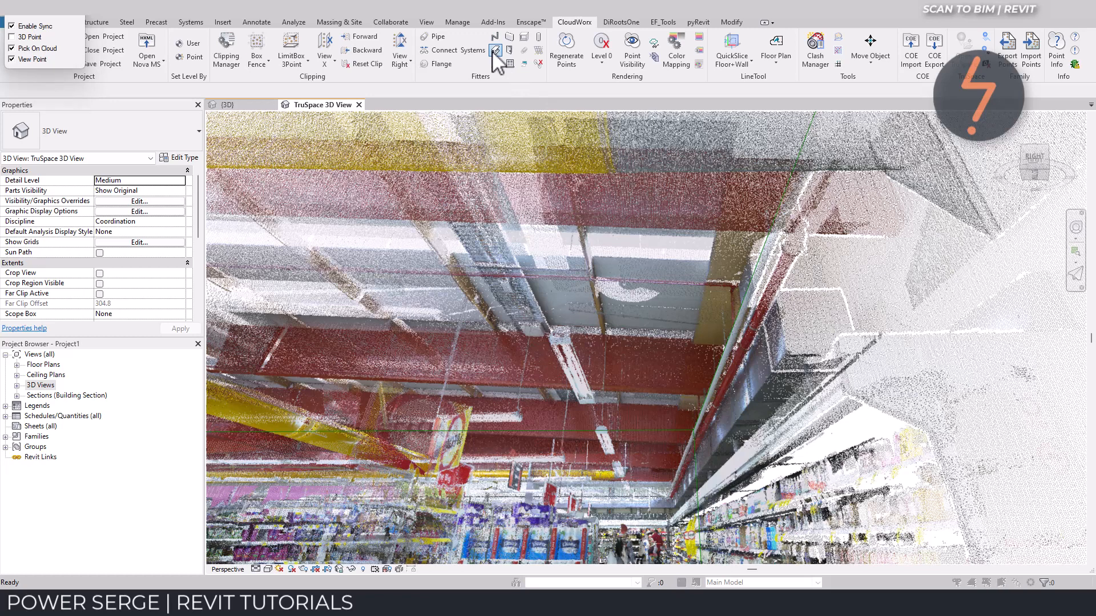
pyautogui.click(494, 52)
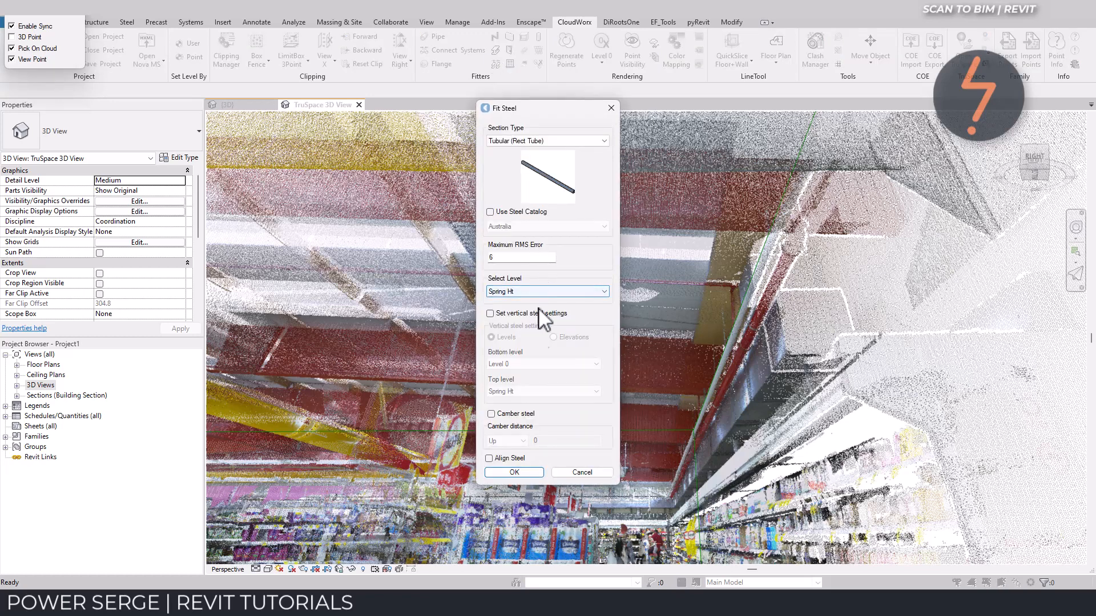
# Step: Pick a seed point on the ceiling beam to fit a Rect Tube on Spring Ht
pyautogui.click(514, 472)
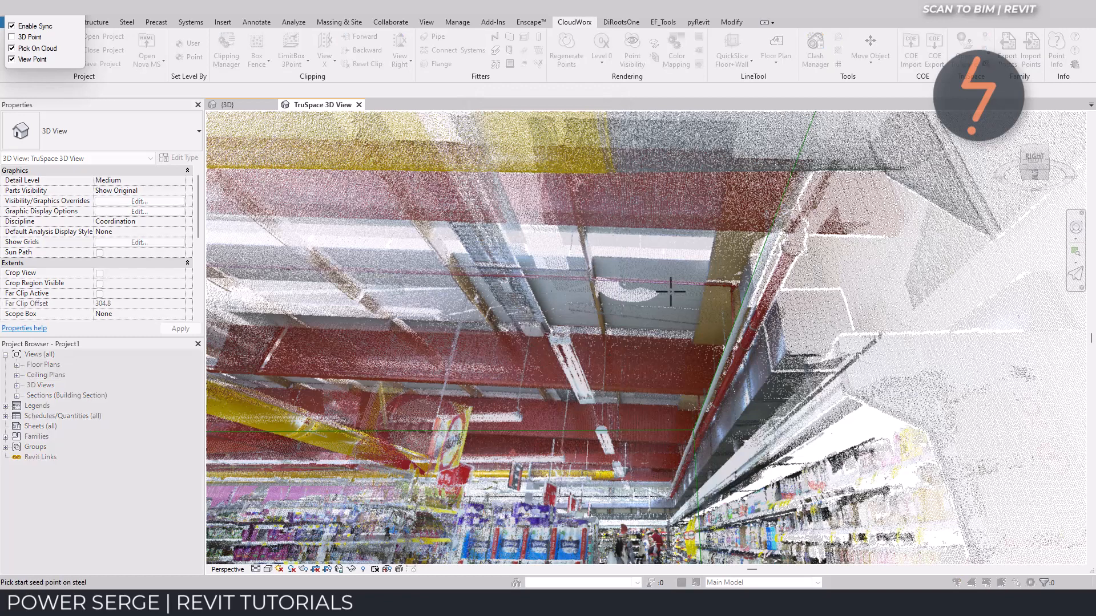
pyautogui.moveTo(730, 217)
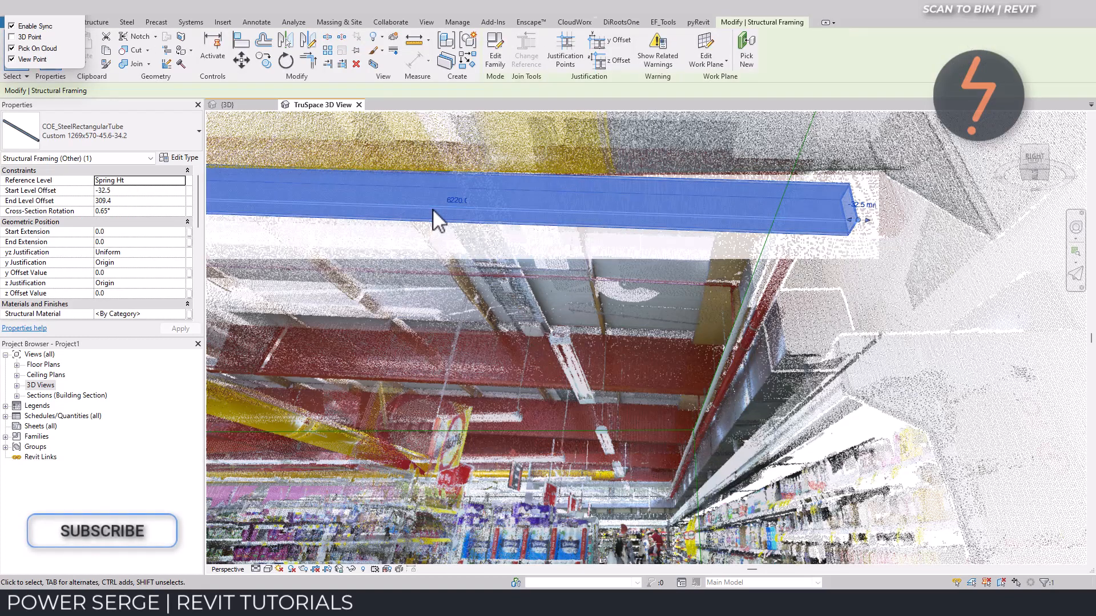
pyautogui.click(427, 21)
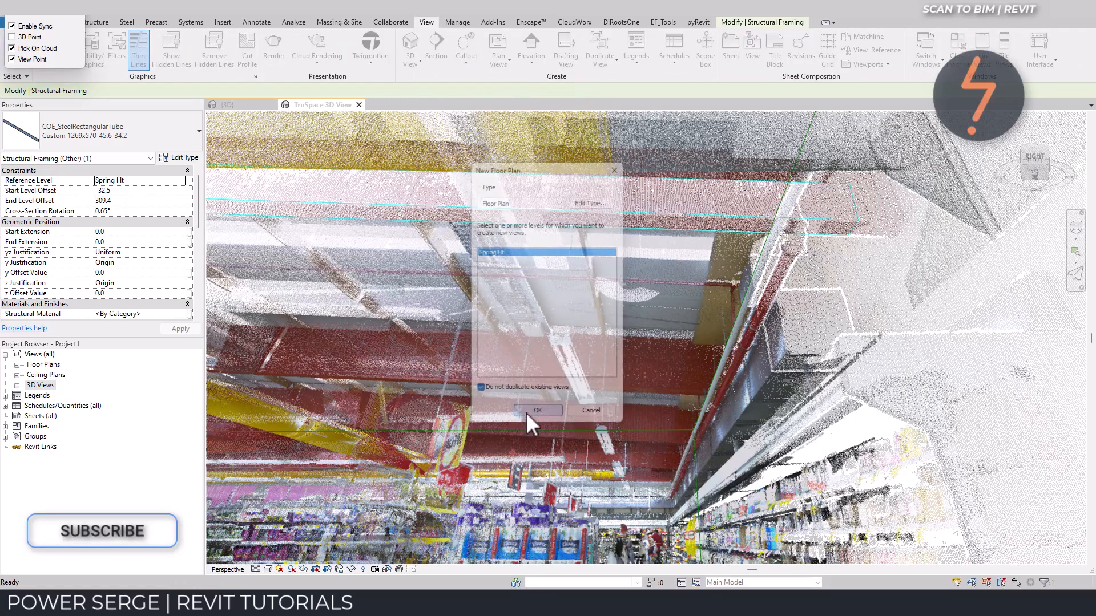
# Step: Confirm the Spring Ht floor plan, select the fitted beam, and start a section
pyautogui.click(538, 411)
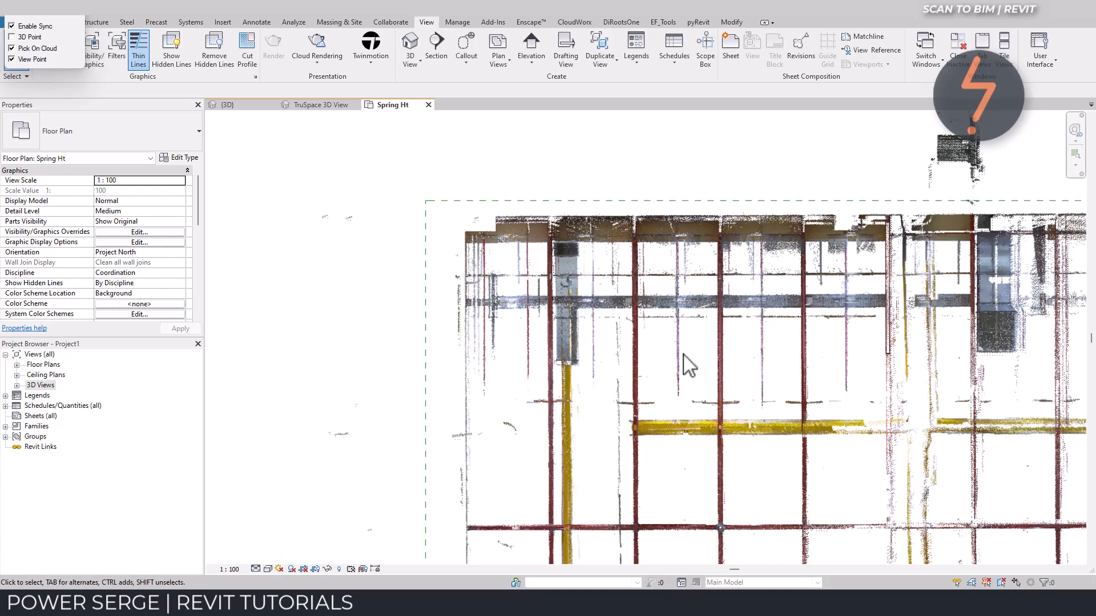
pyautogui.click(887, 293)
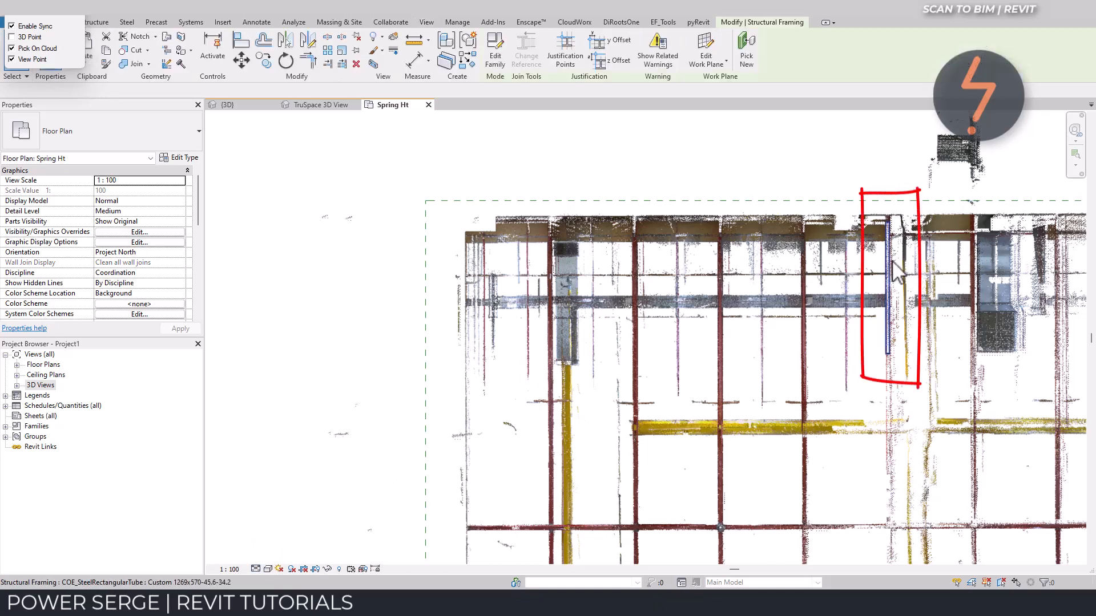
pyautogui.click(887, 286)
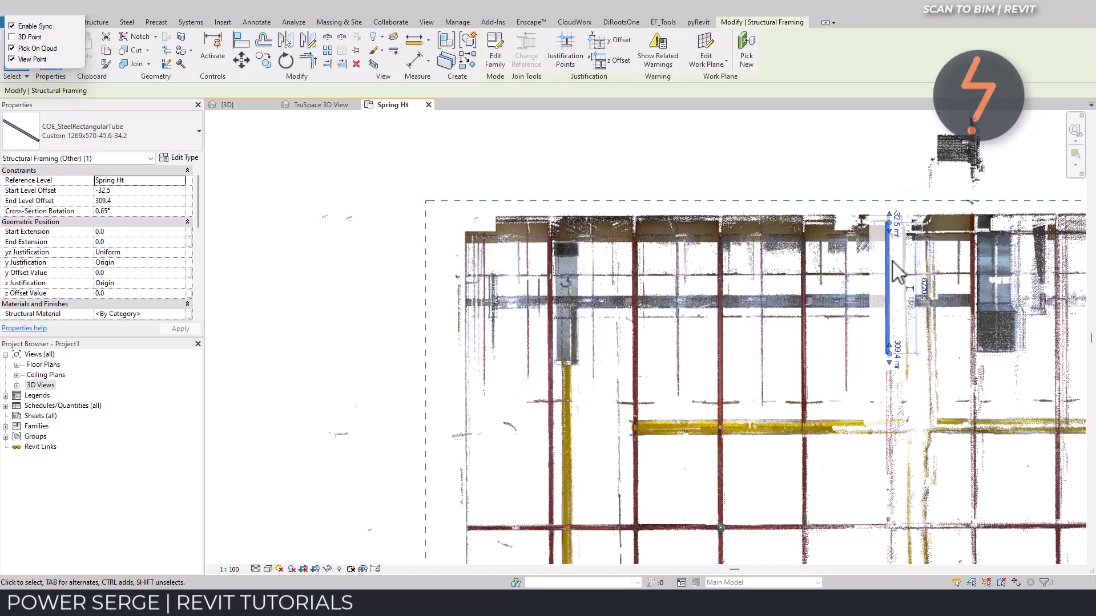
pyautogui.click(426, 21)
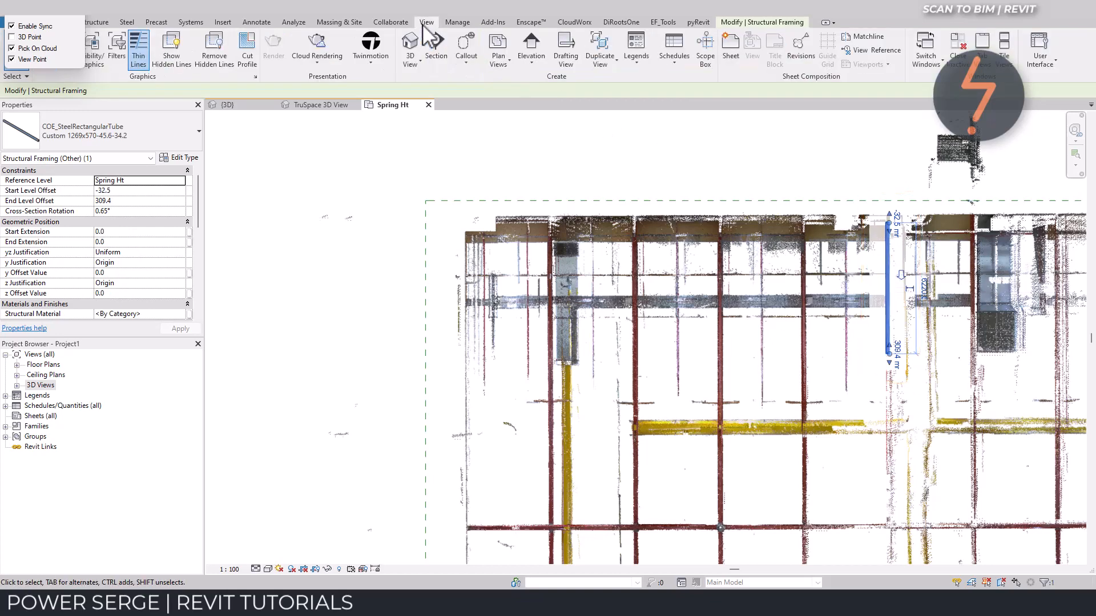
pyautogui.click(435, 45)
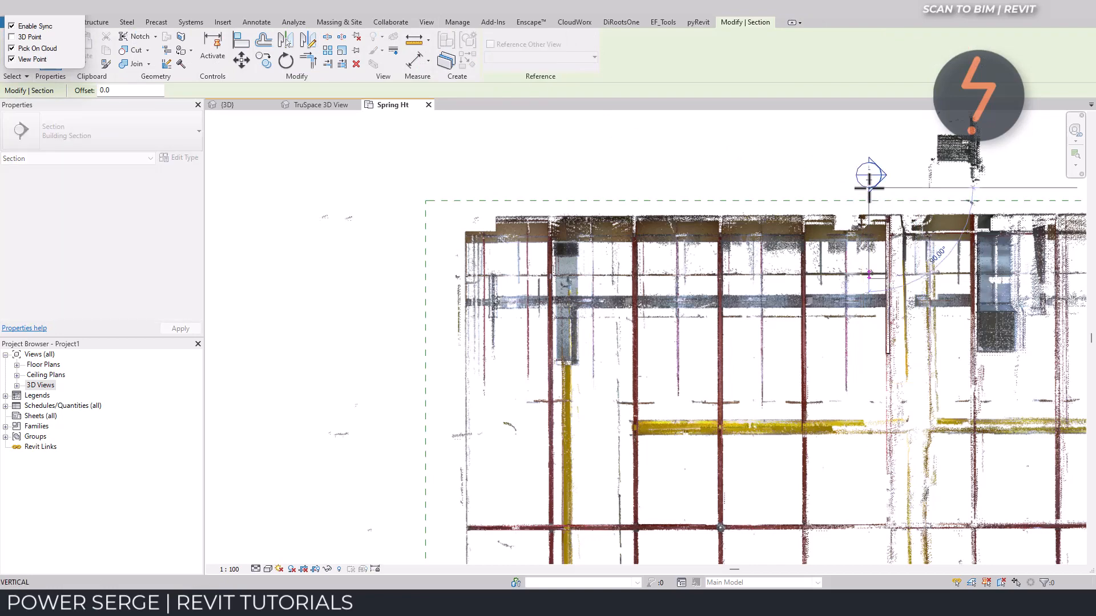
# Step: Go to the section view and make the beam Dimension Lumber 250x900, bottom-justified
pyautogui.rightClick(868, 174)
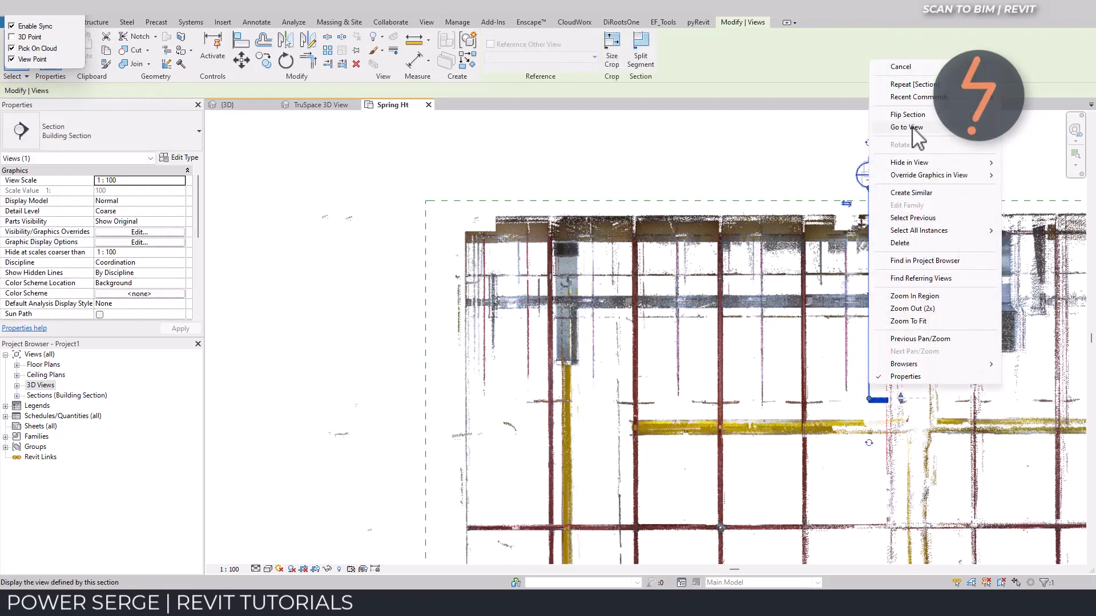
pyautogui.click(907, 127)
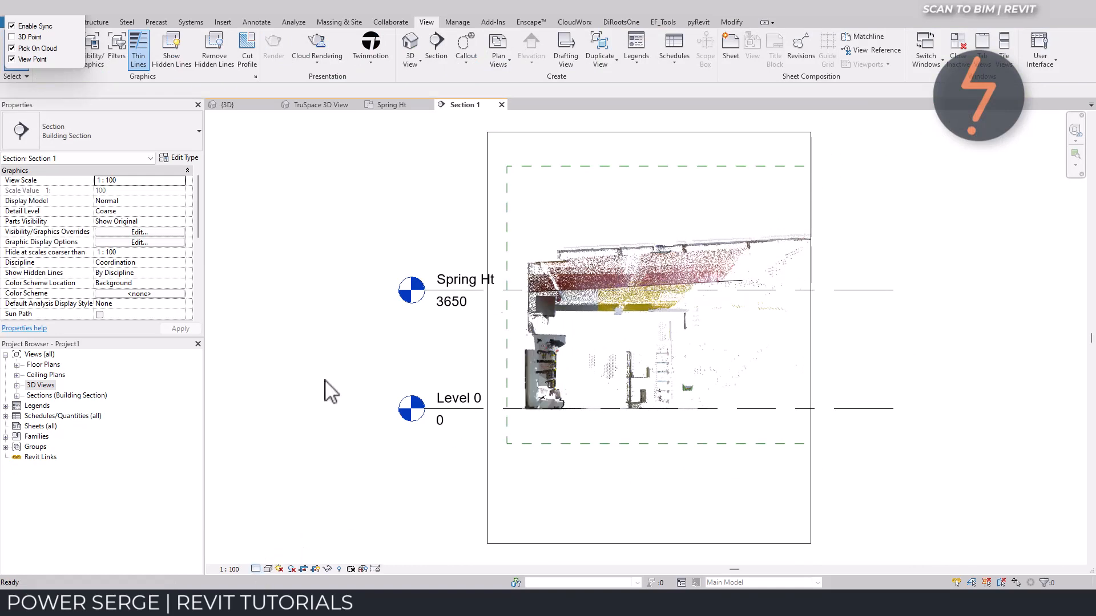
pyautogui.click(140, 211)
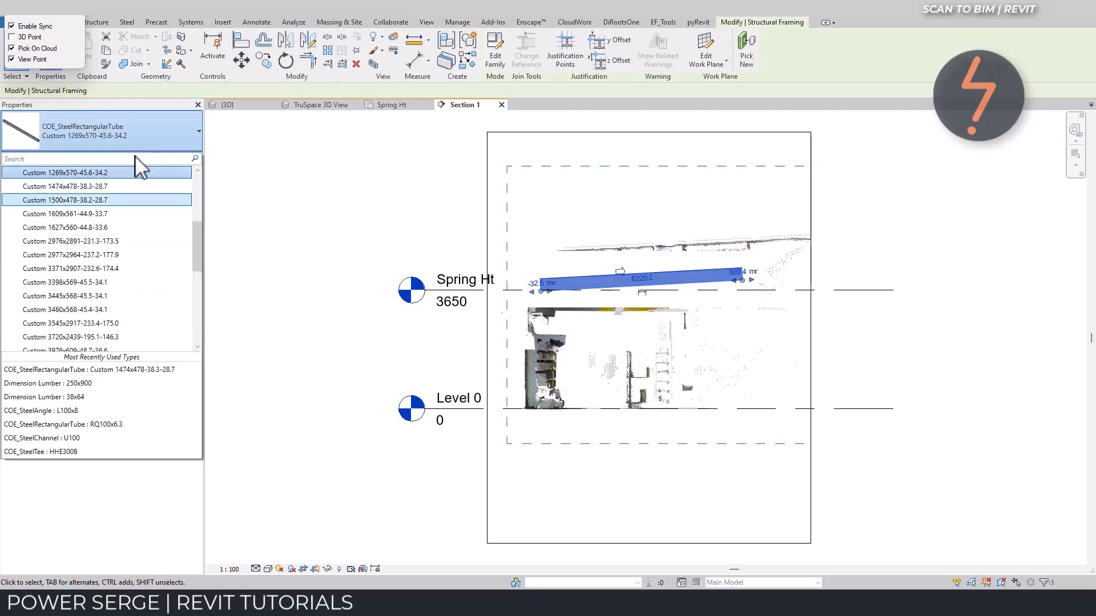
pyautogui.click(47, 383)
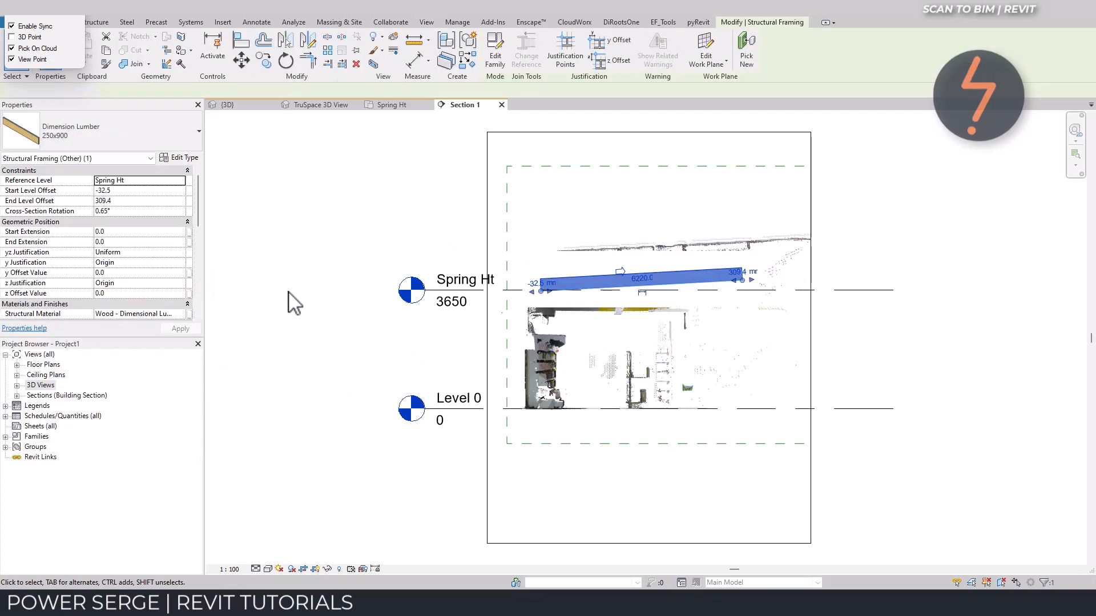
pyautogui.click(140, 283)
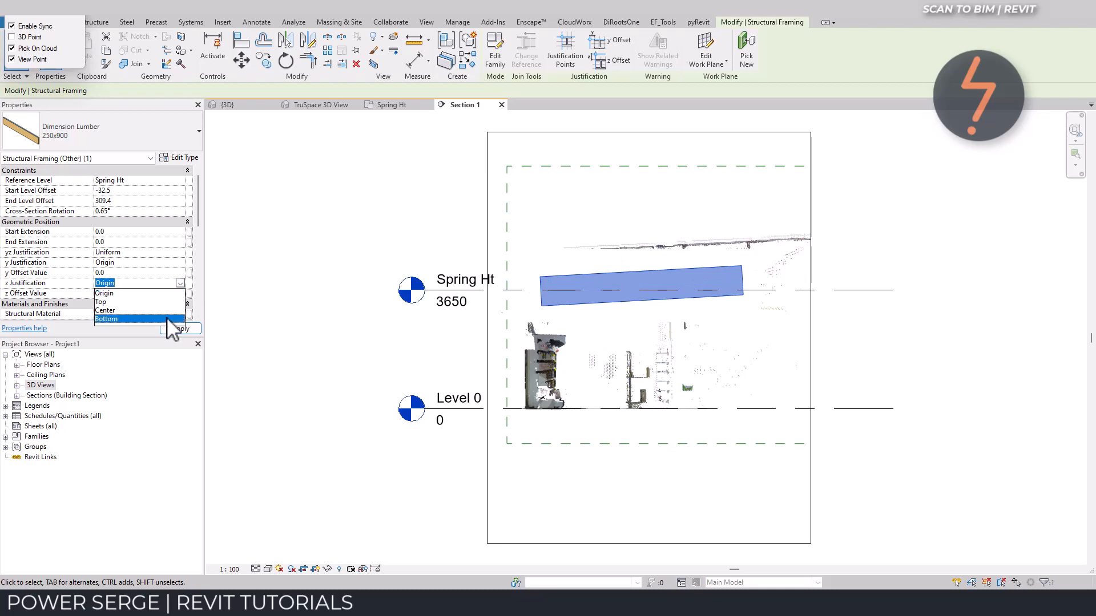
pyautogui.click(106, 318)
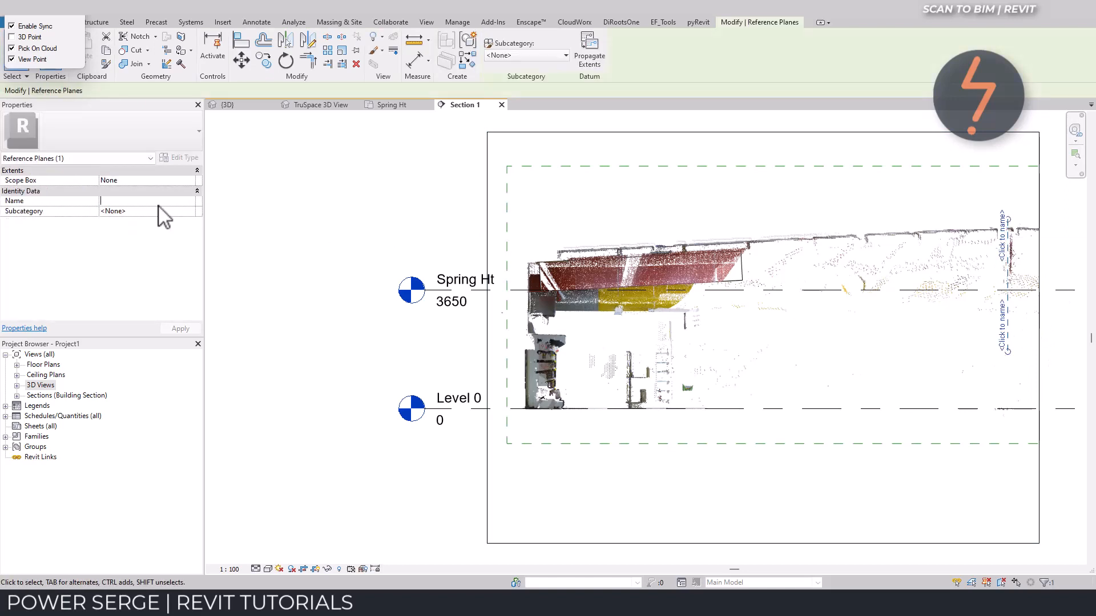
# Step: Name the reference planes Ridge and End and stretch the beam between them to about 14700
pyautogui.write('Ridge')
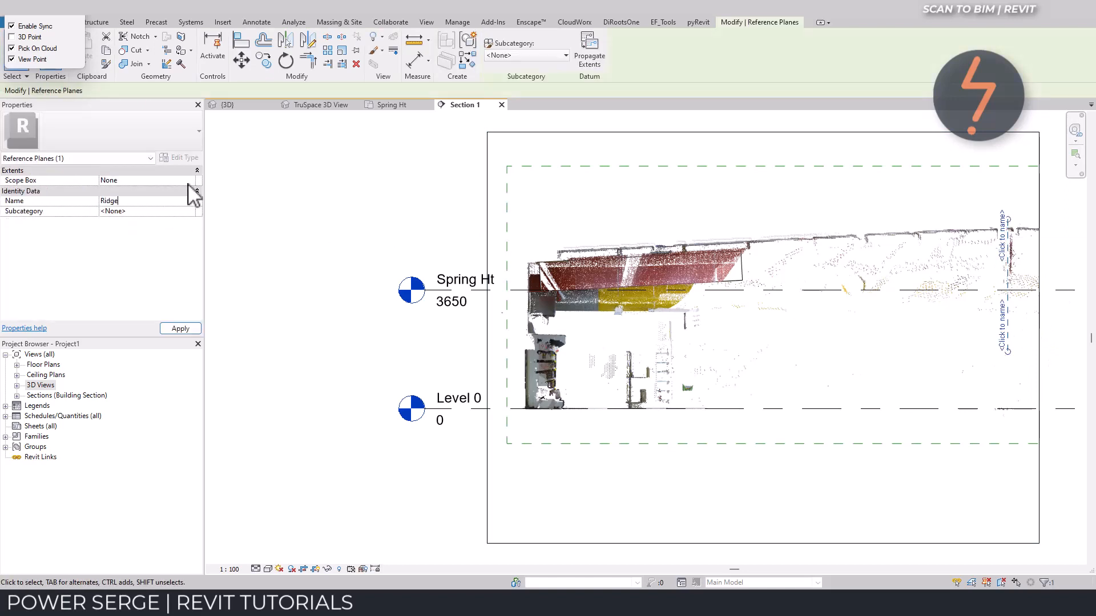
pyautogui.click(146, 181)
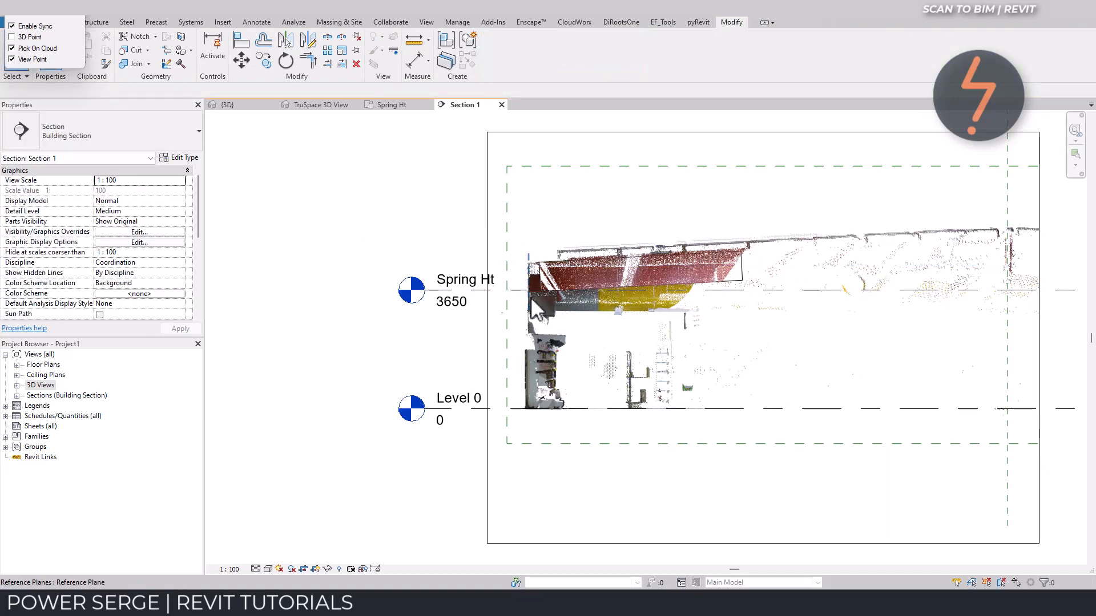
pyautogui.click(531, 286)
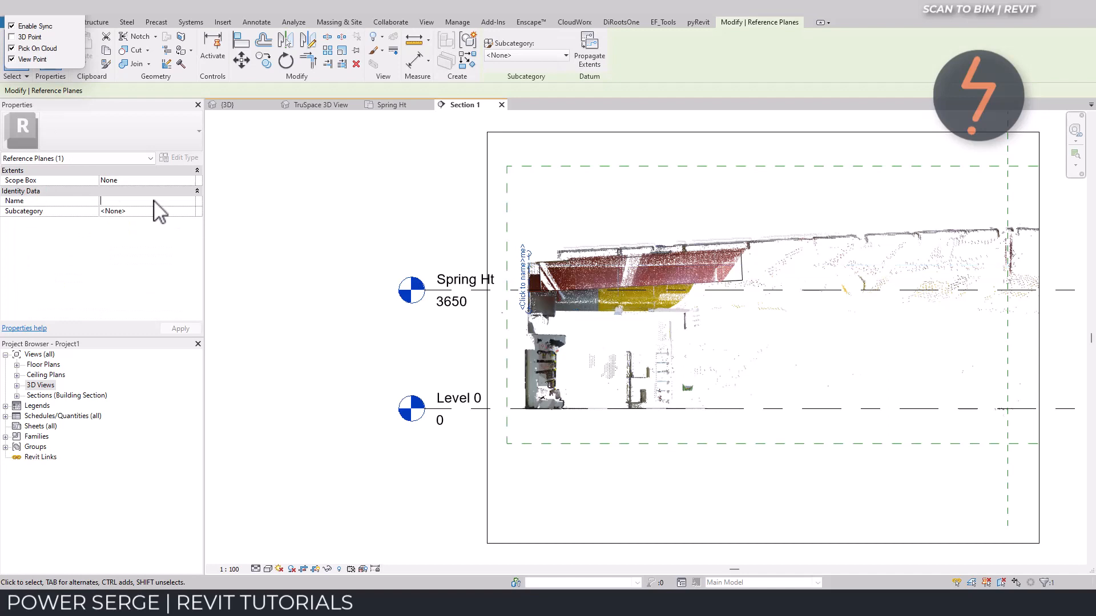
pyautogui.write('End')
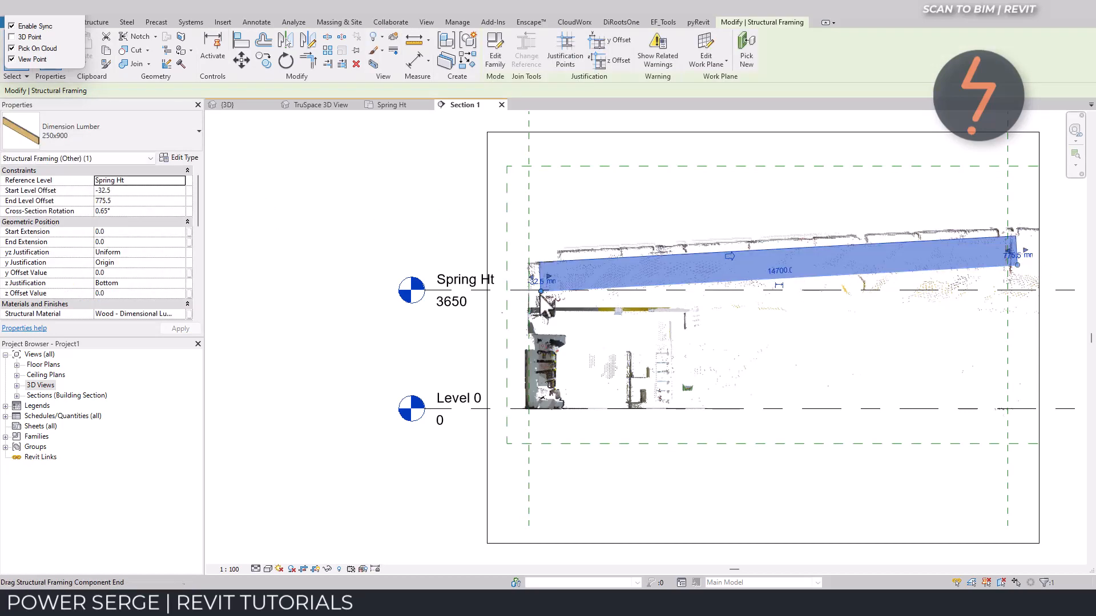
pyautogui.click(500, 294)
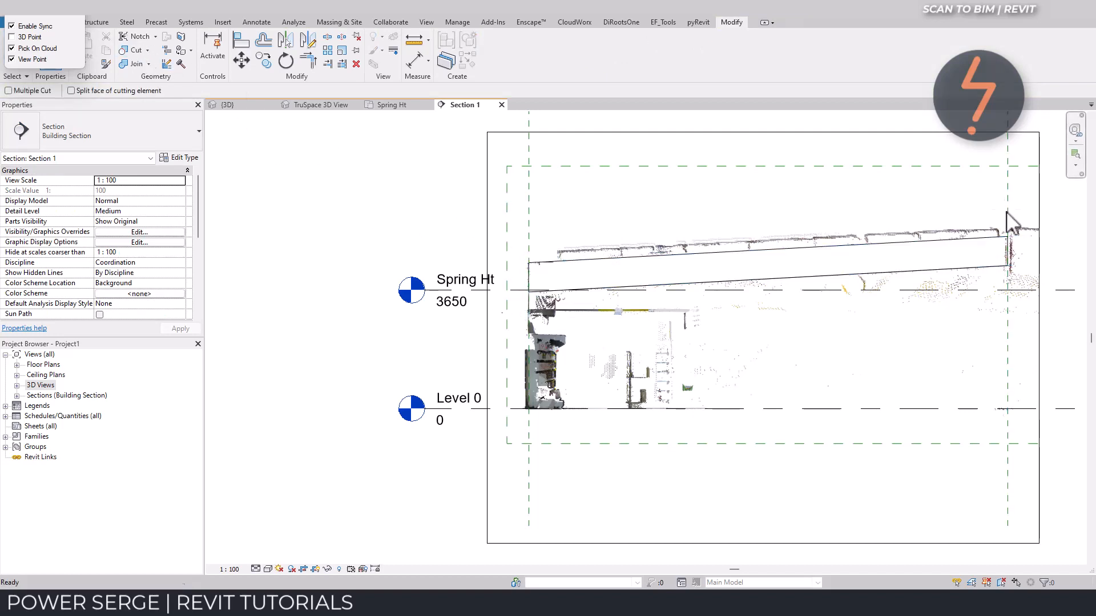
# Step: In the Spring Ht plan, array the beam and its reference planes as five copies
pyautogui.click(390, 104)
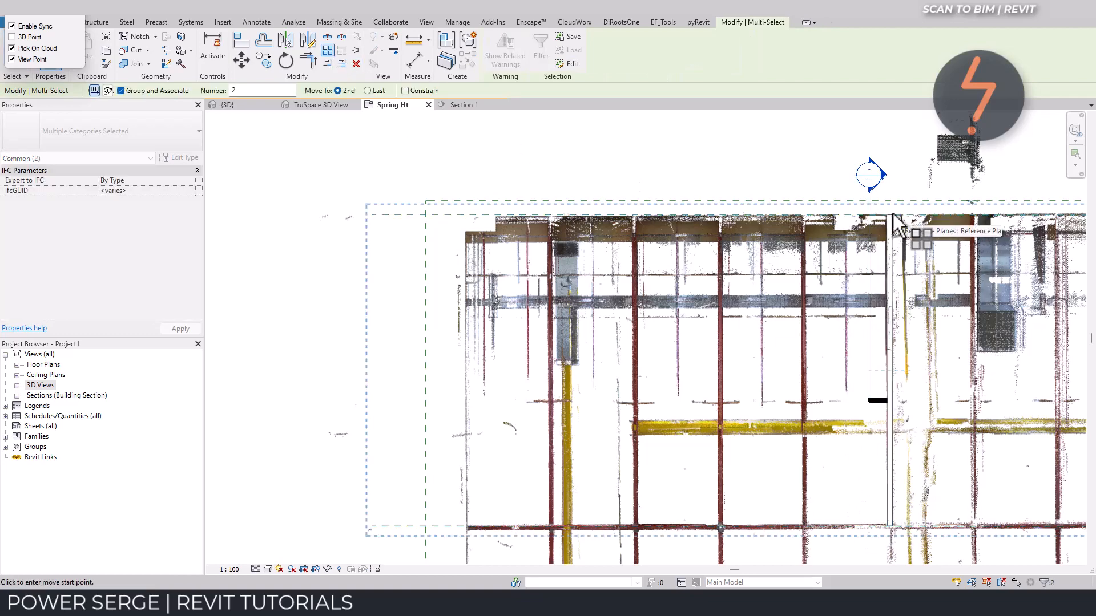
pyautogui.click(865, 213)
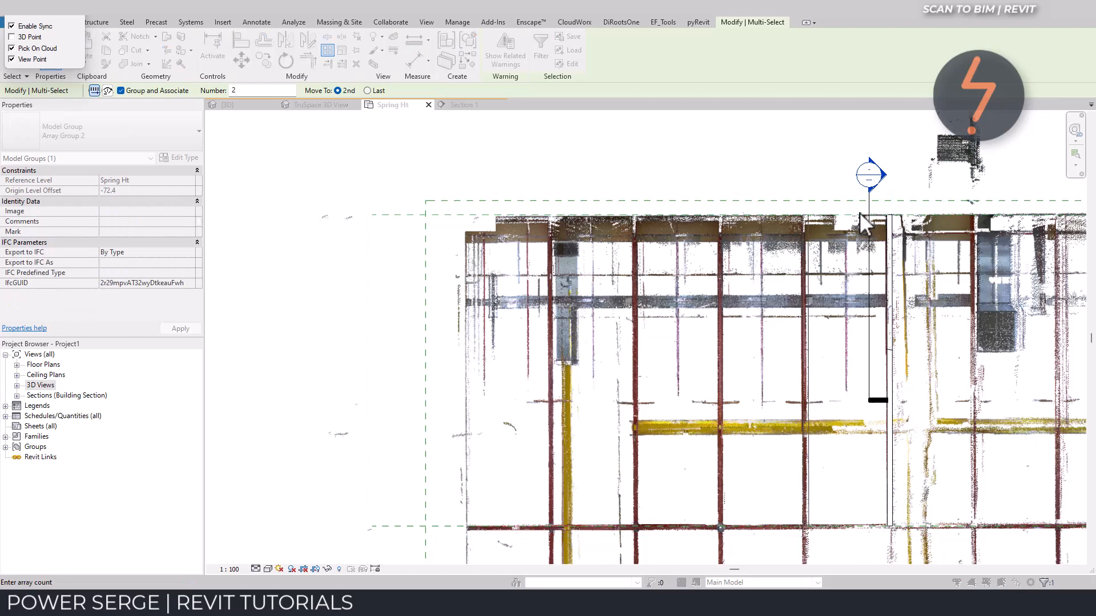
pyautogui.click(804, 301)
pyautogui.write('5')
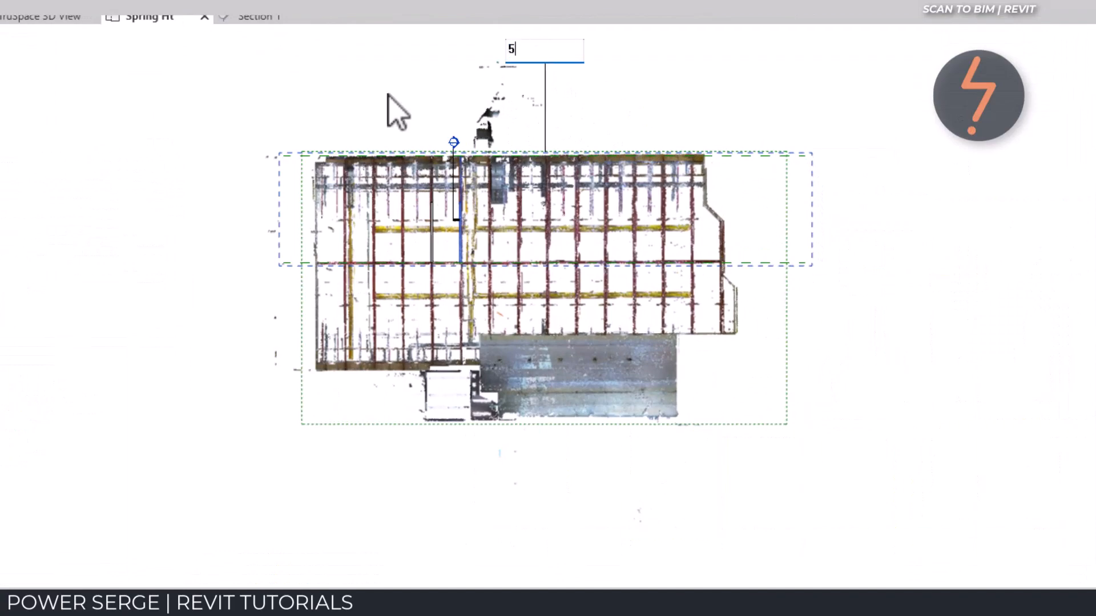
pyautogui.rightClick(395, 112)
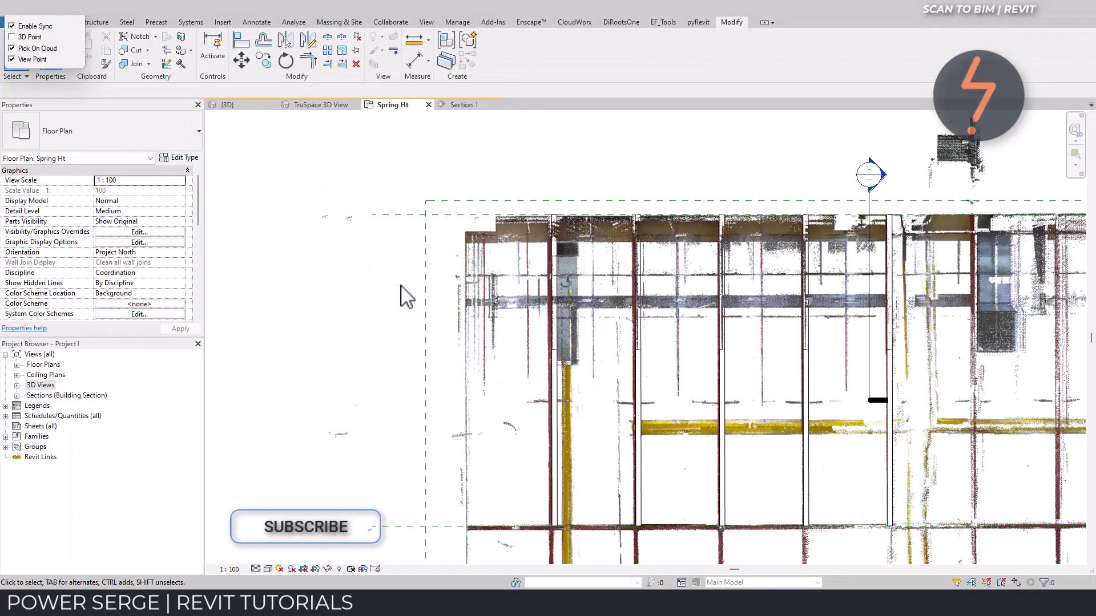
# Step: Check the arrayed beams in Section 1, then view the whole scanned model in {3D}
pyautogui.click(869, 175)
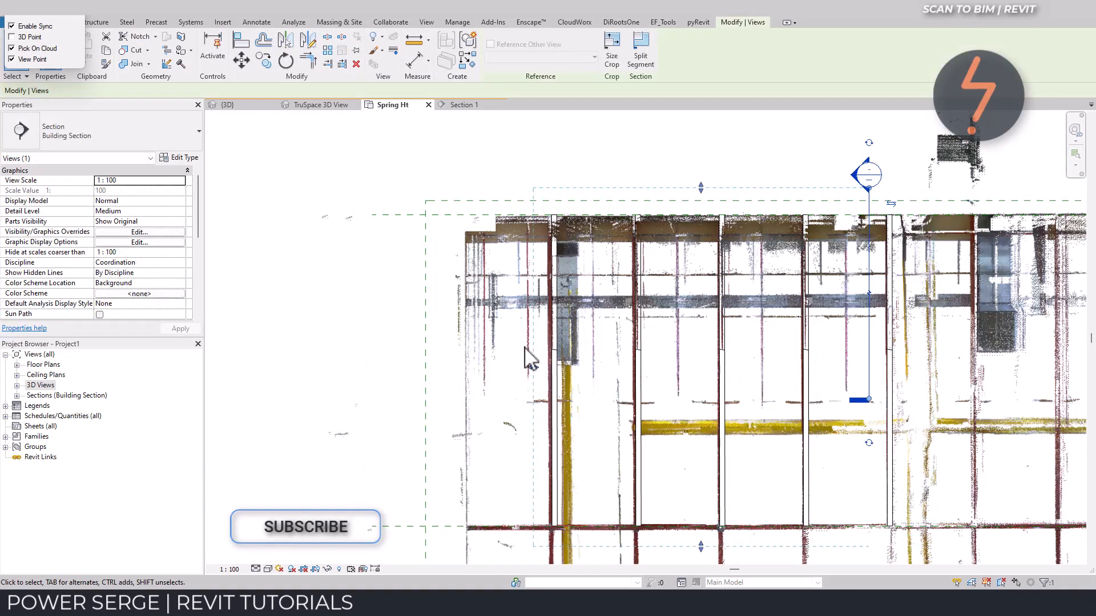
pyautogui.click(462, 104)
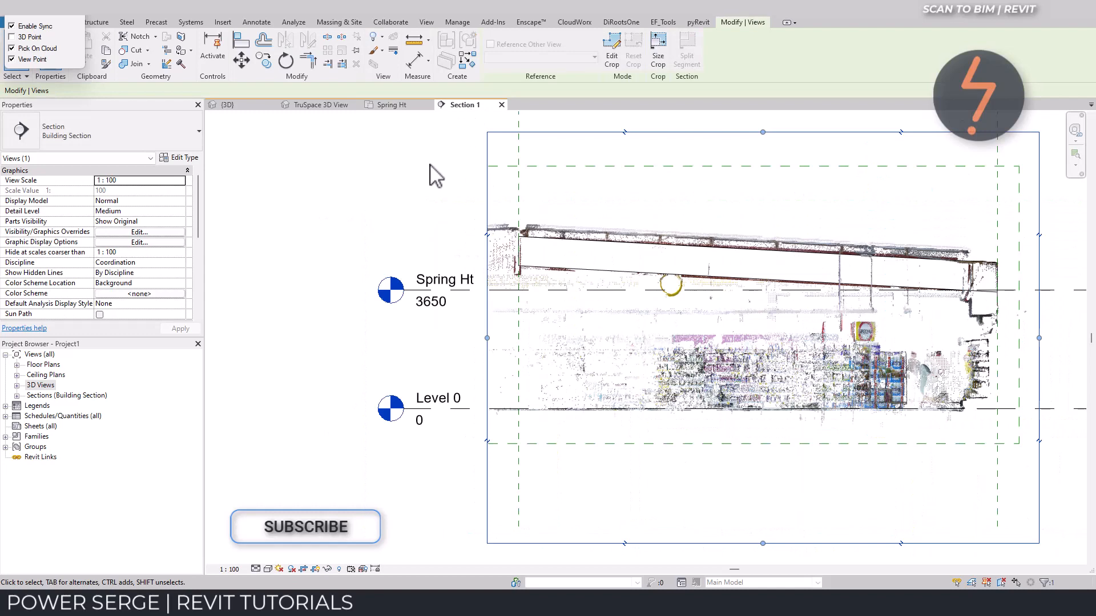
pyautogui.click(229, 103)
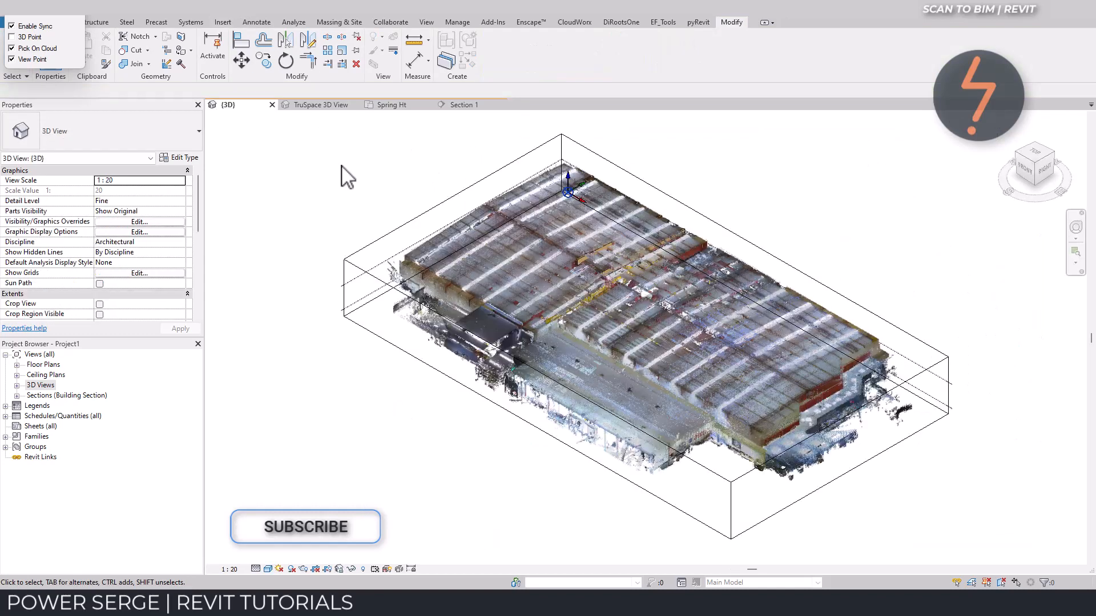